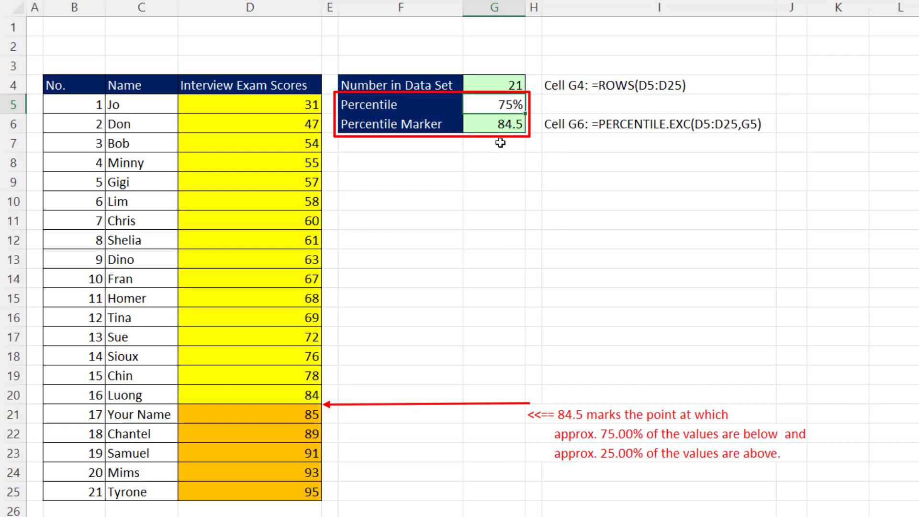
Step: Compute the third quartile with QUARTILE.EXC, matching the 84.5 75th-percentile marker
left_click(494, 126)
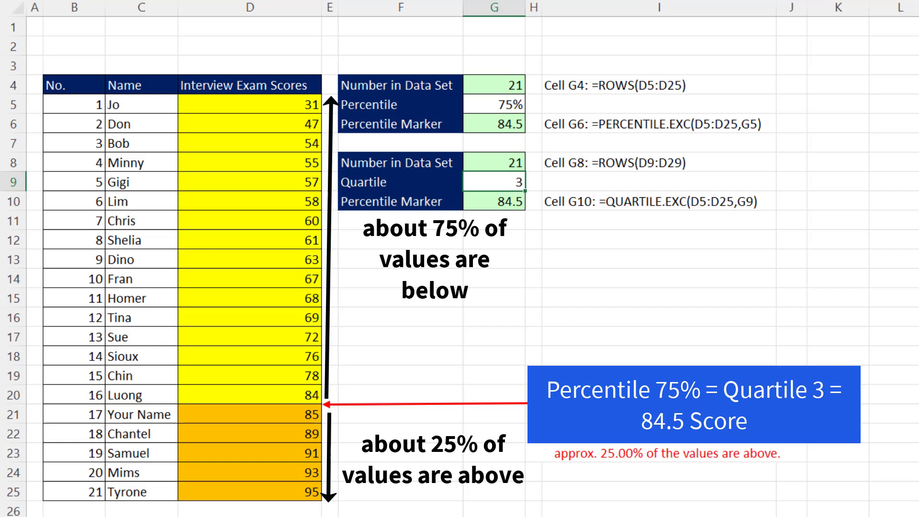
left_click(326, 508)
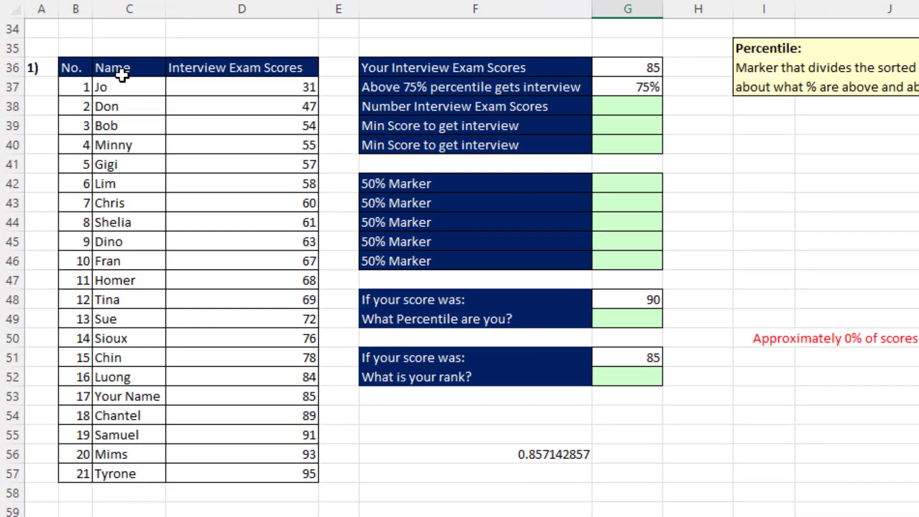
Step: Point out your 85 exam score and the 75% interview cutoff in the exercise table
left_click(125, 397)
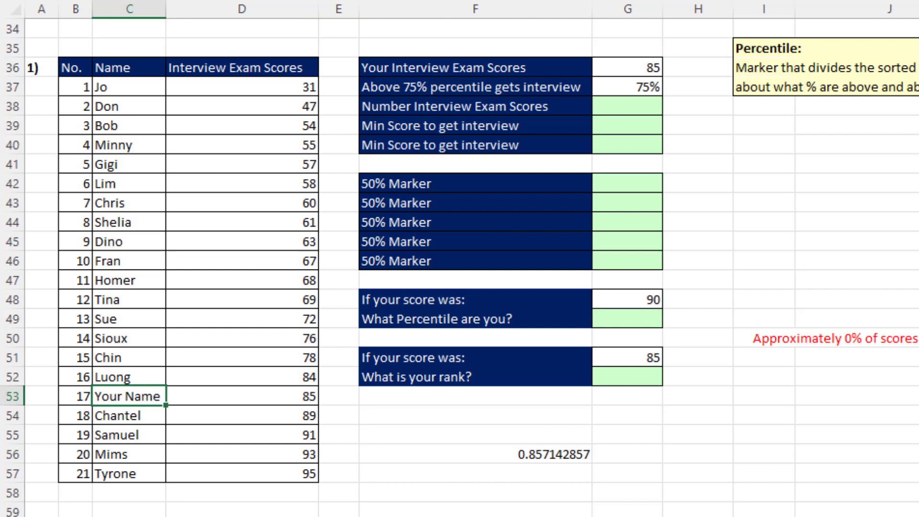
left_click(241, 396)
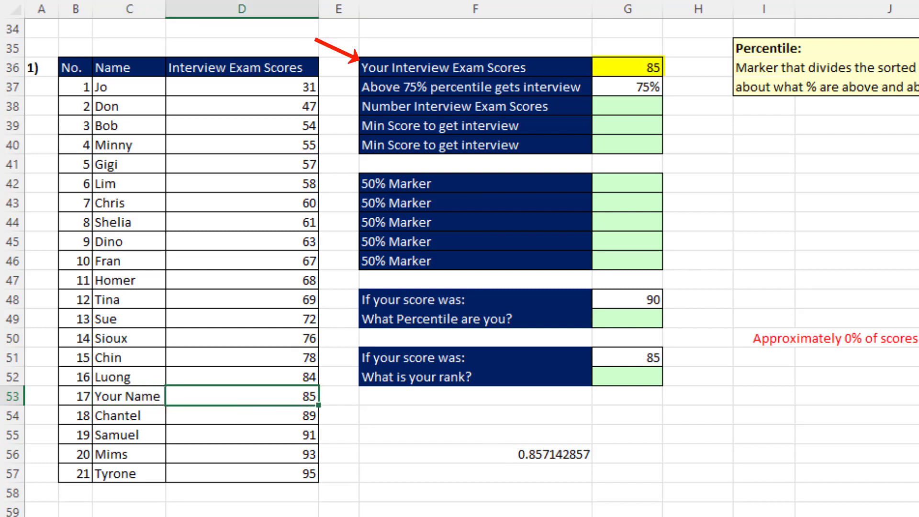
mouse_move(759, 143)
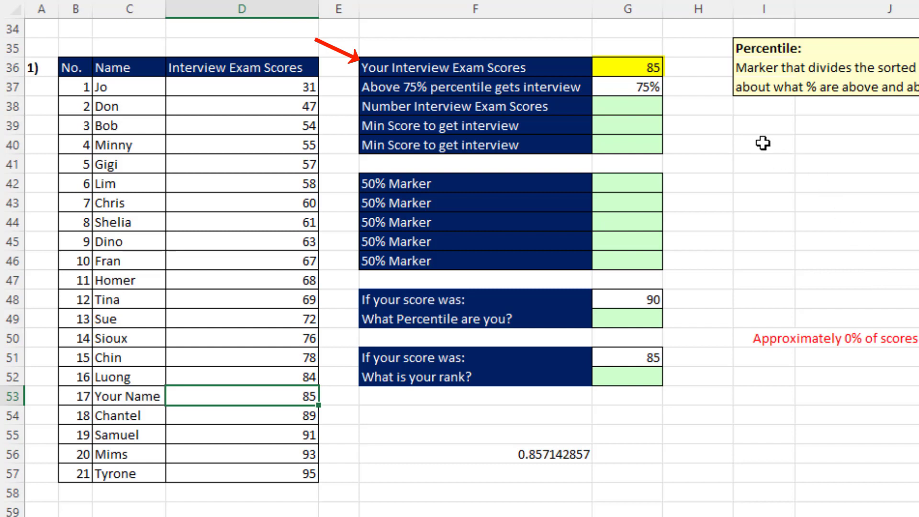
left_click(627, 86)
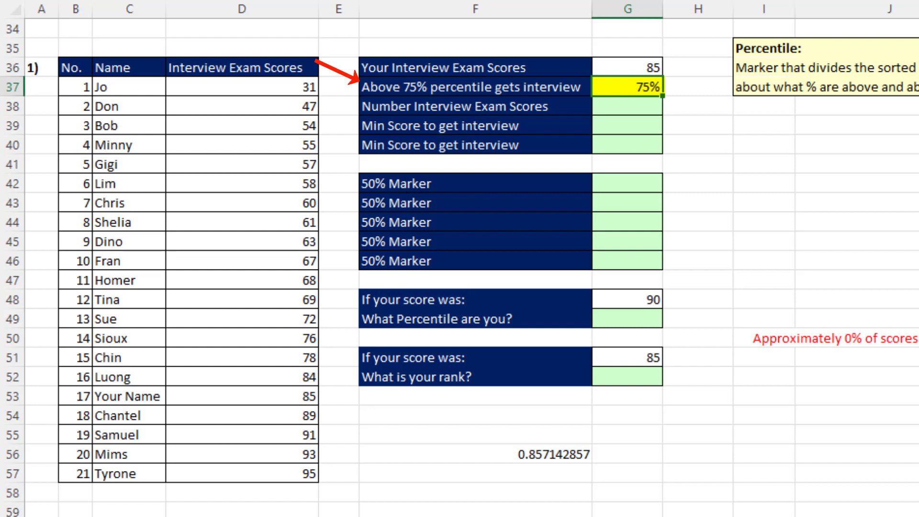
left_click(628, 67)
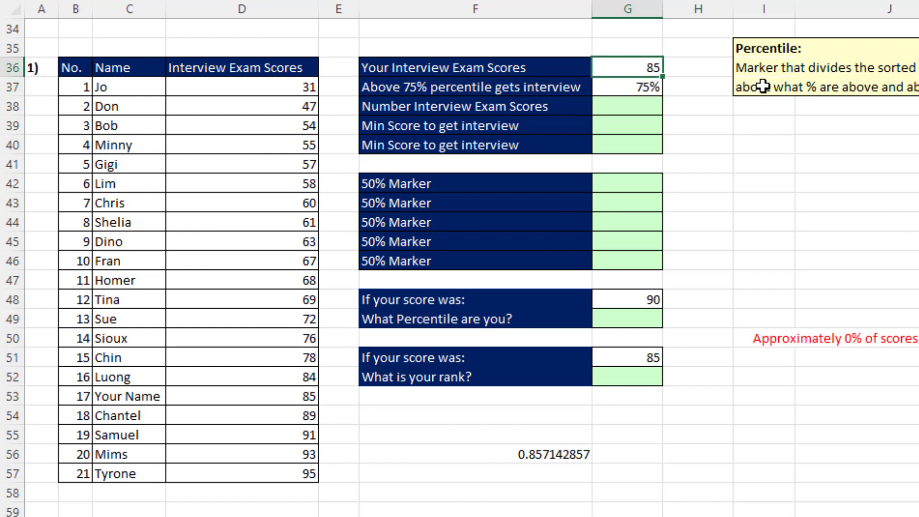
mouse_move(348, 250)
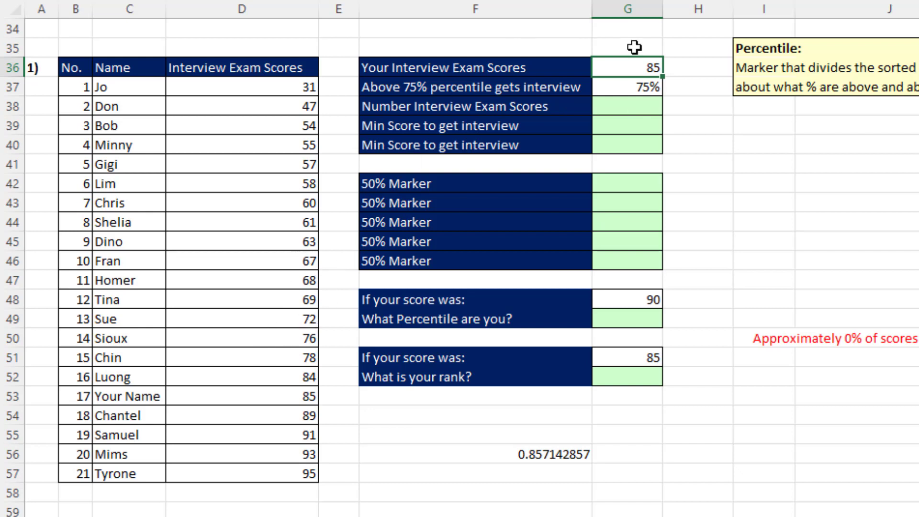
mouse_move(634, 105)
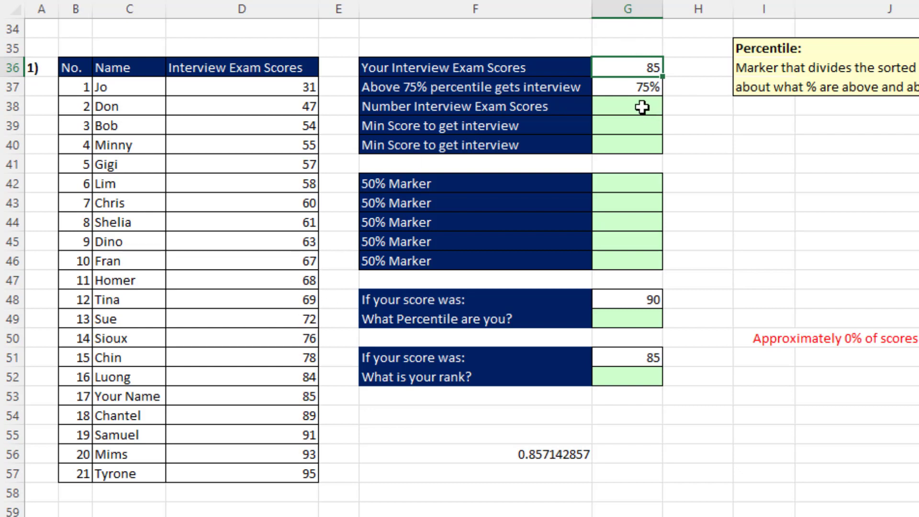
Step: Count the 21 interview exam scores in G38 with =ROWS(D37:D57)
left_click(627, 106)
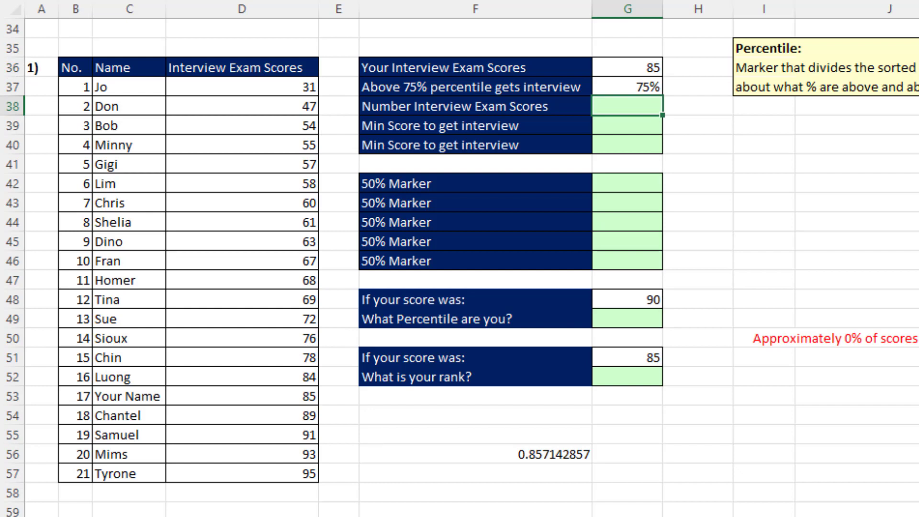
type("=ro")
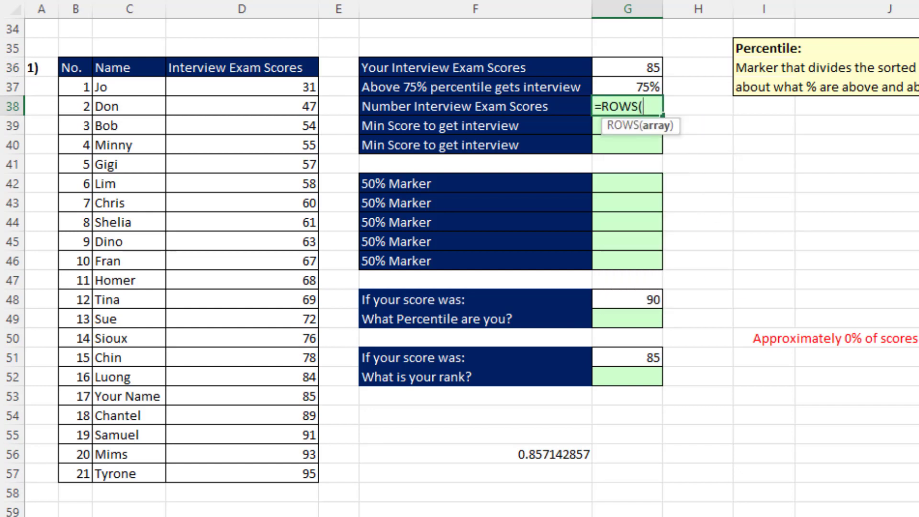
mouse_move(251, 86)
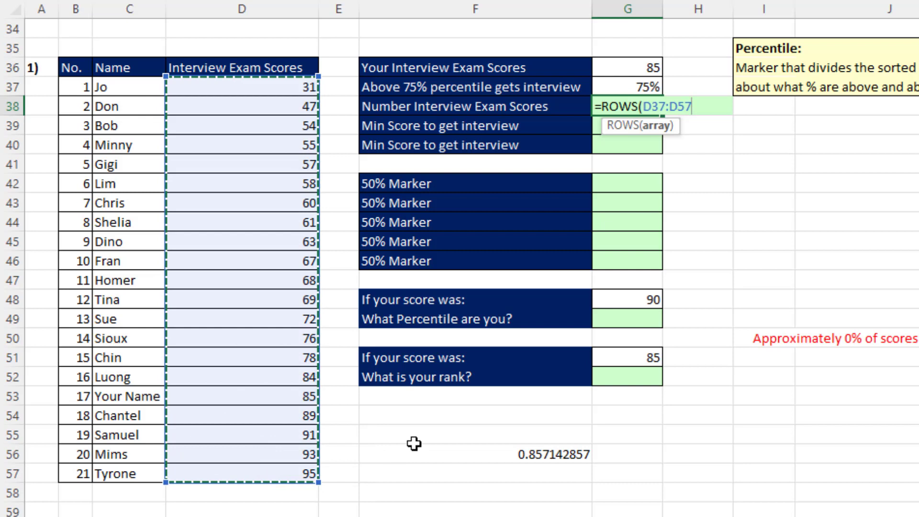
key("Enter")
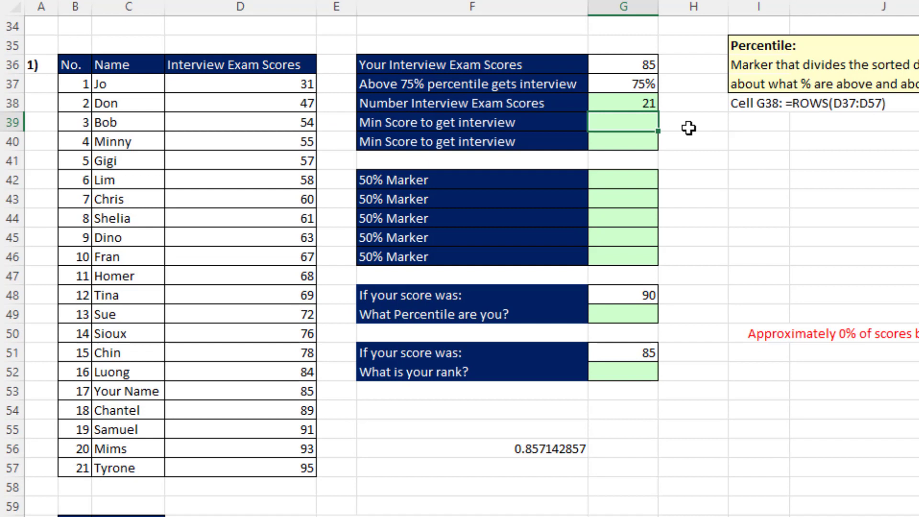
mouse_move(385, 124)
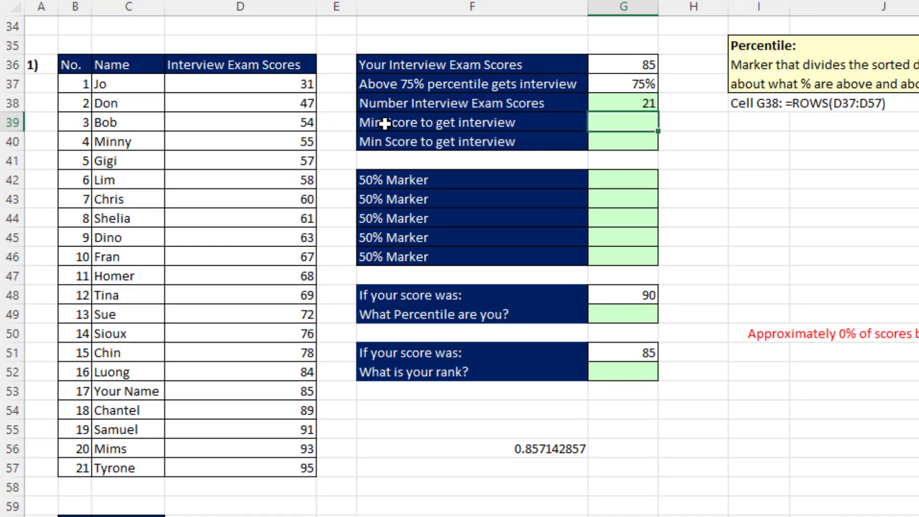
mouse_move(333, 439)
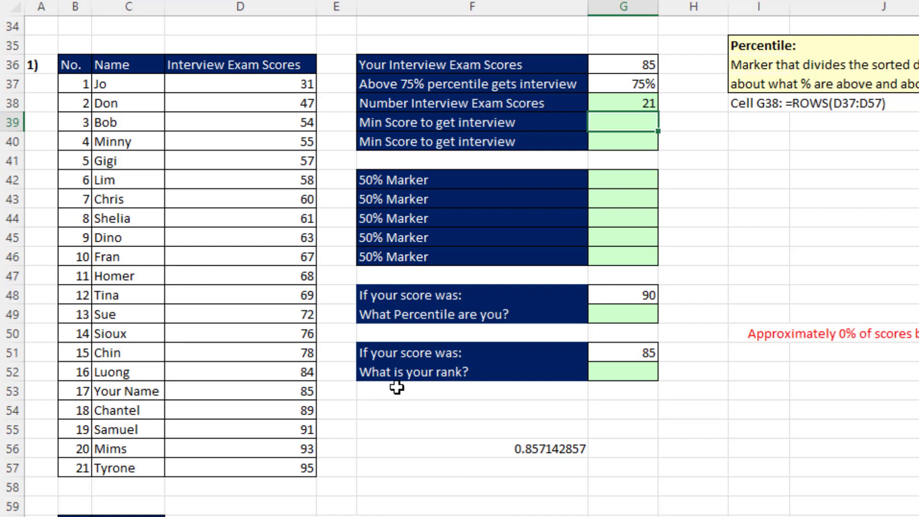
mouse_move(611, 143)
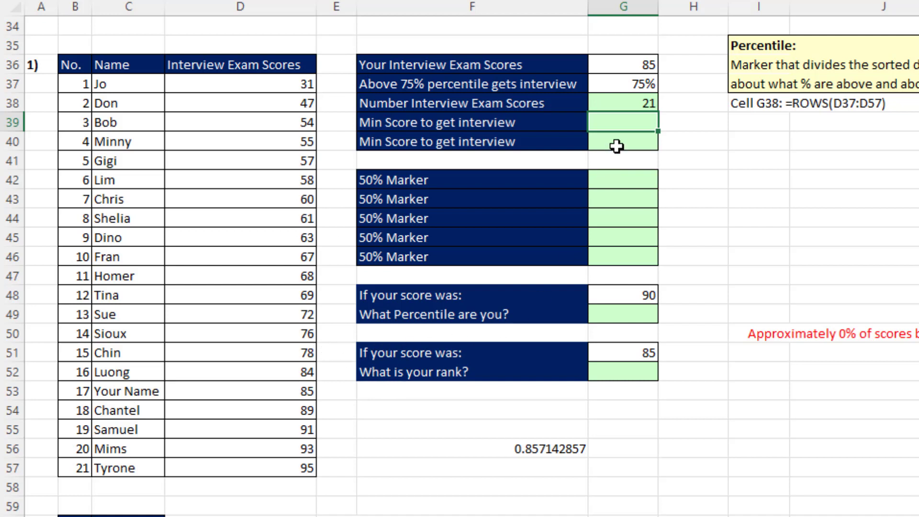
mouse_move(788, 193)
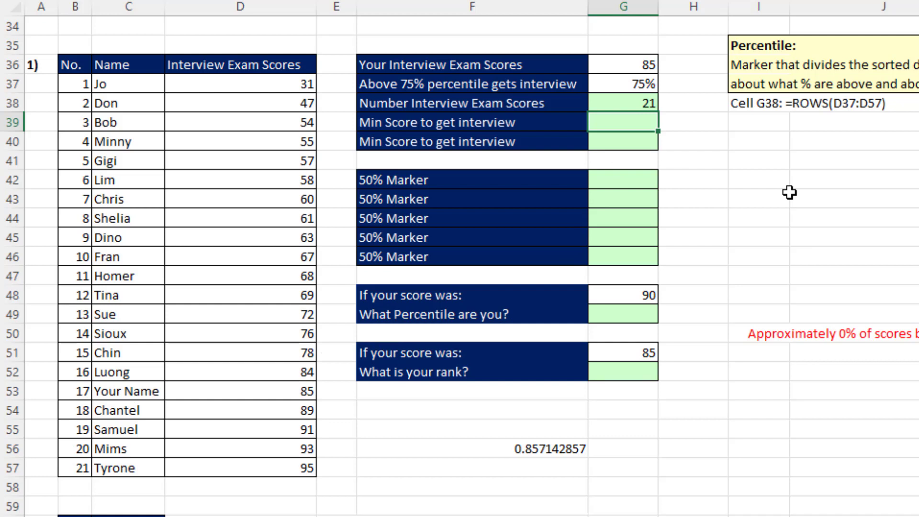
Step: Compute the 84.5 minimum interview score in G39 with =PERCENTILE.EXC(D37:D57,G37)
type("=per")
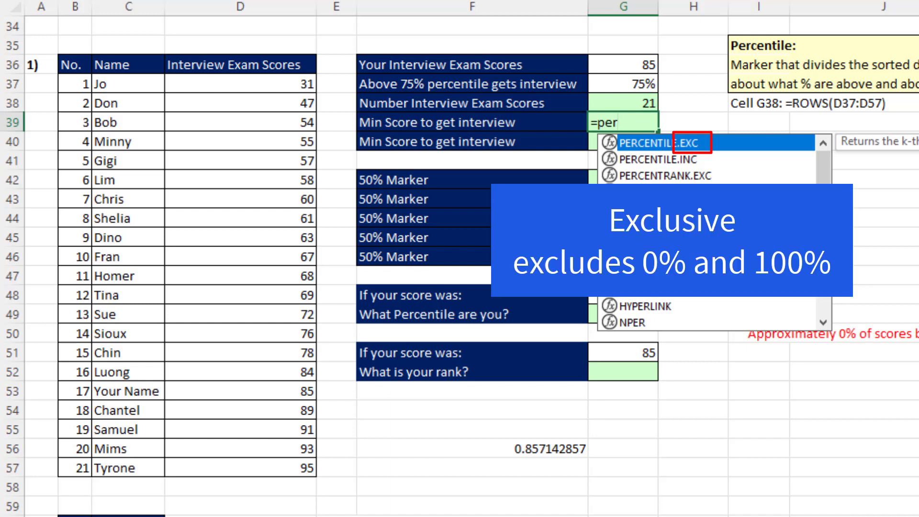
mouse_move(660, 82)
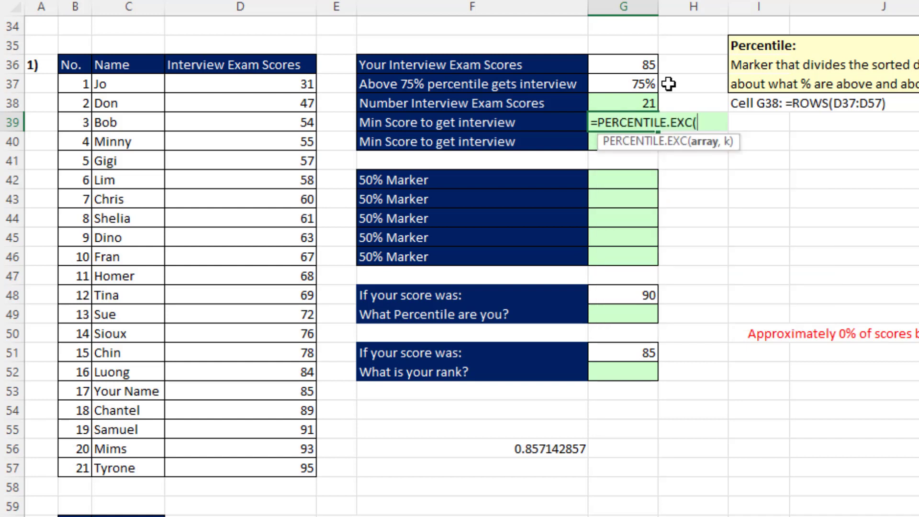
mouse_move(699, 210)
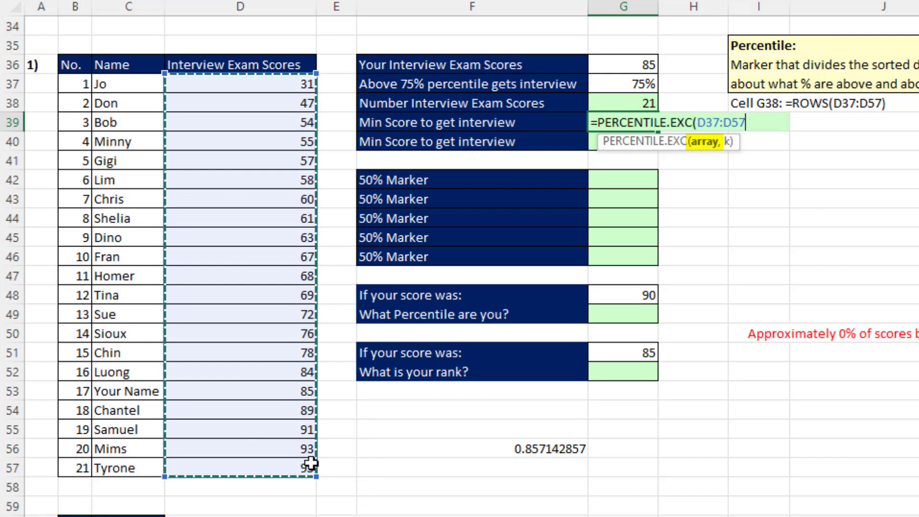
type(",")
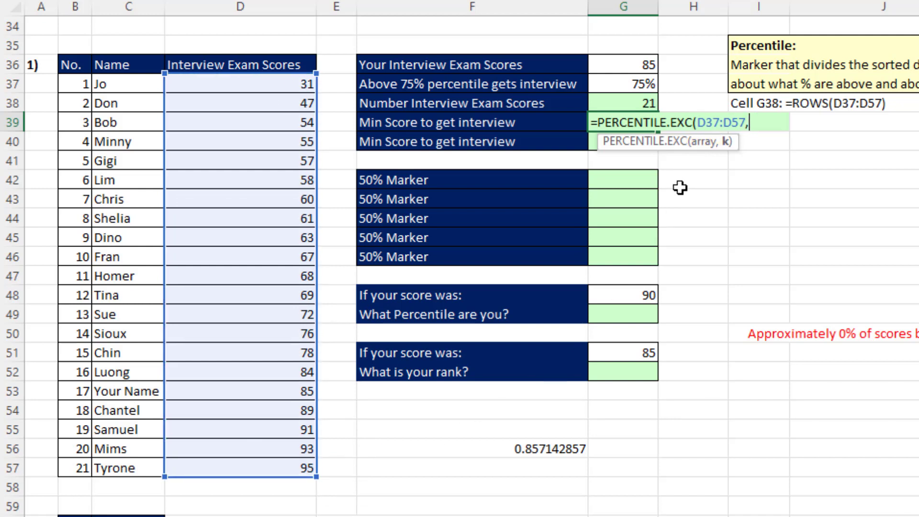
mouse_move(317, 103)
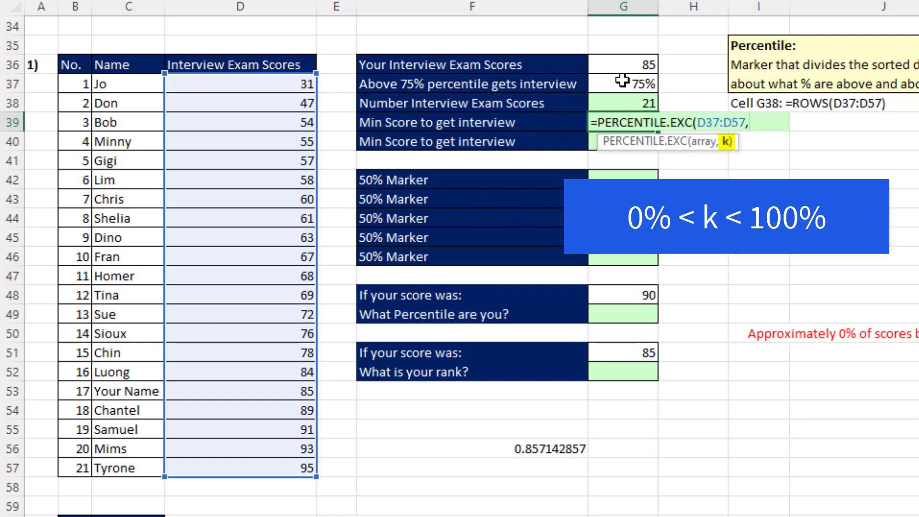
left_click(631, 85)
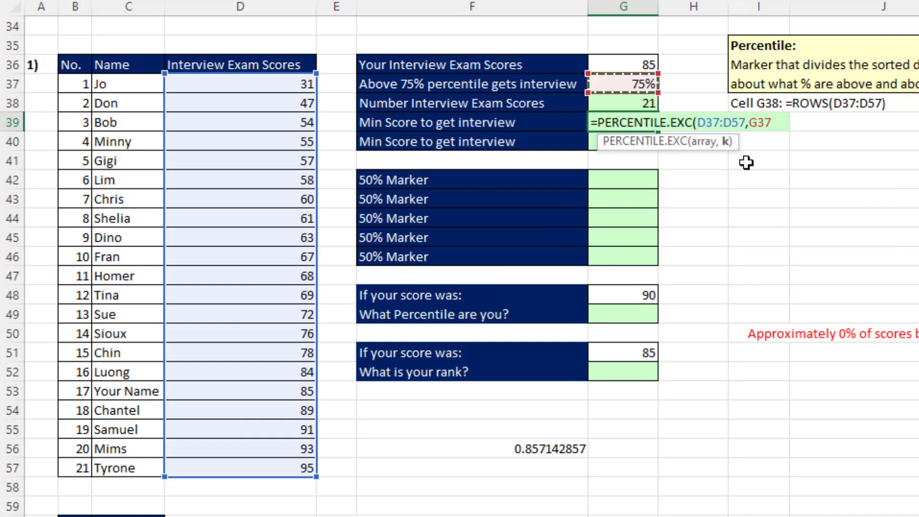
key("Enter")
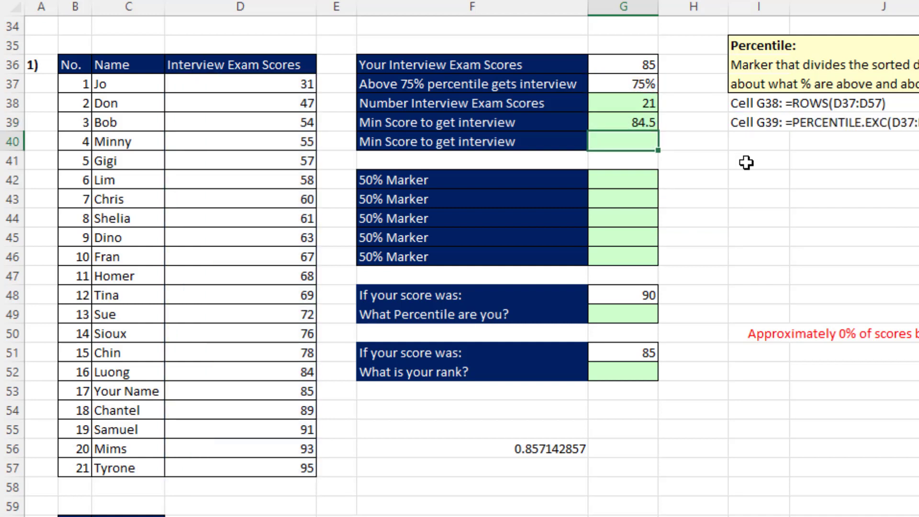
left_click(622, 122)
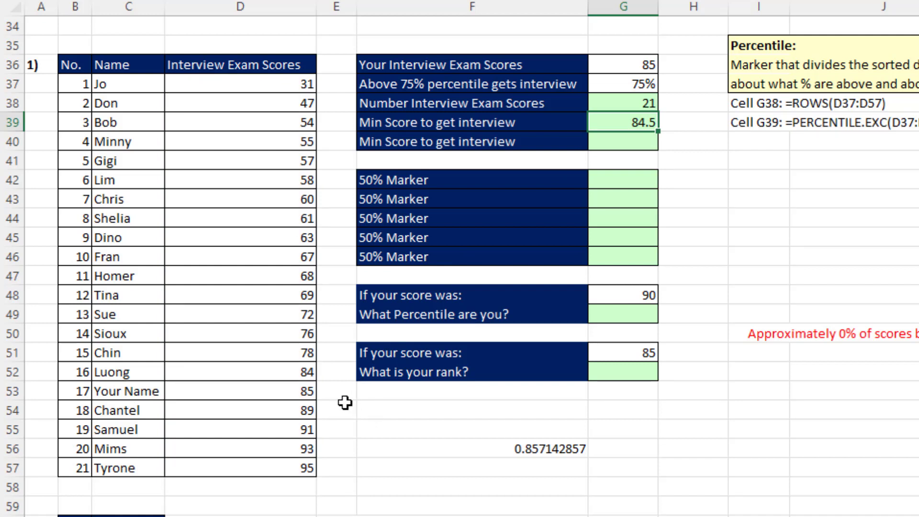
mouse_move(333, 381)
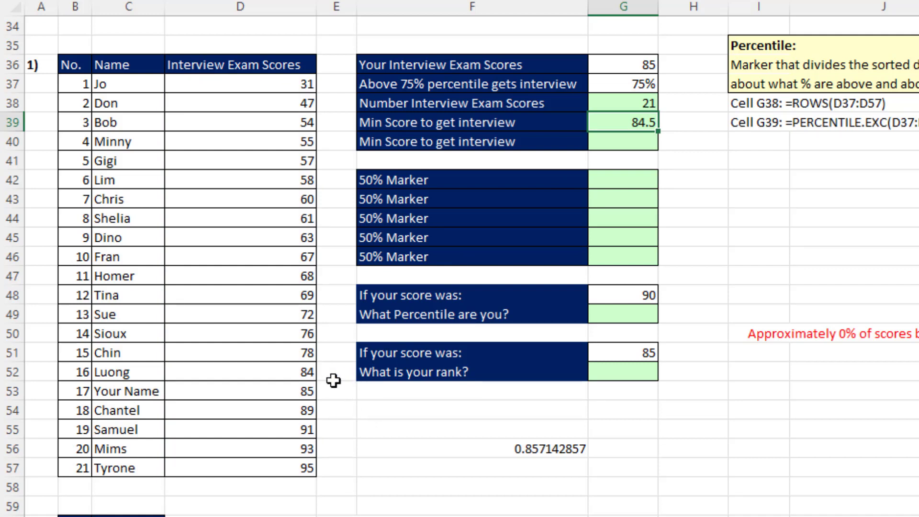
mouse_move(405, 387)
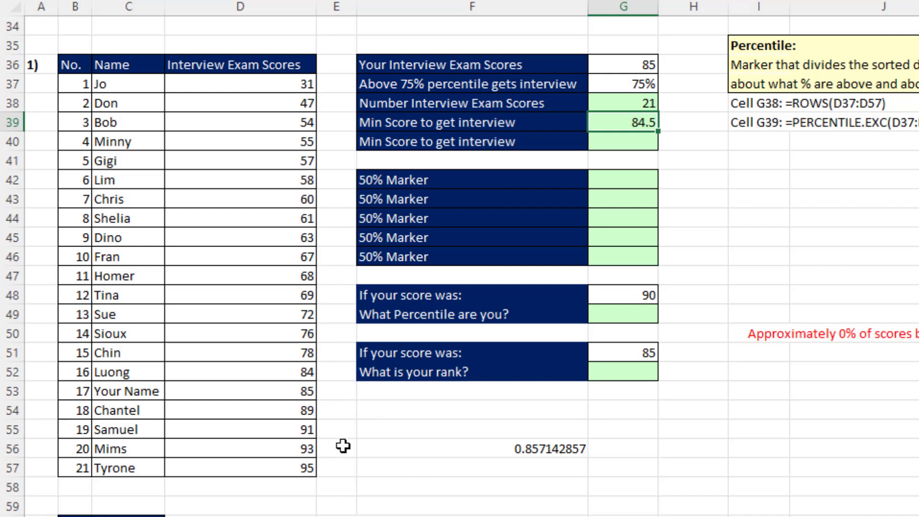
mouse_move(471, 472)
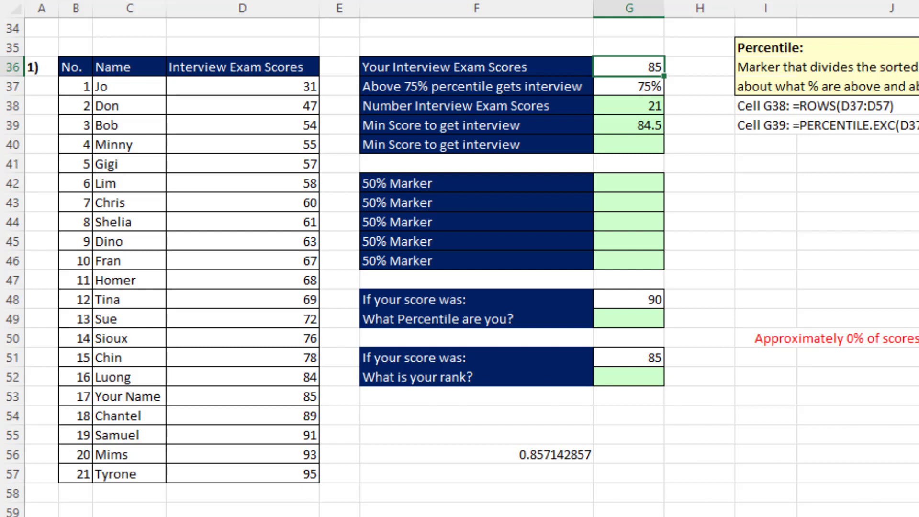
mouse_move(630, 126)
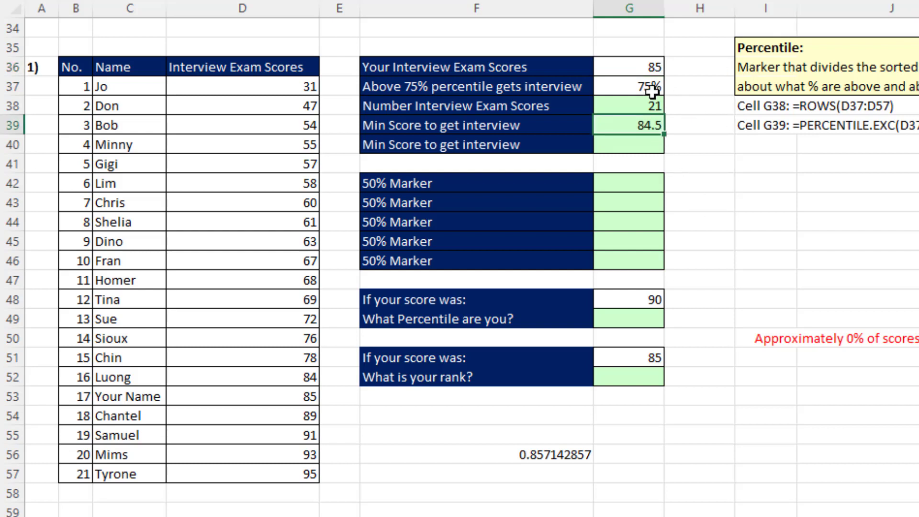
left_click(628, 143)
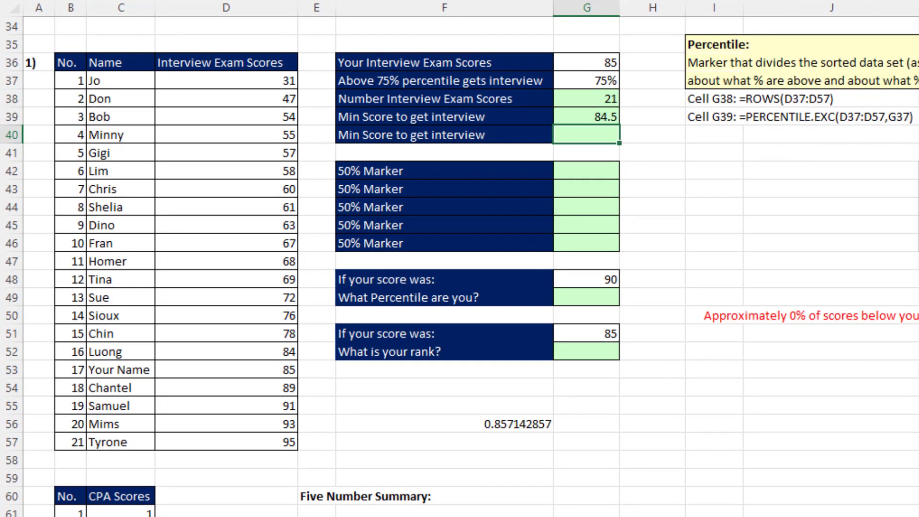
Step: Compute the inclusive minimum score 84 in G40 with =PERCENTILE.INC(D37:D57,G37)
type("=")
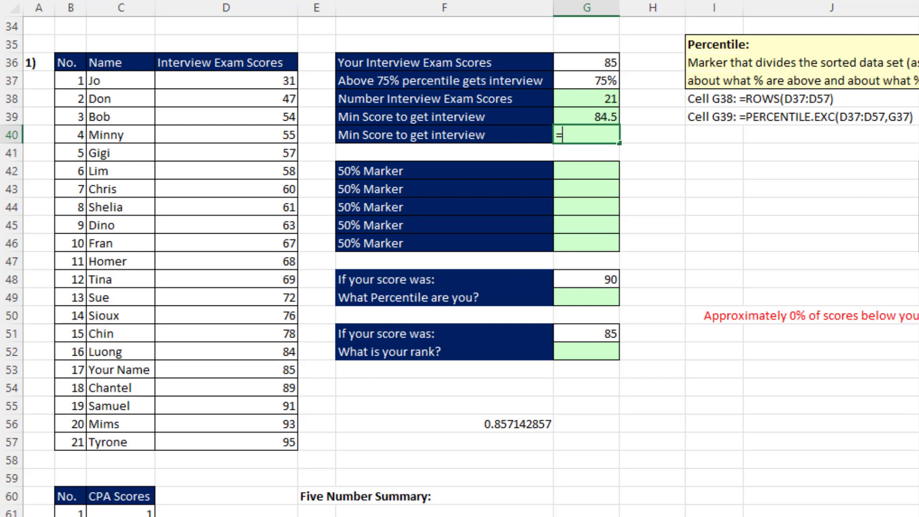
type("per")
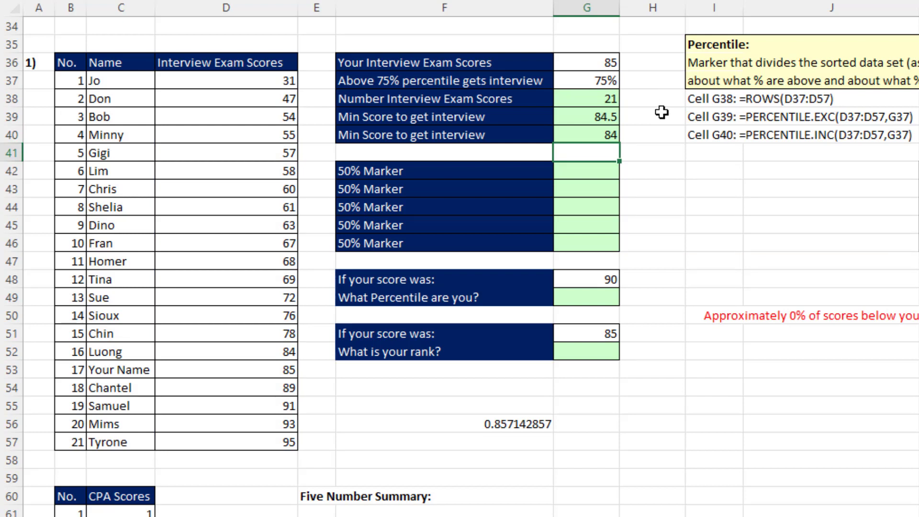
mouse_move(828, 188)
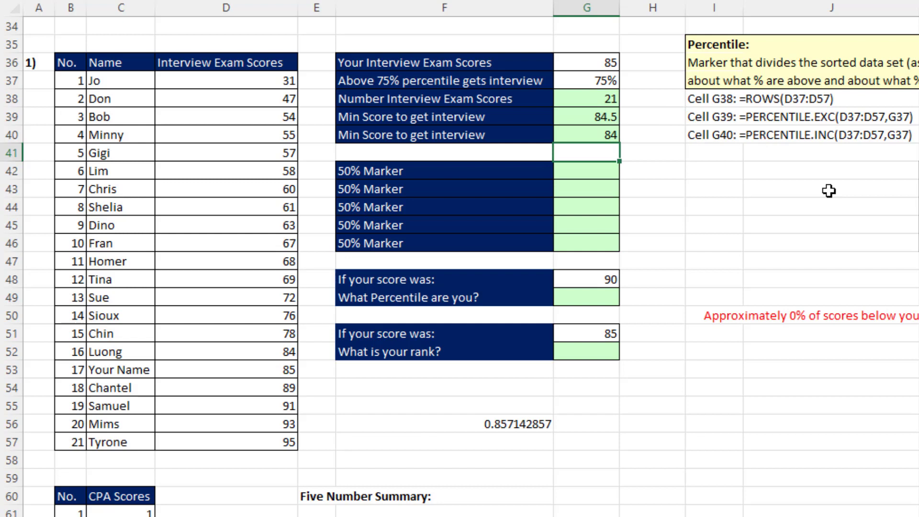
mouse_move(794, 289)
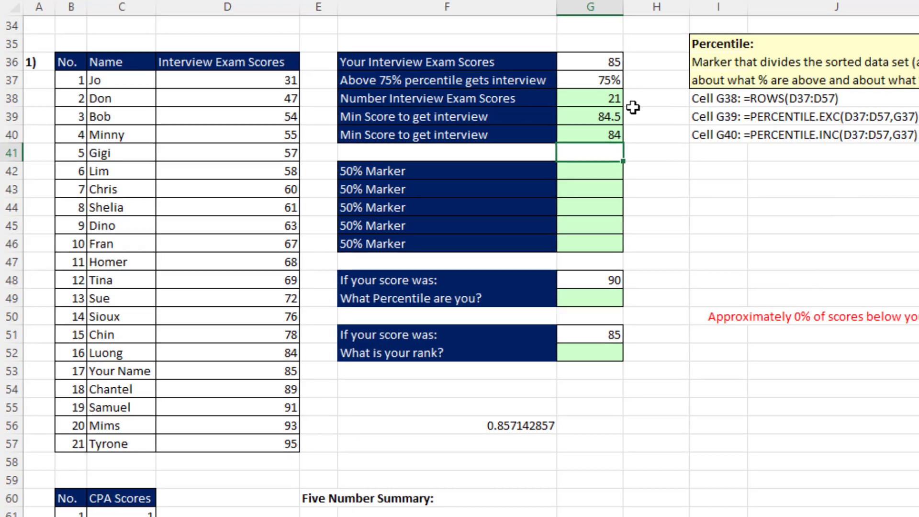
mouse_move(644, 91)
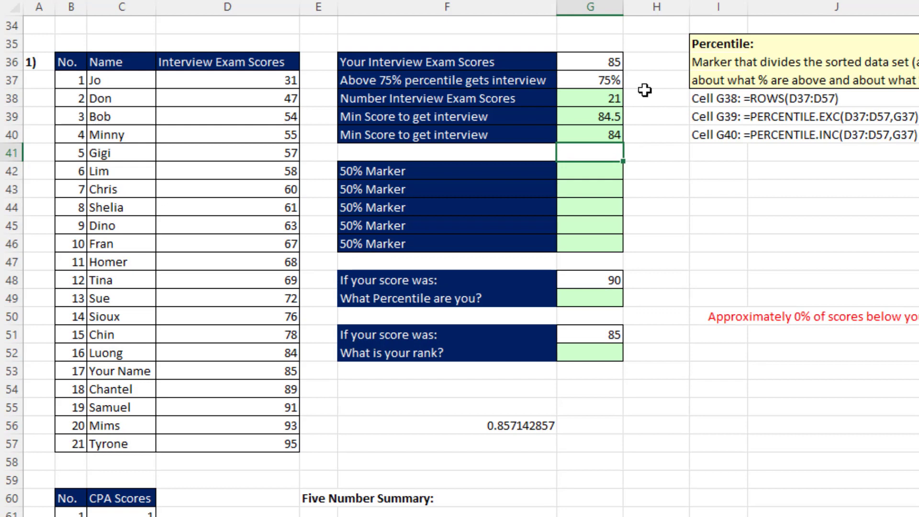
mouse_move(629, 136)
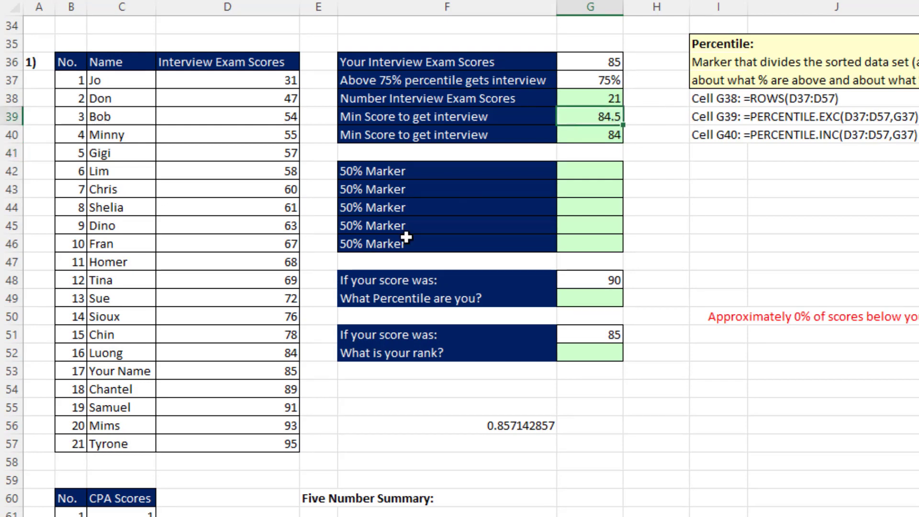
mouse_move(242, 352)
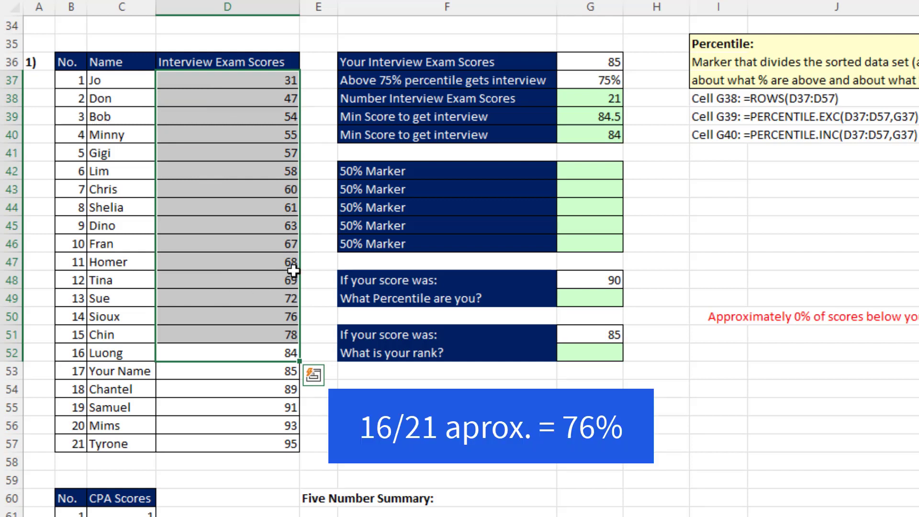
mouse_move(309, 274)
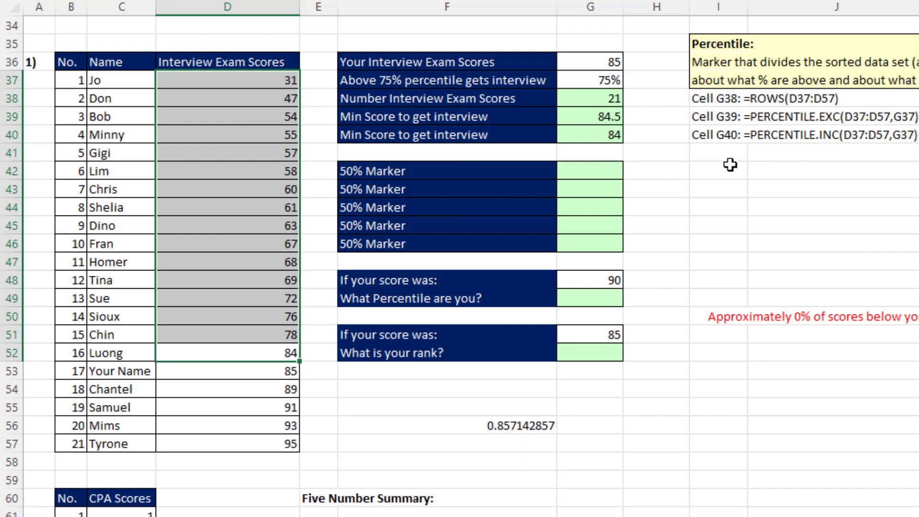
mouse_move(634, 118)
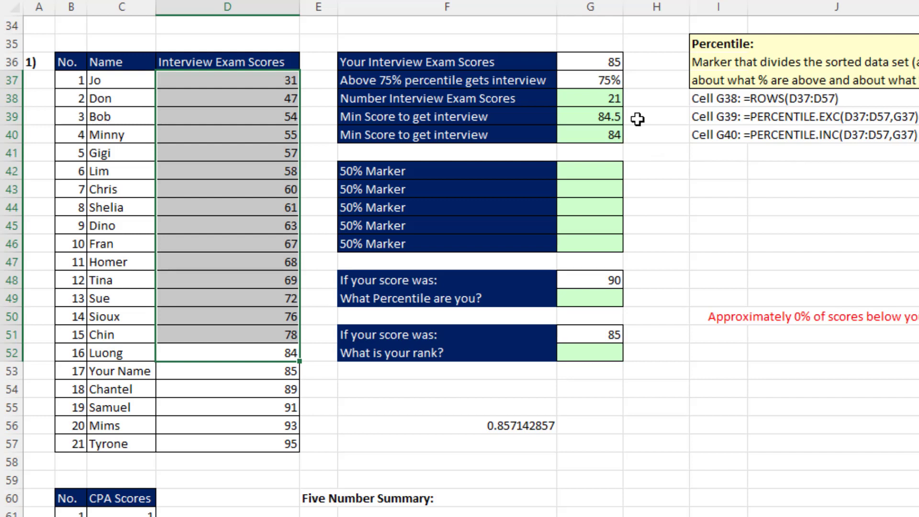
mouse_move(836, 133)
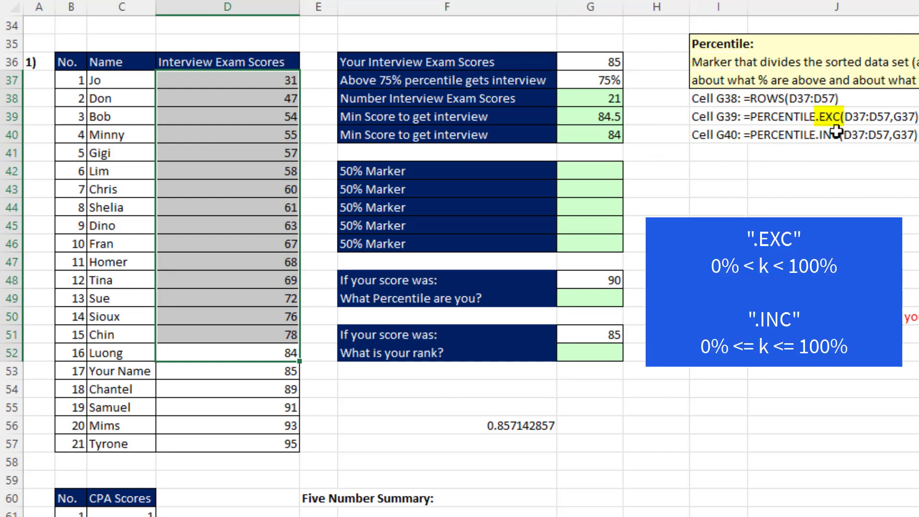
Step: Change the G37 cutoff to 0%, so PERCENTILE.EXC shows #NUM! and PERCENTILE.INC shows 31
left_click(589, 80)
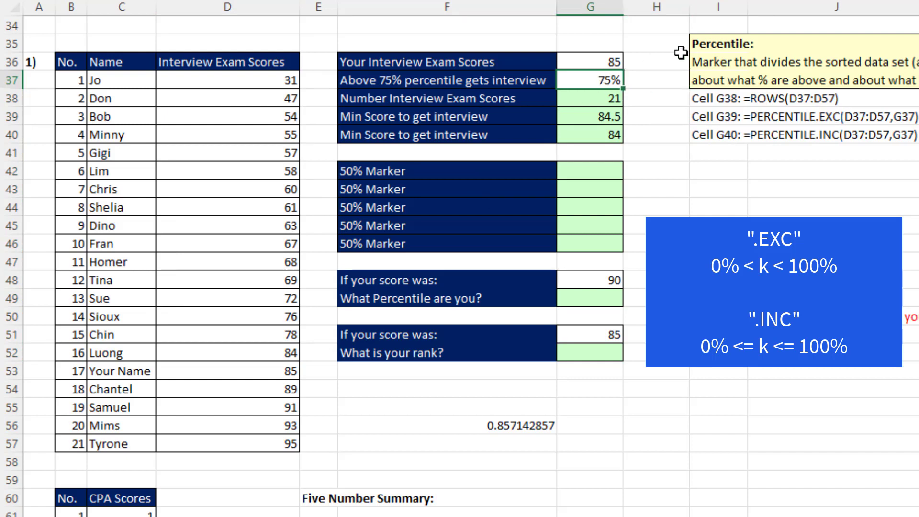
type("0%")
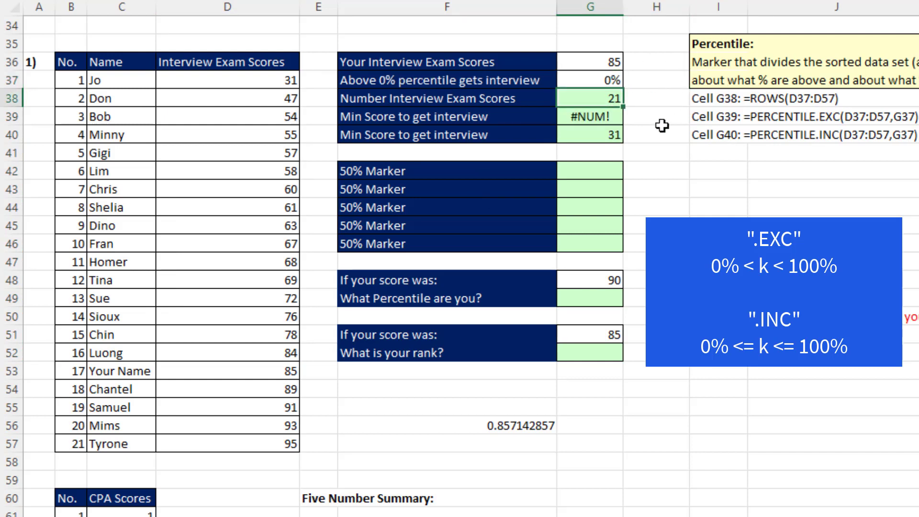
mouse_move(703, 159)
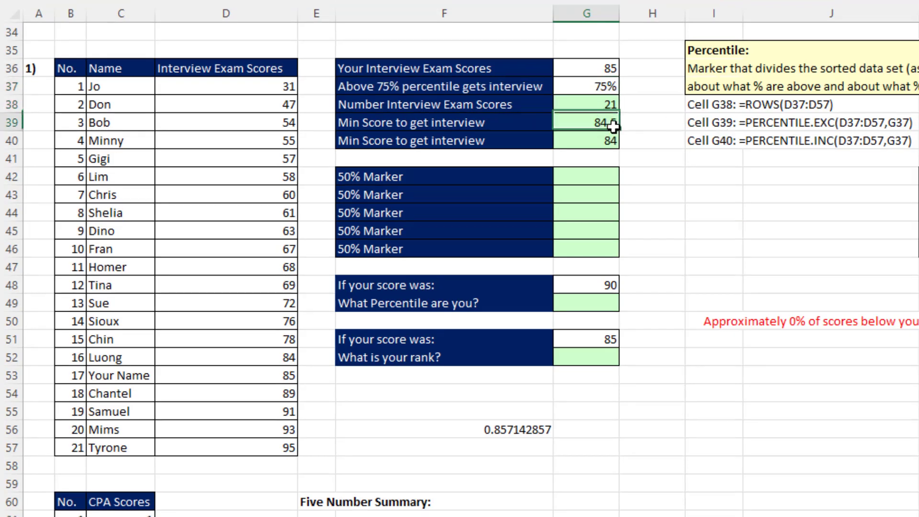
Step: Restore the 75% cutoff results and hide notes columns I through N
left_click(586, 123)
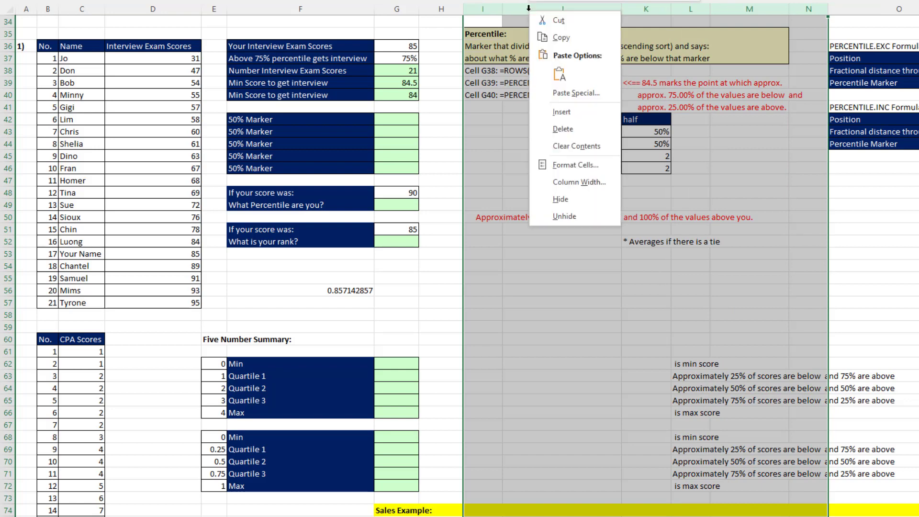
mouse_move(575, 199)
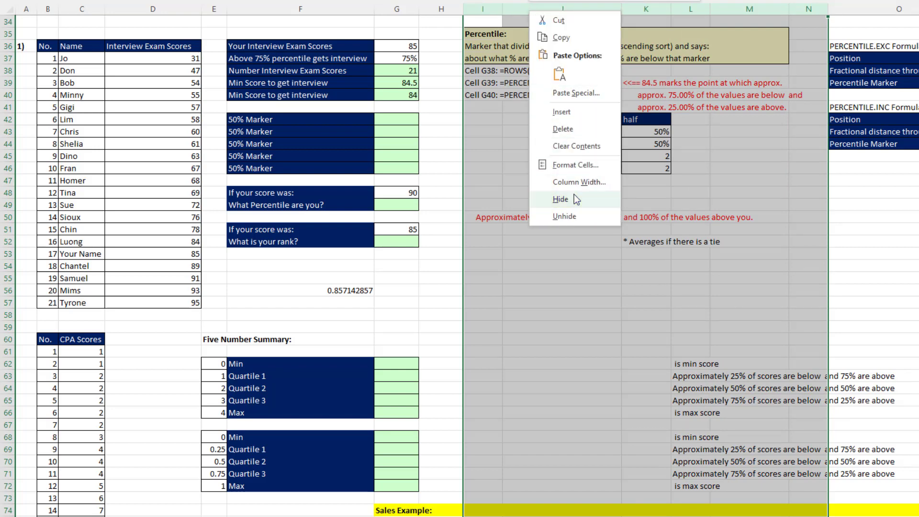
left_click(560, 199)
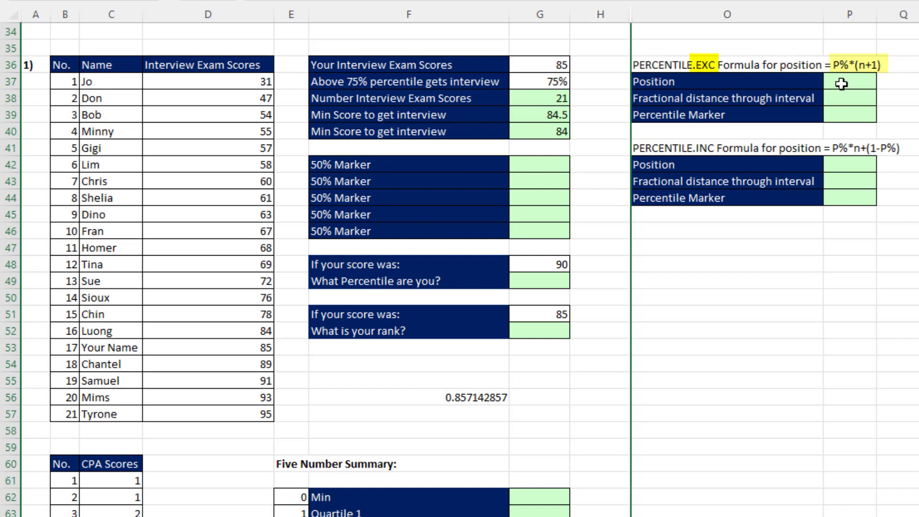
mouse_move(838, 101)
type("=")
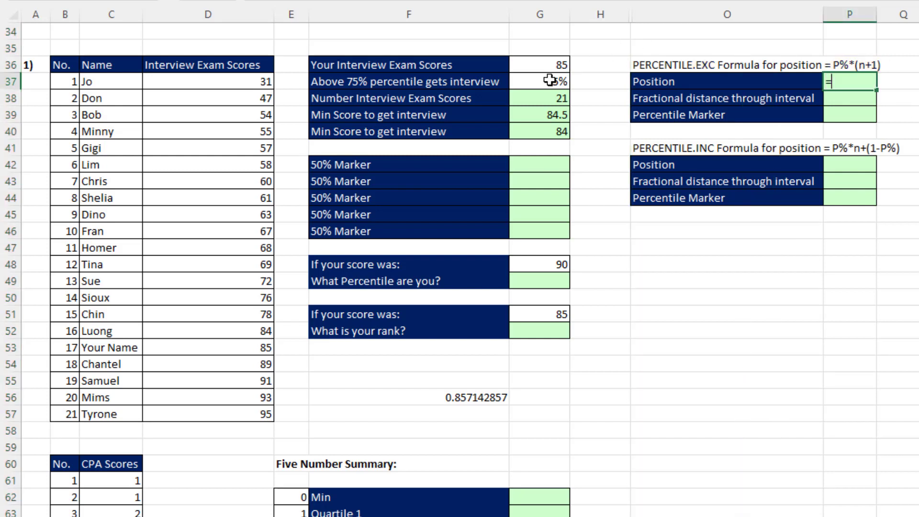
Step: Compute the EXC position 16.5 in P37 with =G37*(G38+1) and point out the 16th score, 84
left_click(540, 80)
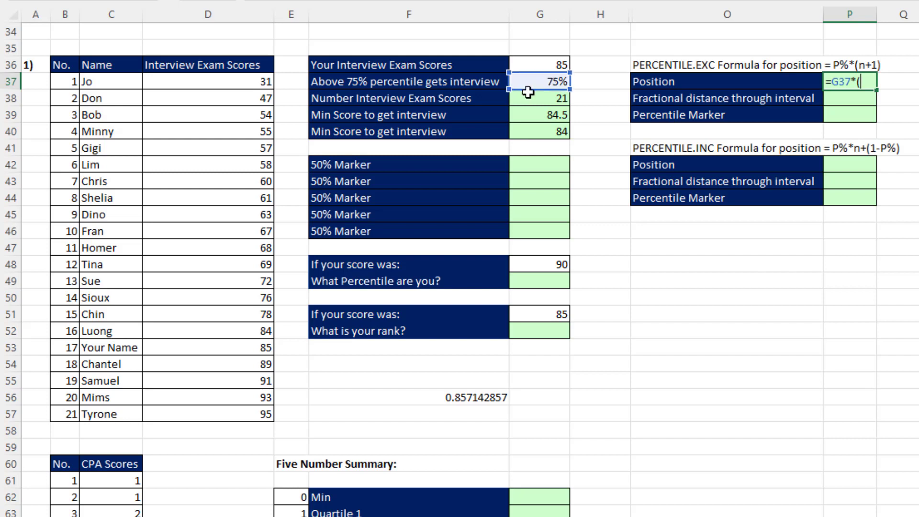
left_click(540, 98)
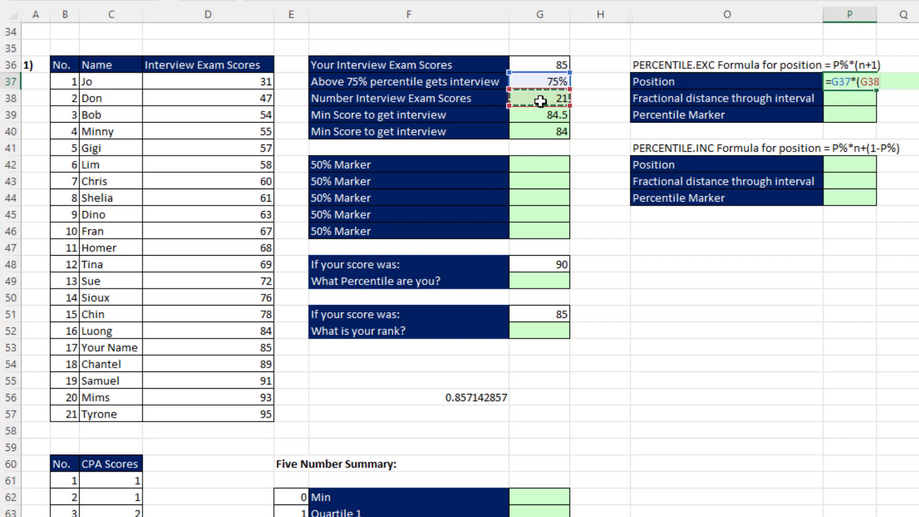
type("+1")
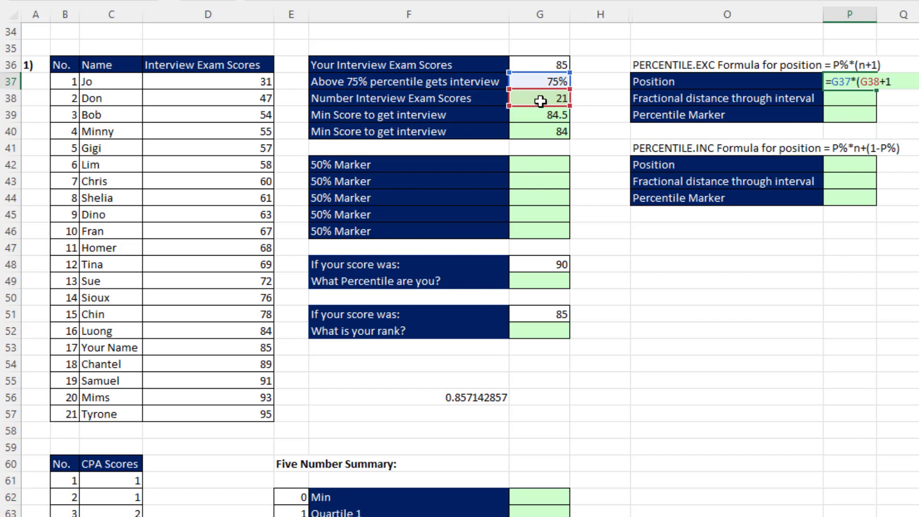
key("Enter")
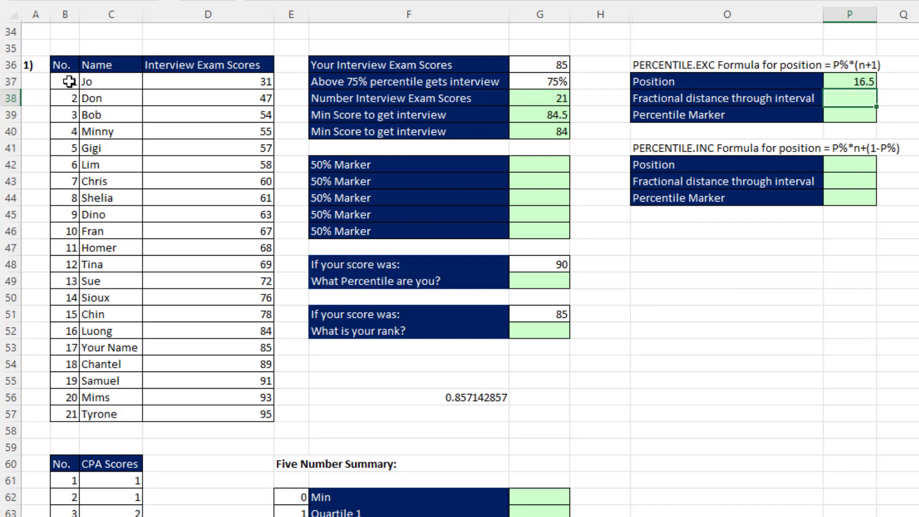
mouse_move(65, 329)
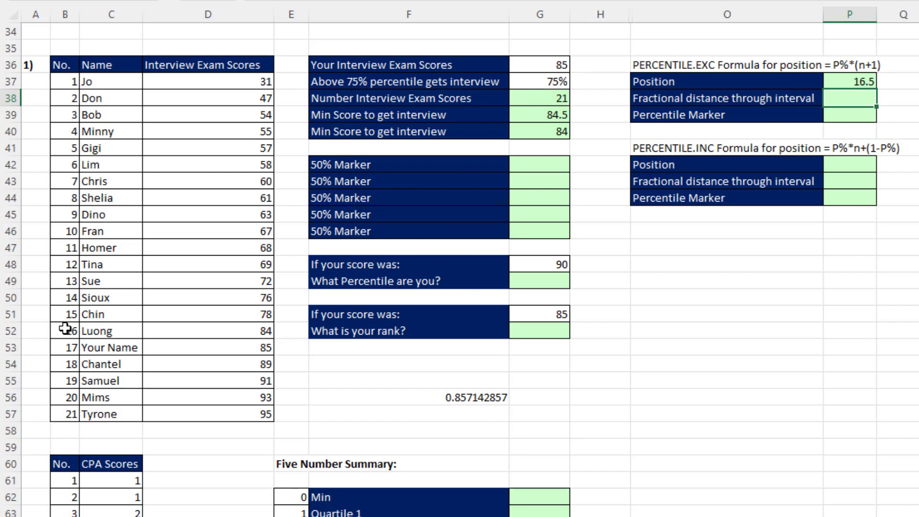
left_click(205, 331)
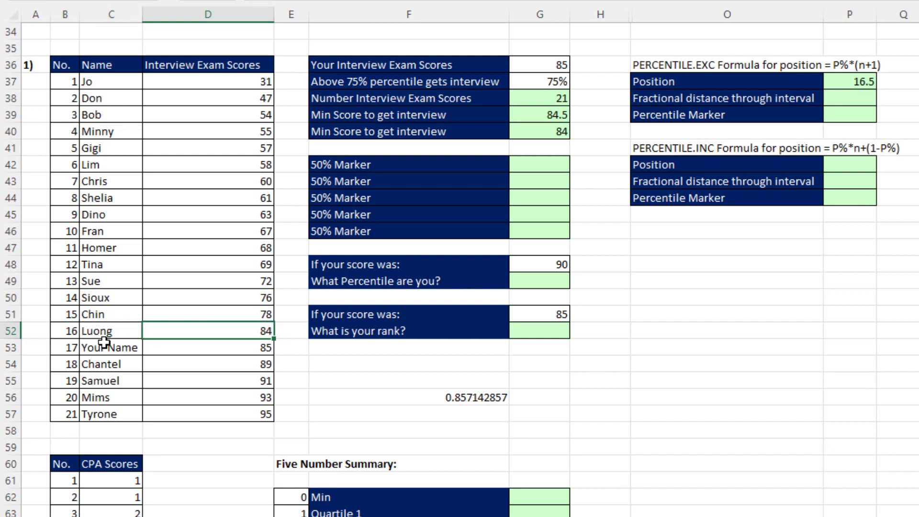
mouse_move(94, 330)
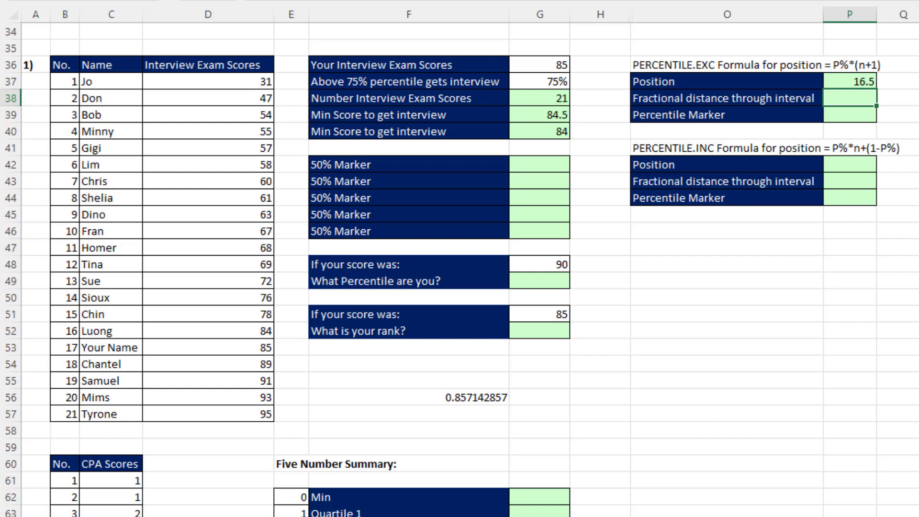
Step: Compute the 0.5 fractional distance in P38 as the position minus INT of the position
type("=")
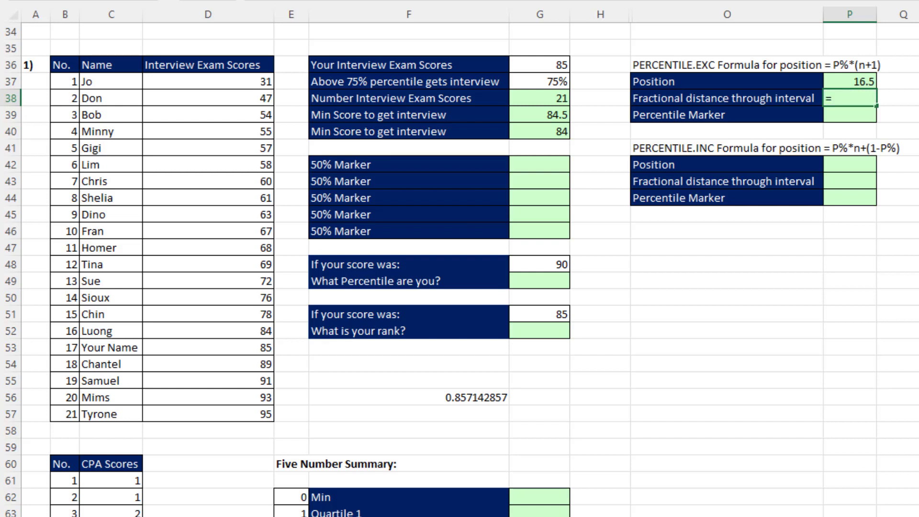
type("INT(")
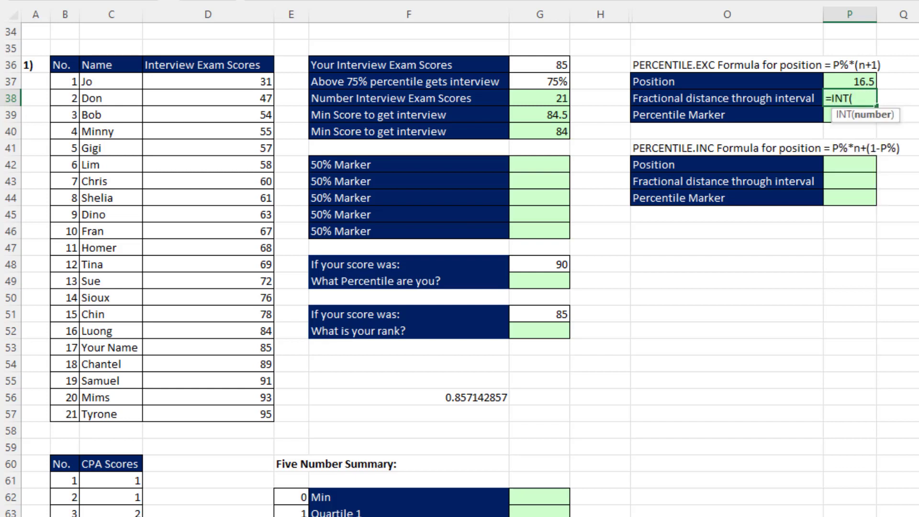
left_click(846, 83)
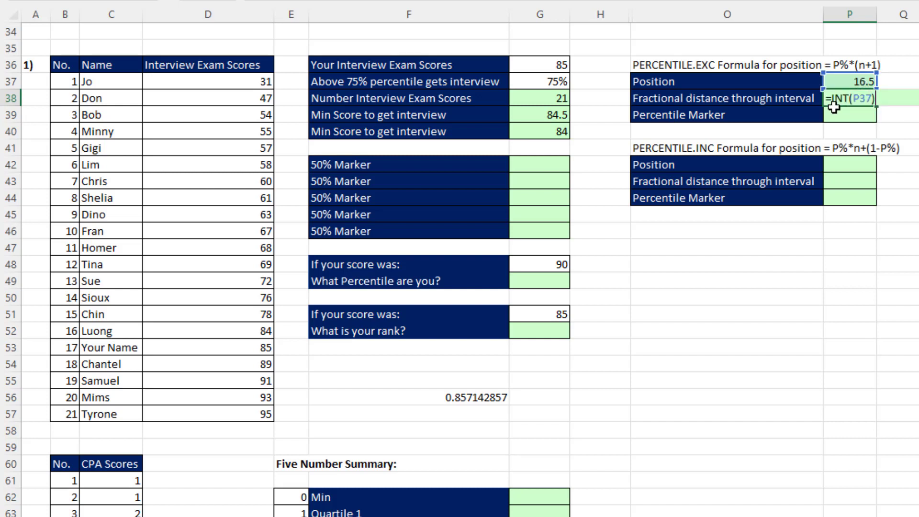
mouse_move(850, 166)
type("P37-")
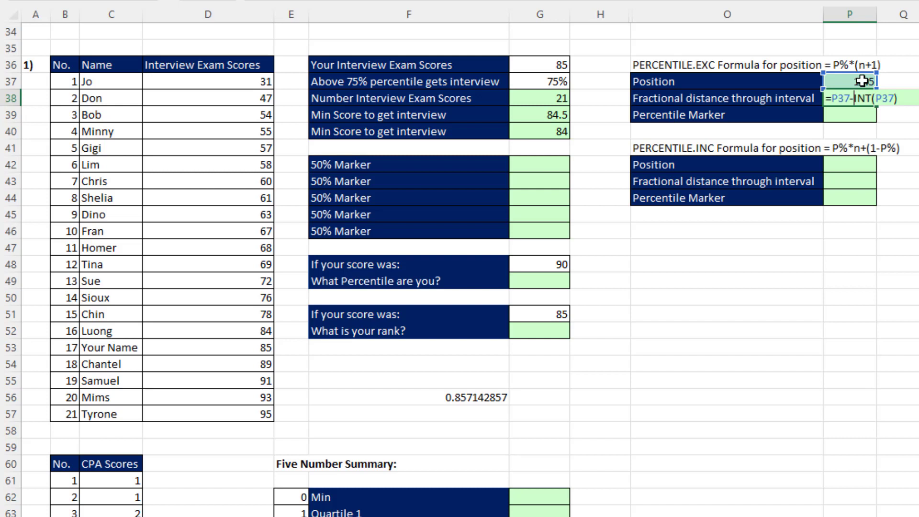
key("Enter")
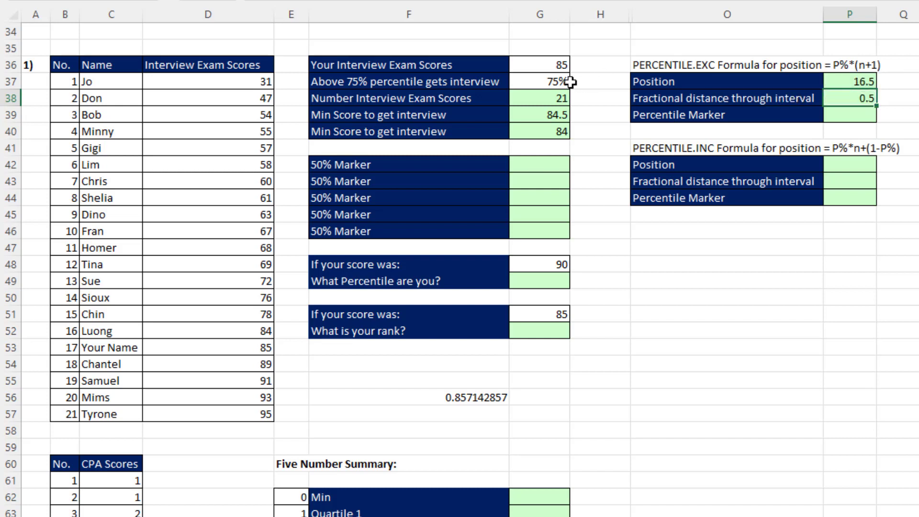
Step: Try a 62% cutoff, then undo back to 75% so the position reads 16.5
type("62%")
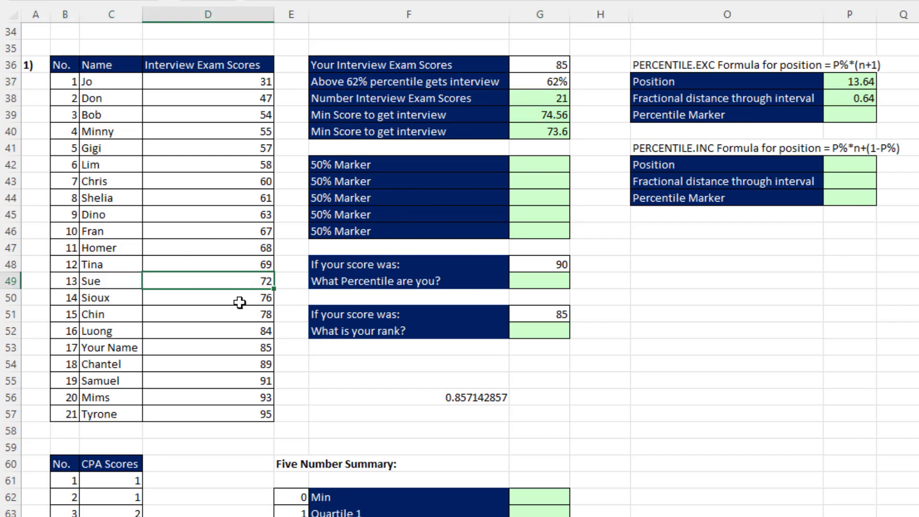
mouse_move(251, 281)
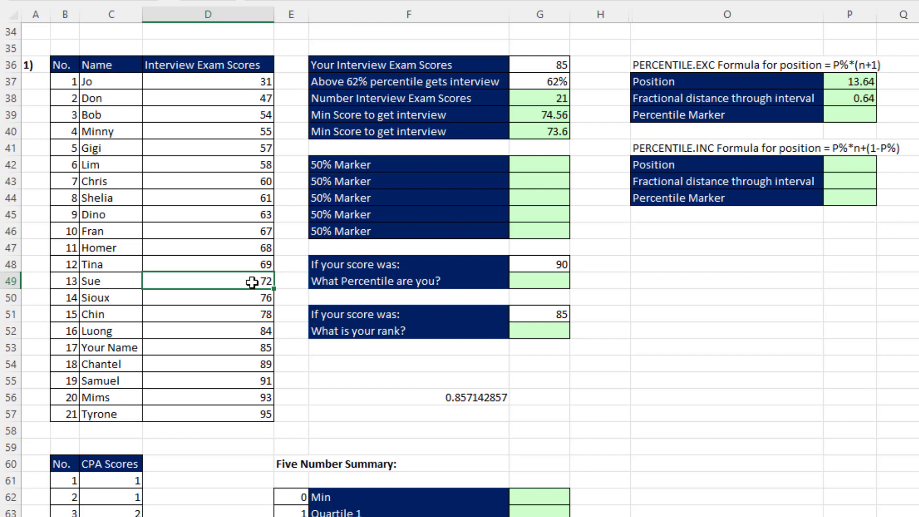
mouse_move(888, 86)
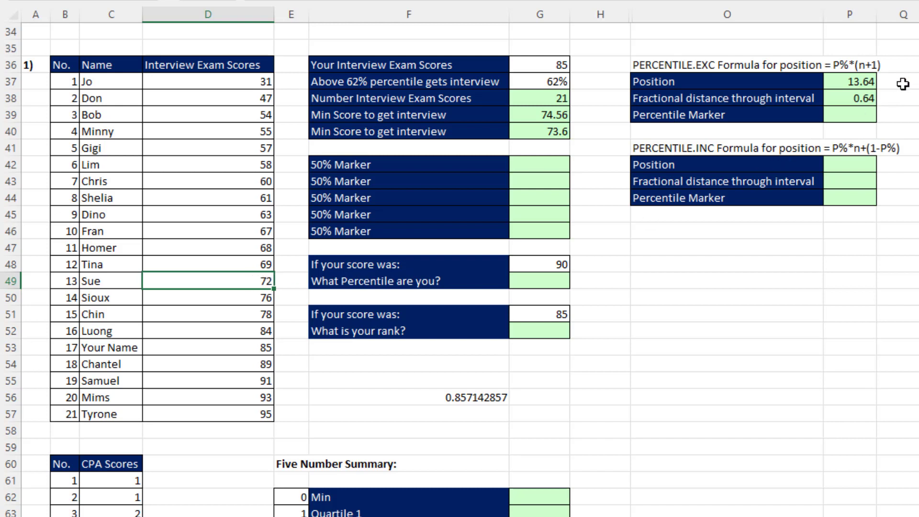
mouse_move(889, 101)
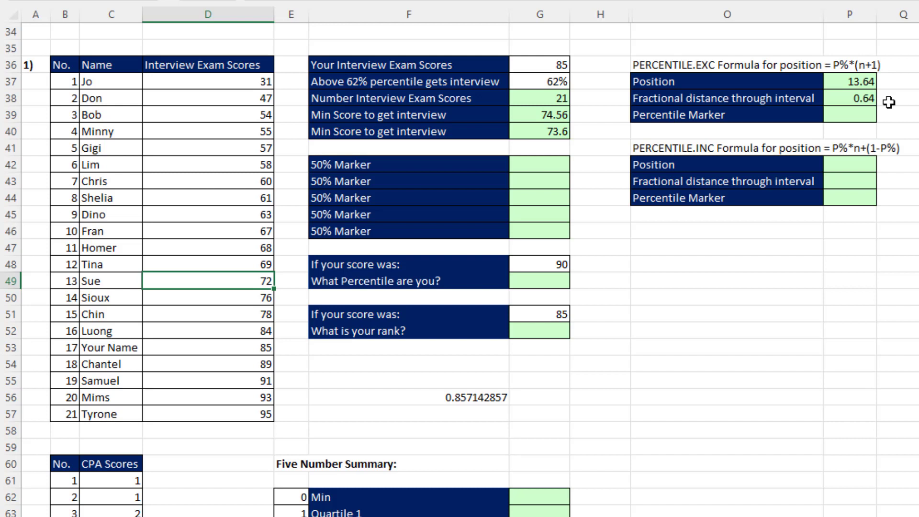
key("Ctrl+z")
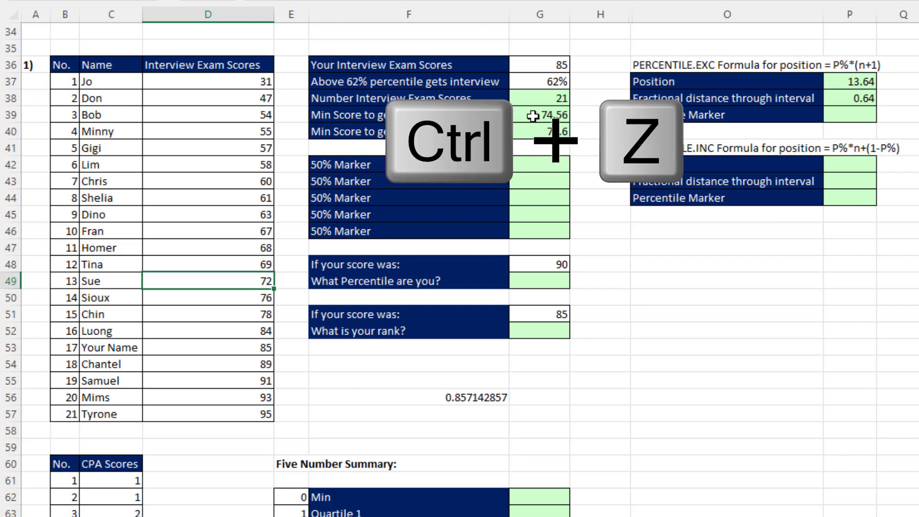
key("ctrl+z")
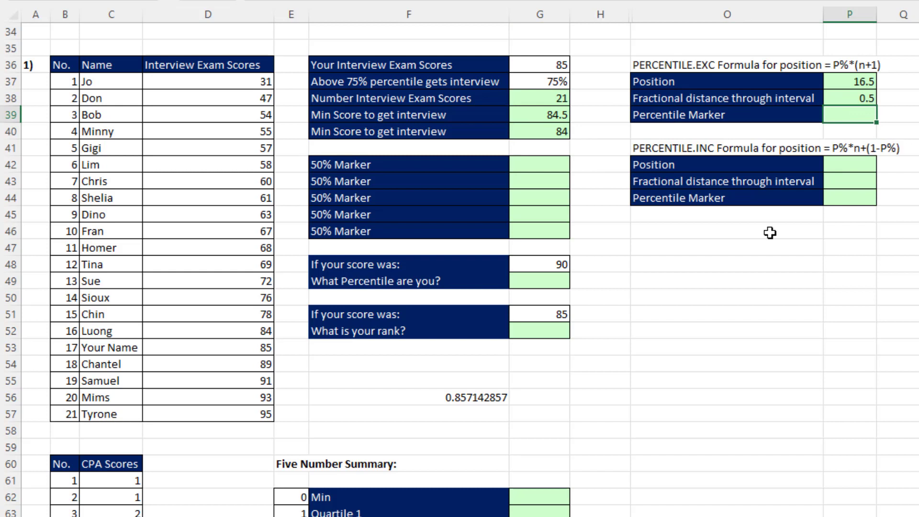
mouse_move(770, 232)
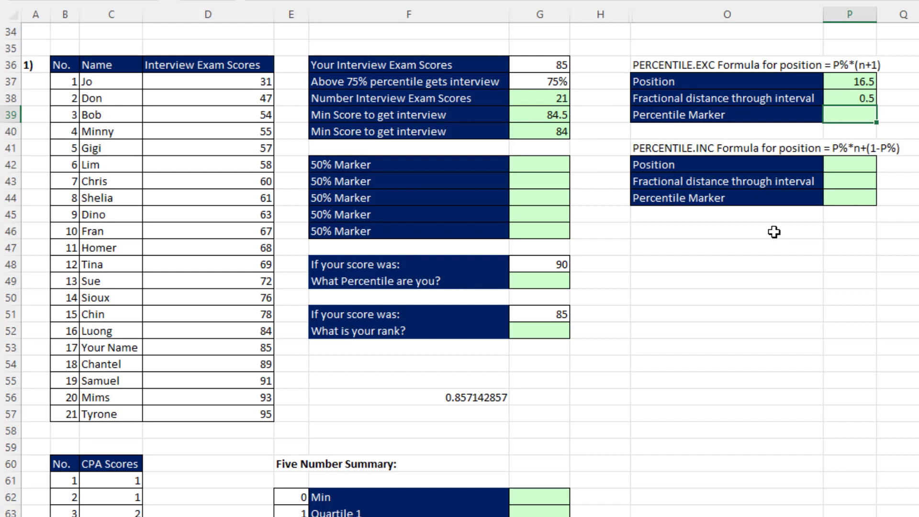
Step: Interpolate the 84.5 marker in P39 with =D52+(D53-D52)*P38
type("=")
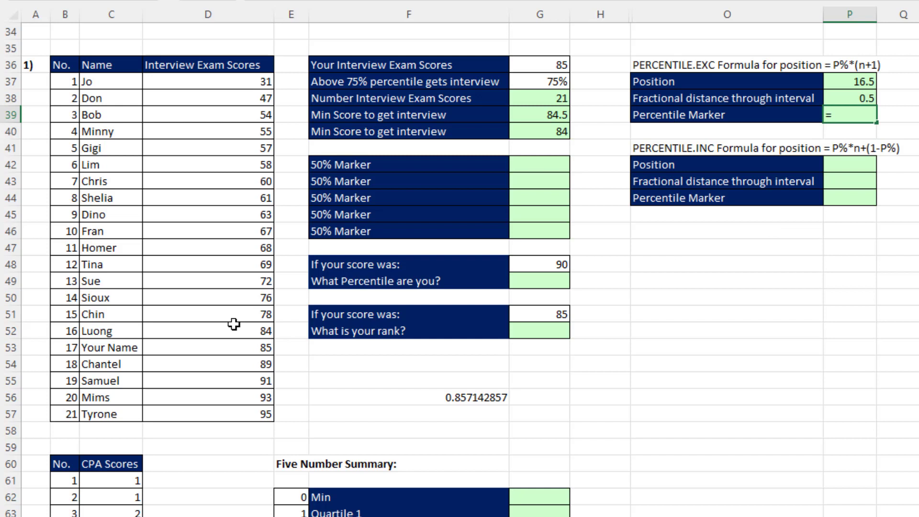
left_click(207, 330)
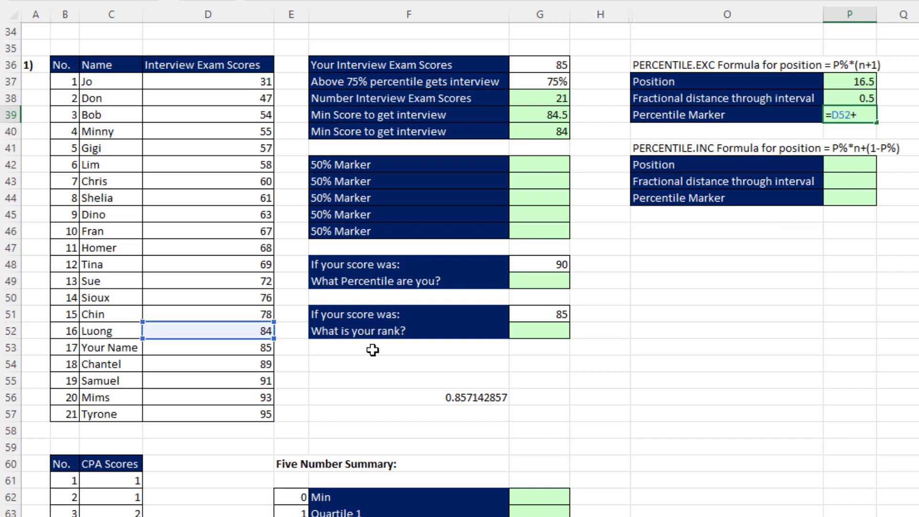
type("(")
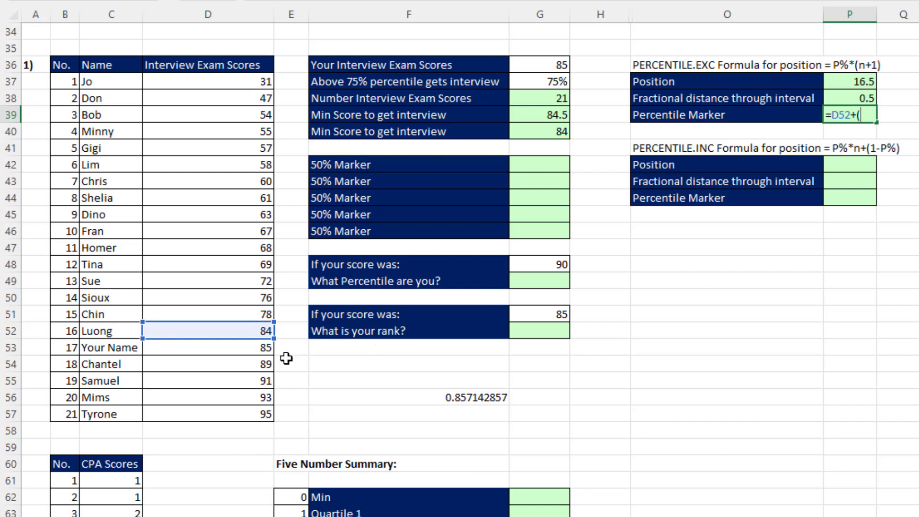
left_click(206, 348)
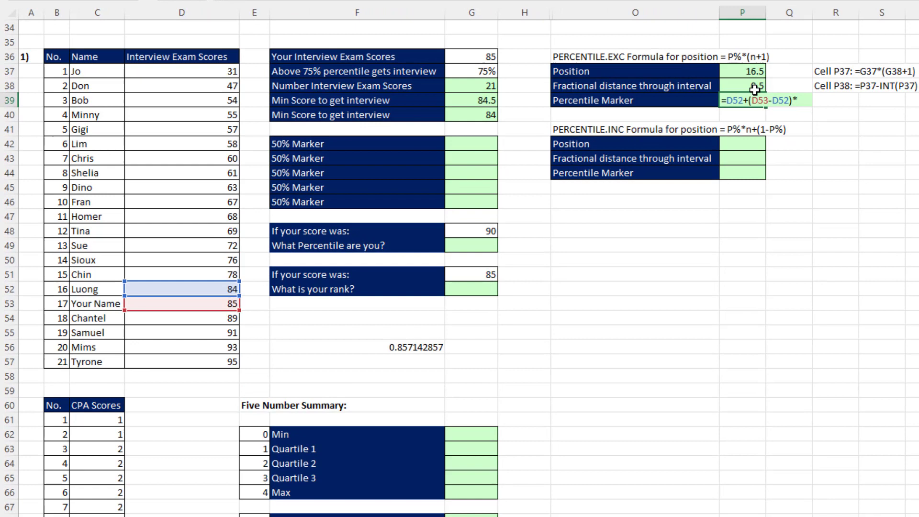
key("Enter")
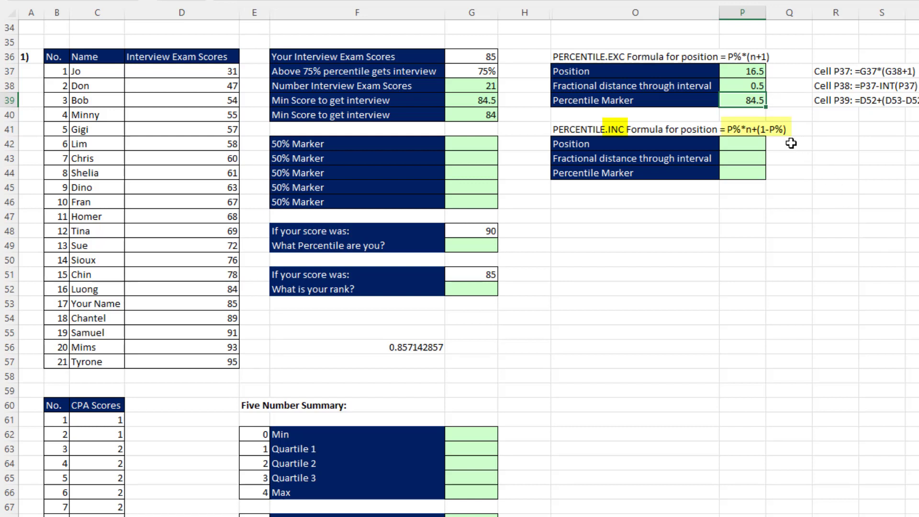
Step: Enter =G37*G38+(1-G37) in P42 as the PERCENTILE.INC position (75% times count plus 1 minus 75%)
left_click(743, 143)
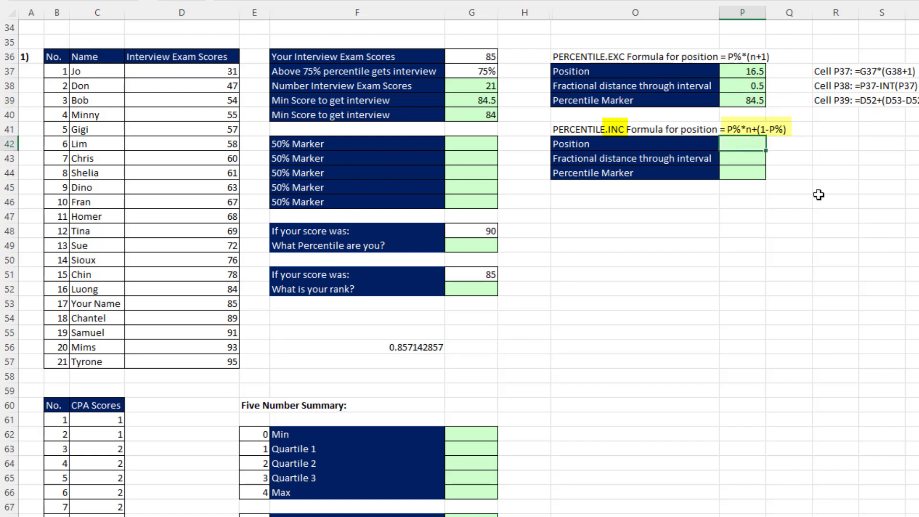
type("=G37")
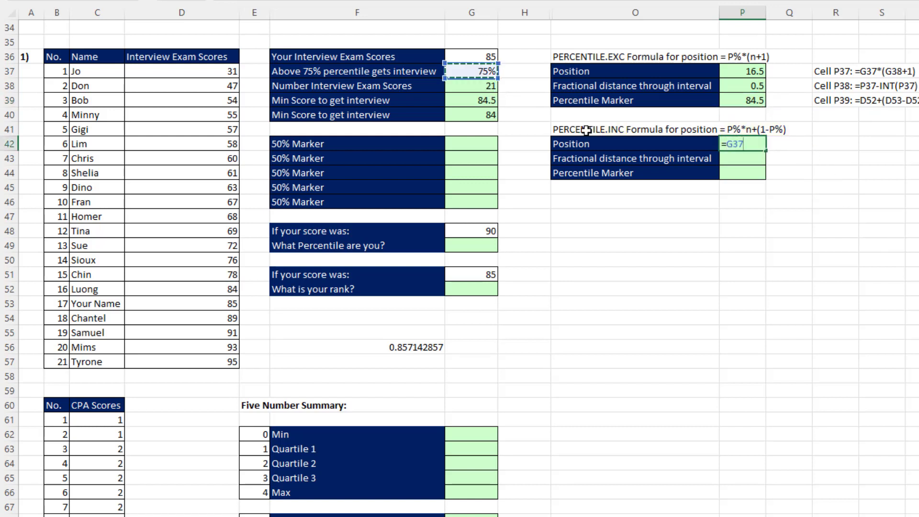
mouse_move(629, 155)
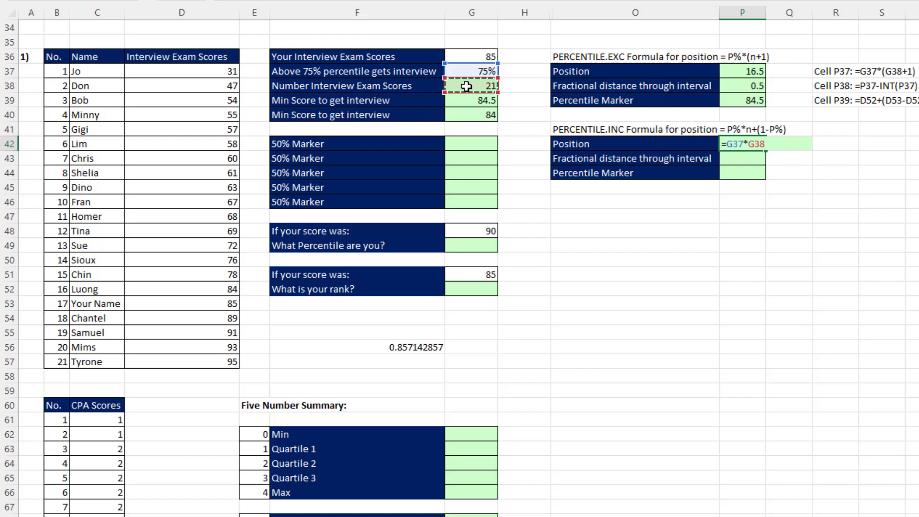
type("+(1-G37")
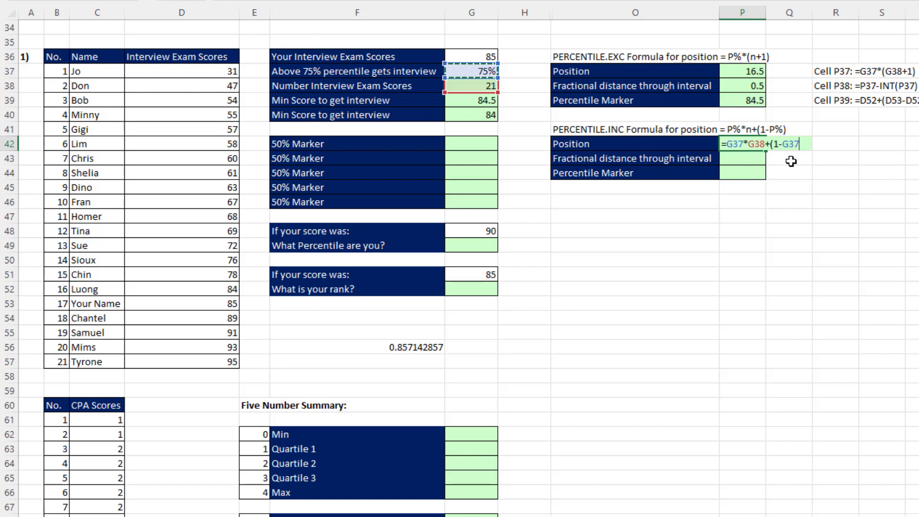
type(")")
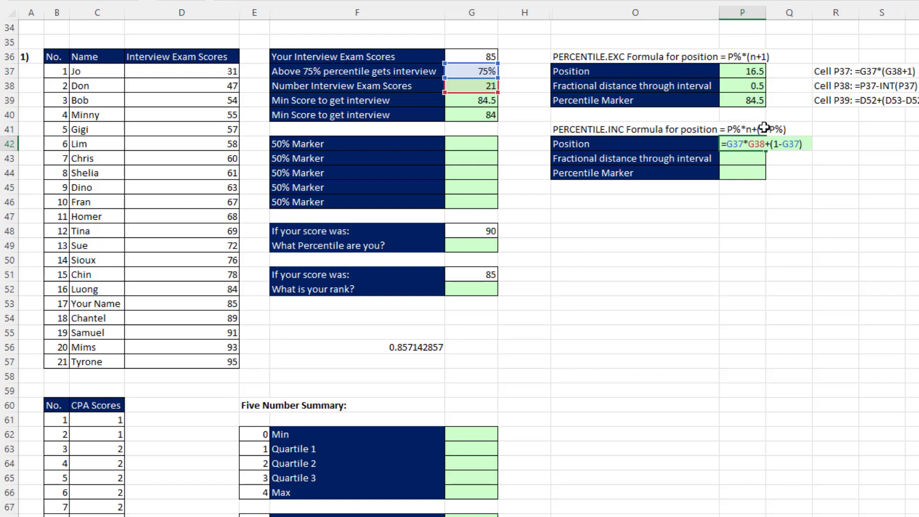
mouse_move(761, 120)
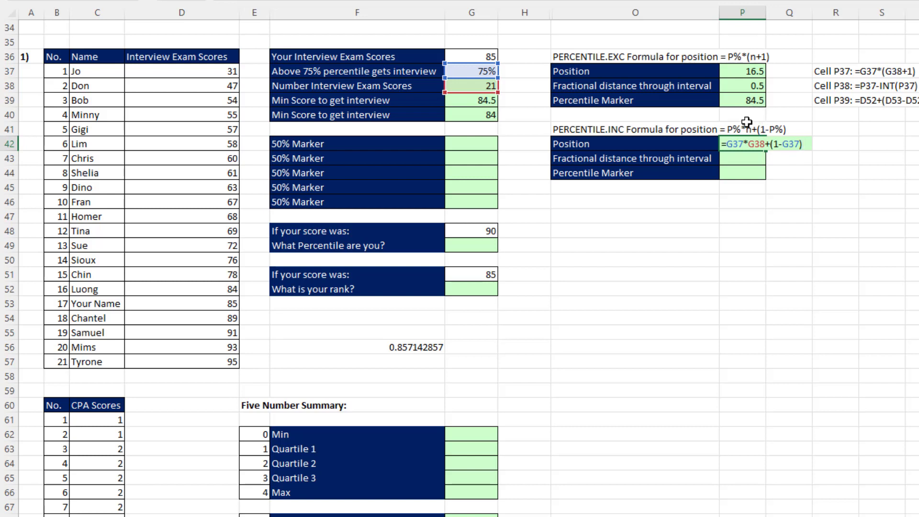
mouse_move(763, 112)
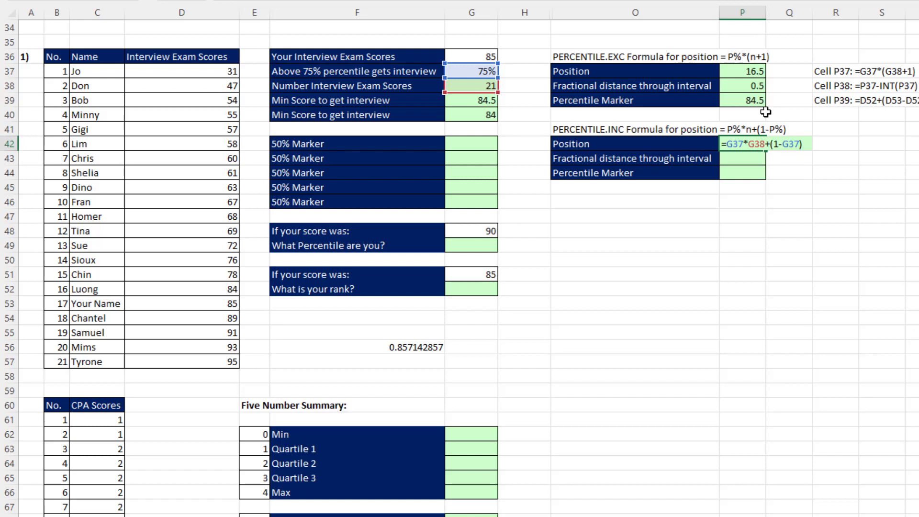
mouse_move(771, 118)
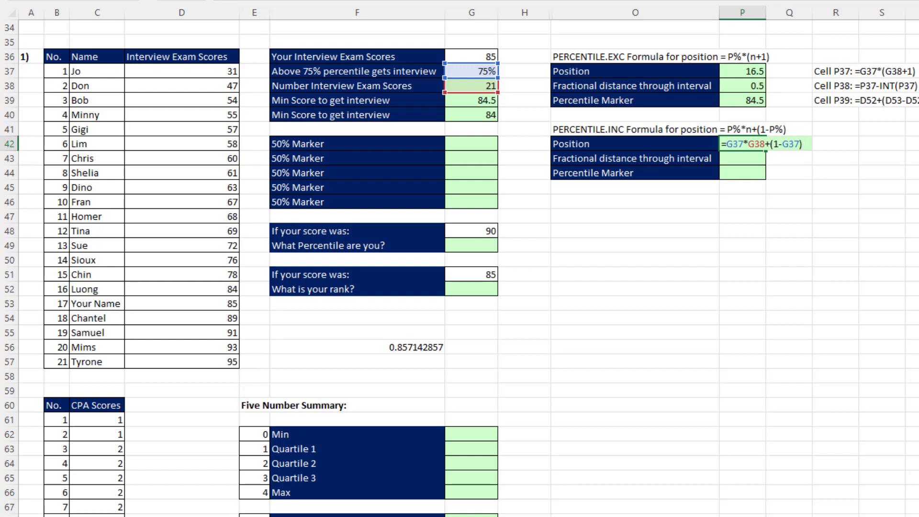
key("Enter")
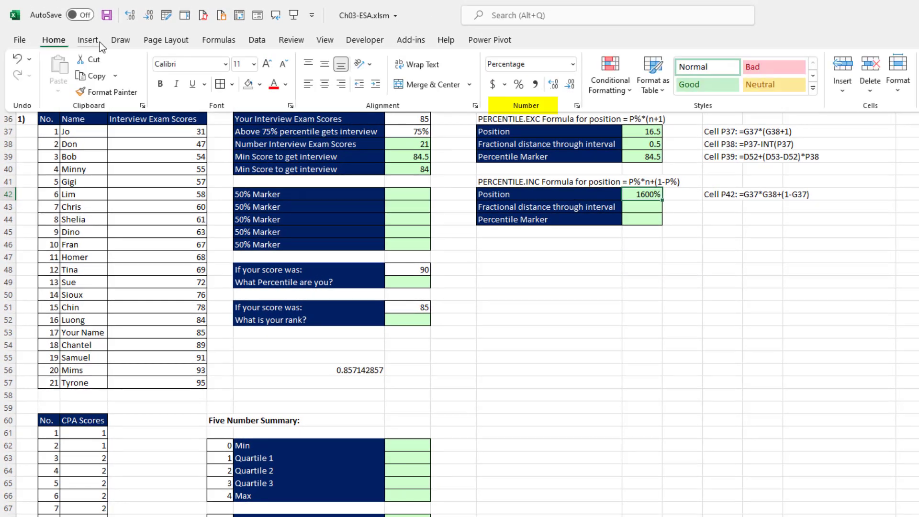
Step: Show P42 as plain number 16 and copy P38's fractional-distance formula into P43, giving 0
left_click(574, 64)
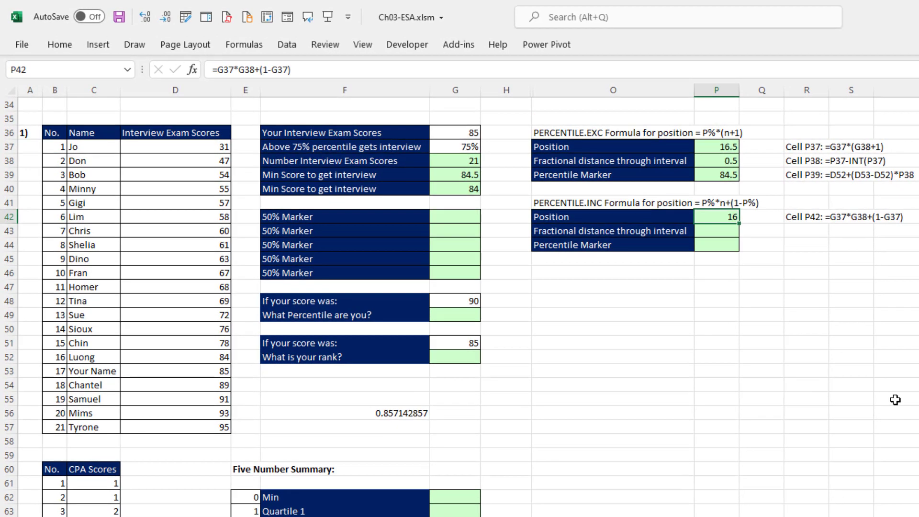
left_click(716, 231)
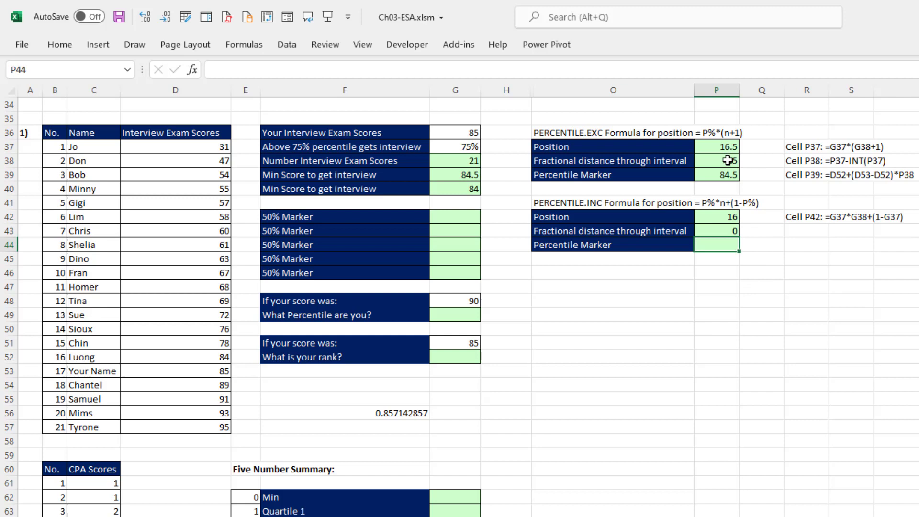
key("Ctrl+C")
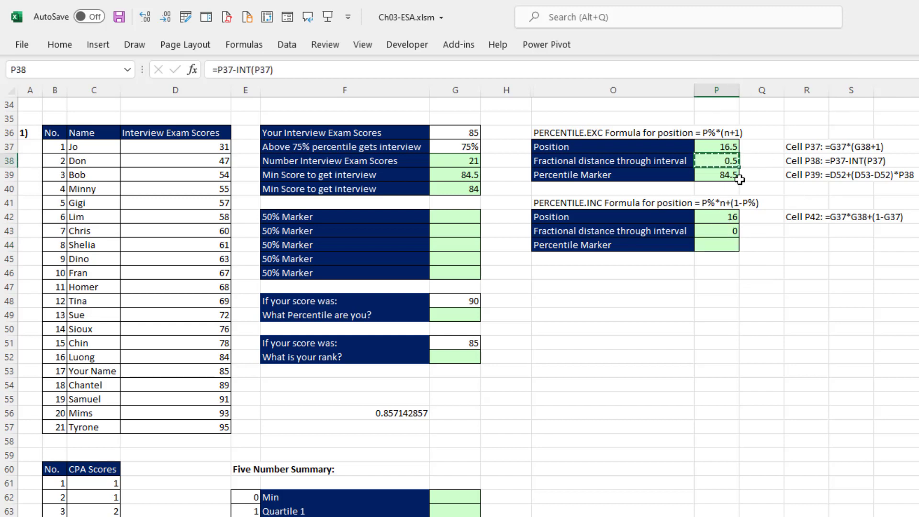
key("ctrl+v")
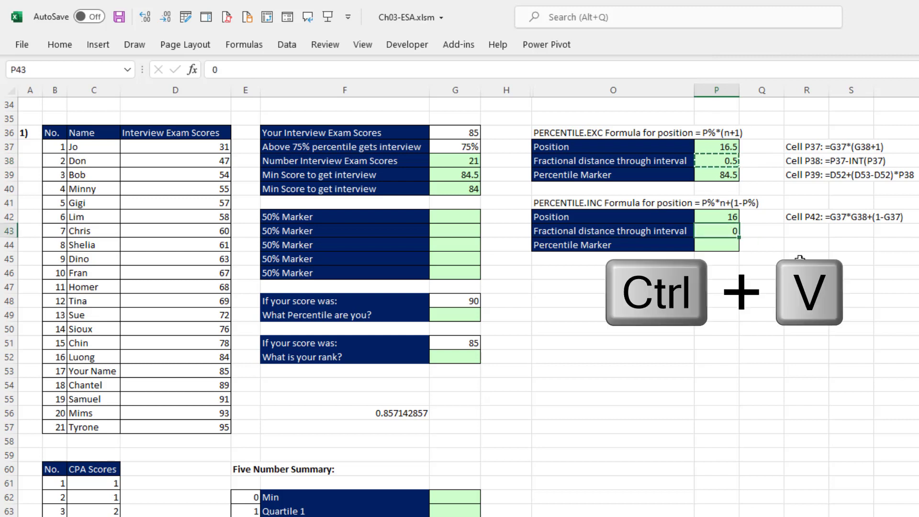
key("ctrl+v")
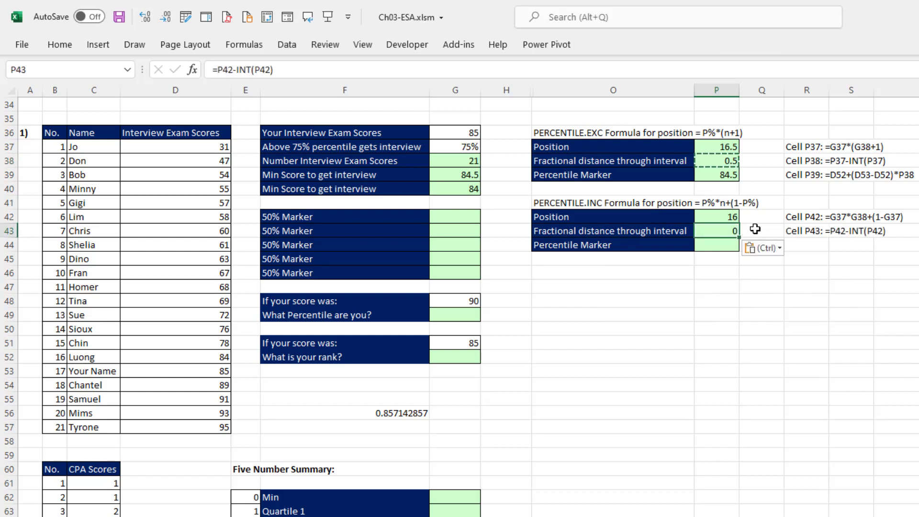
Step: Set the INC percentile marker P44 to =D52 (84) and review the minimum-score formula
left_click(716, 245)
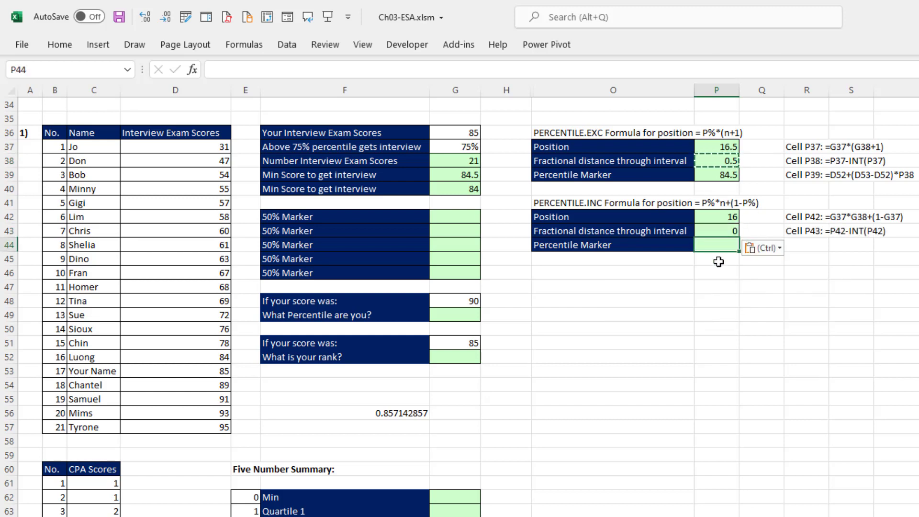
mouse_move(748, 254)
type("=")
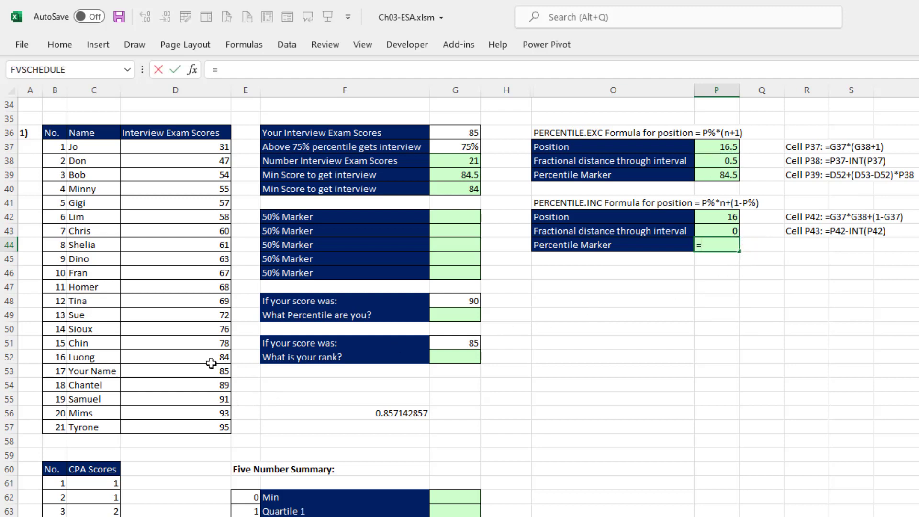
key("Enter")
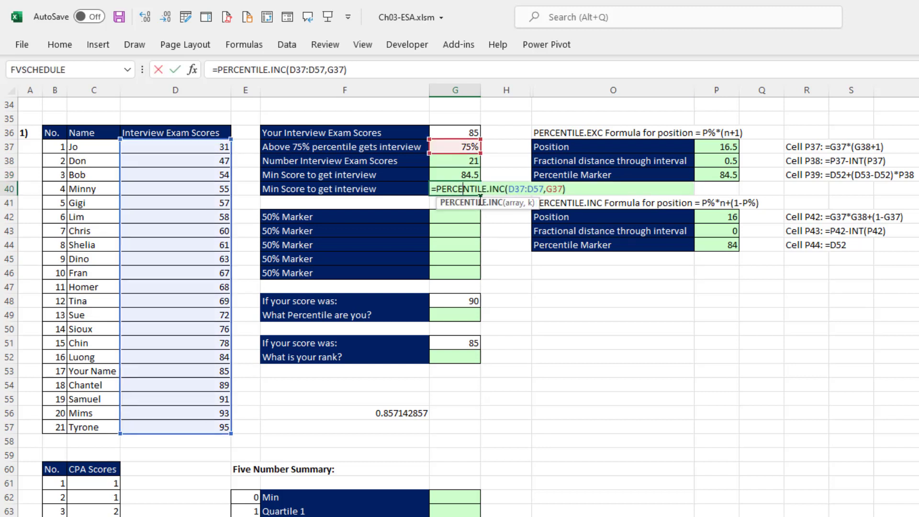
key("Enter")
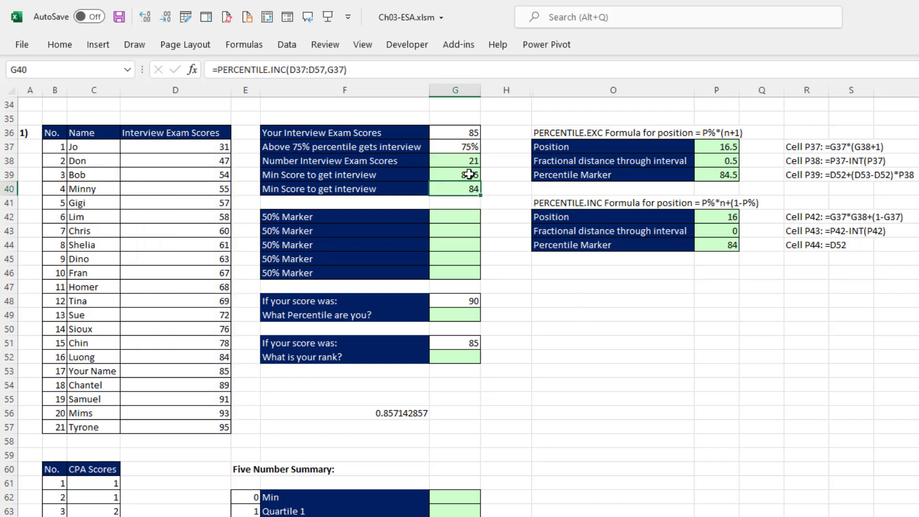
double_click(455, 174)
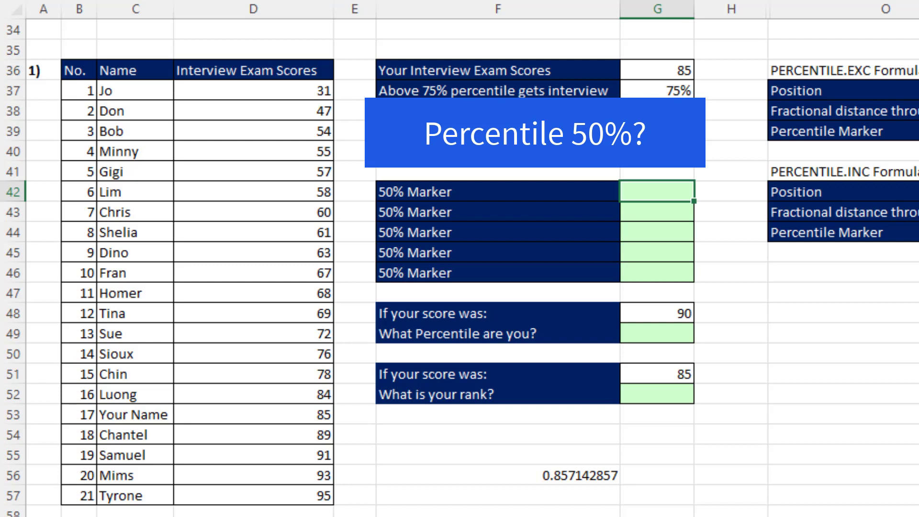
Step: Enter =MEDIAN(D37:D57) in G42, giving the first 50% marker of 68
type("=me")
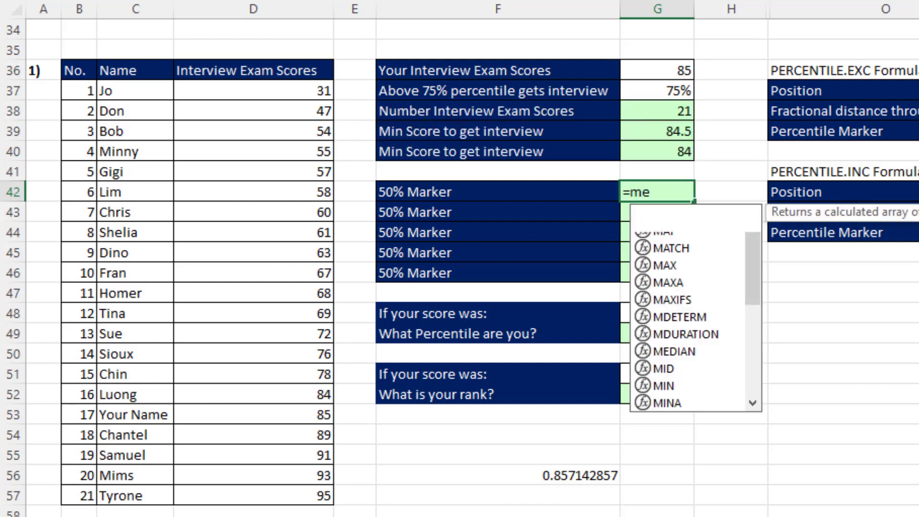
type("MEDIAN(")
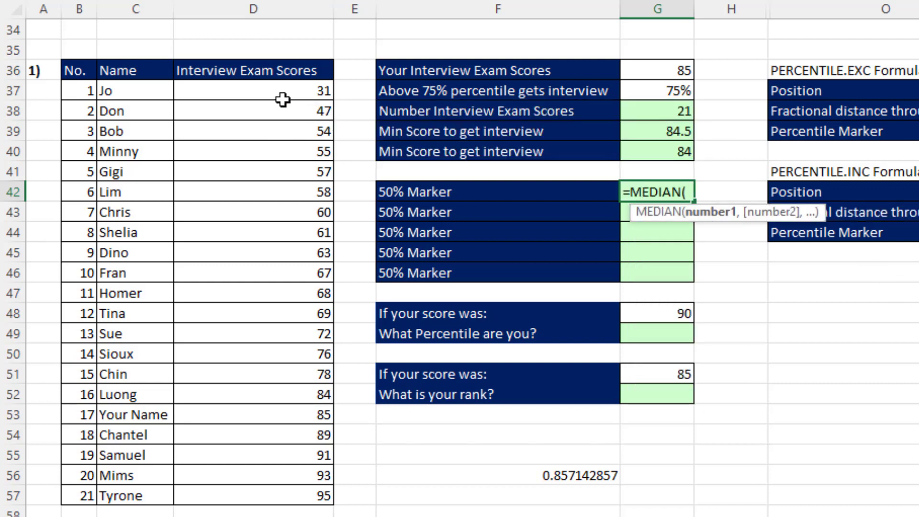
left_click_drag(253, 90, 252, 495)
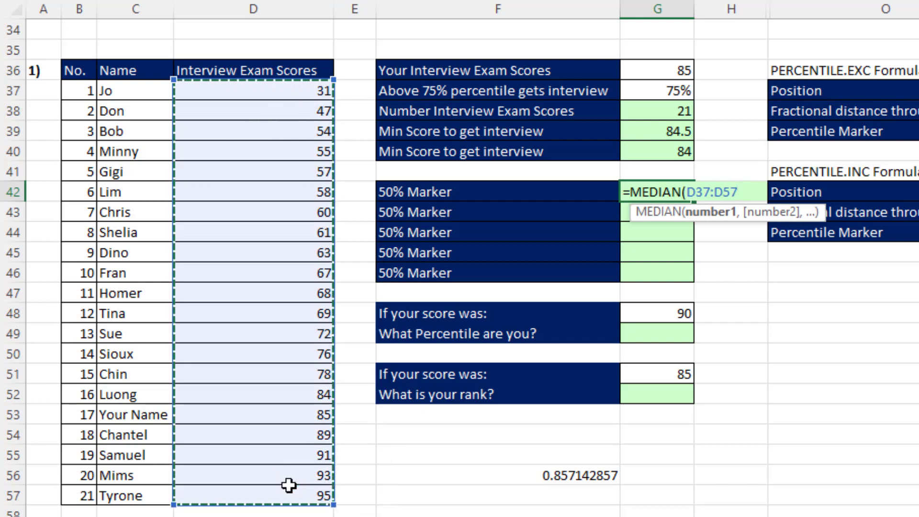
key("Enter")
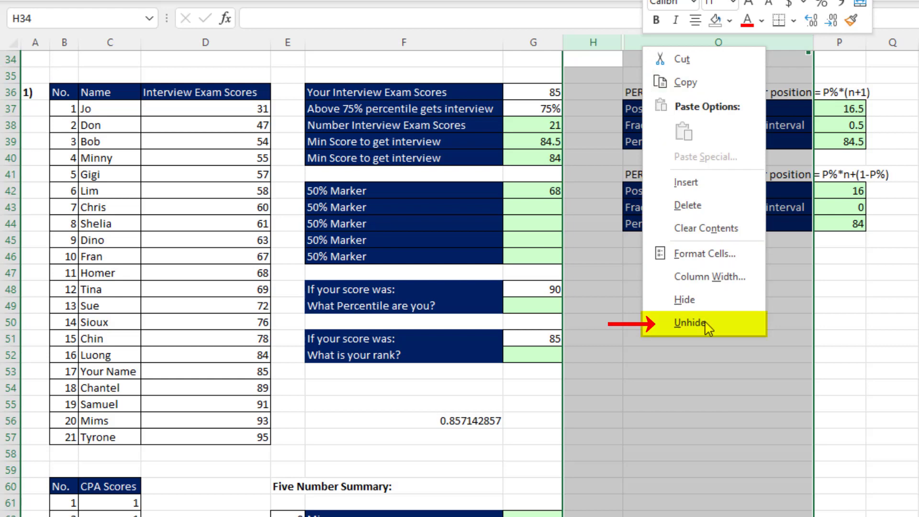
Step: Unhide the explanation columns and enter =PERCENTILE.EXC(D37:D57,K43) in G43
left_click(689, 323)
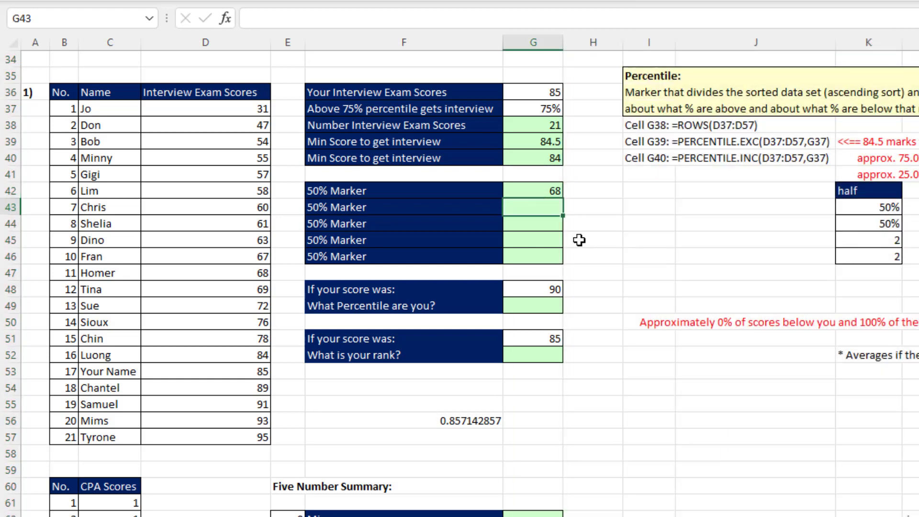
mouse_move(529, 212)
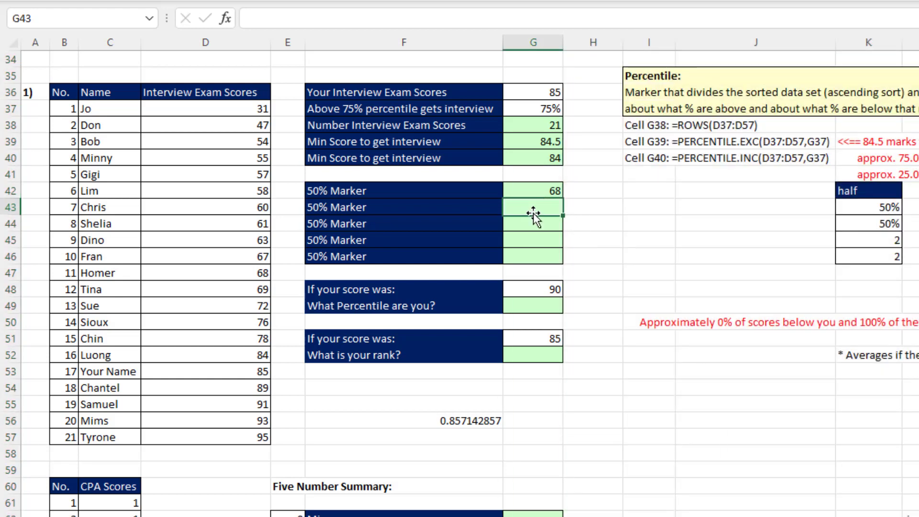
type("=per")
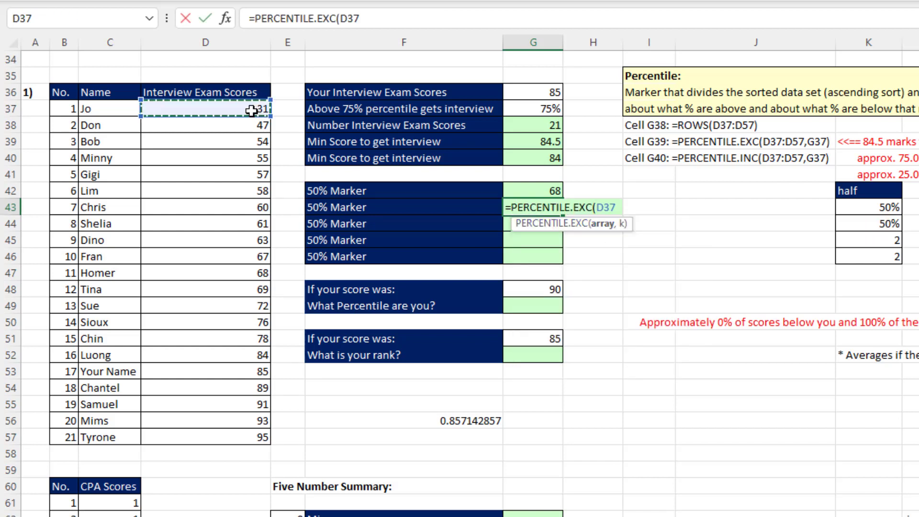
left_click_drag(205, 108, 205, 437)
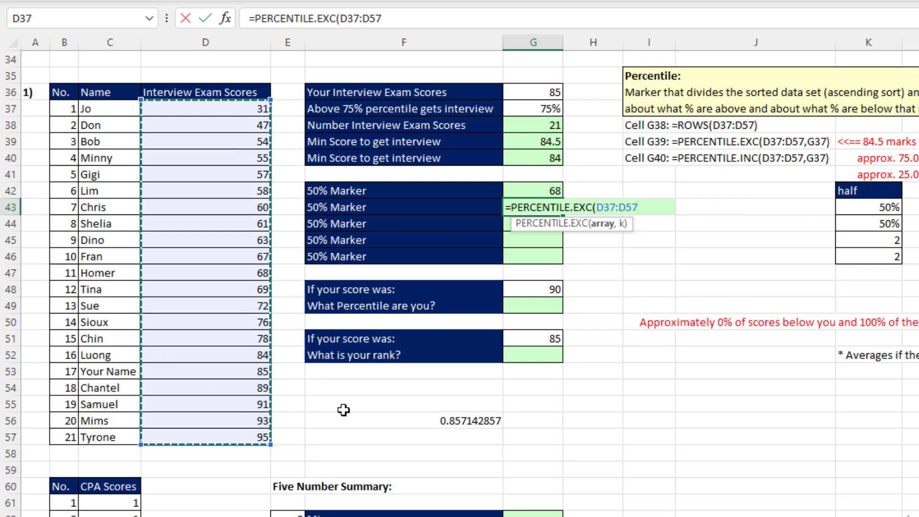
left_click(876, 205)
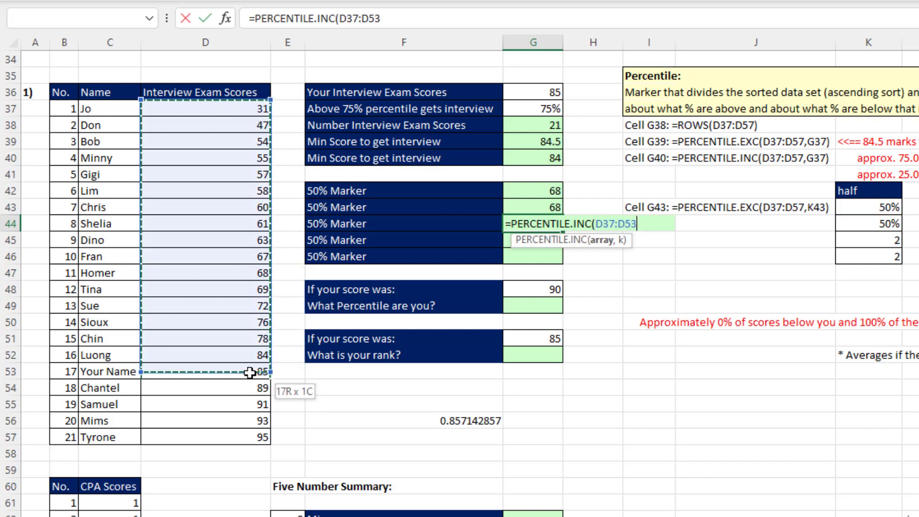
Step: Enter =PERCENTILE.INC(D37:D57,K44) in G44, giving 68, and begin the next formula
left_click(873, 222)
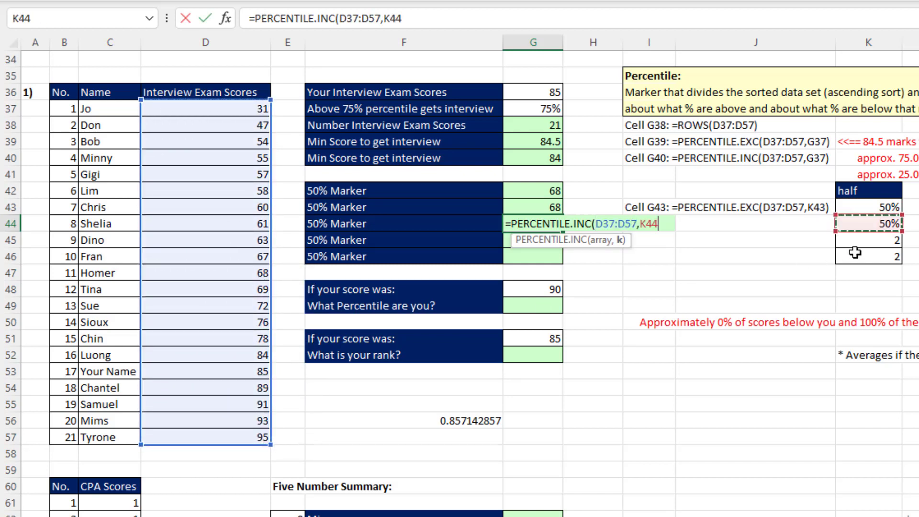
key("Enter")
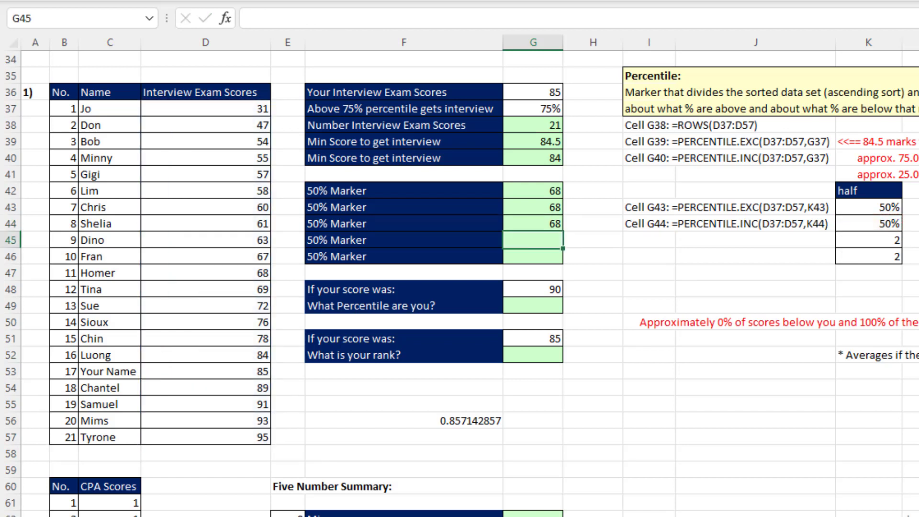
type("=")
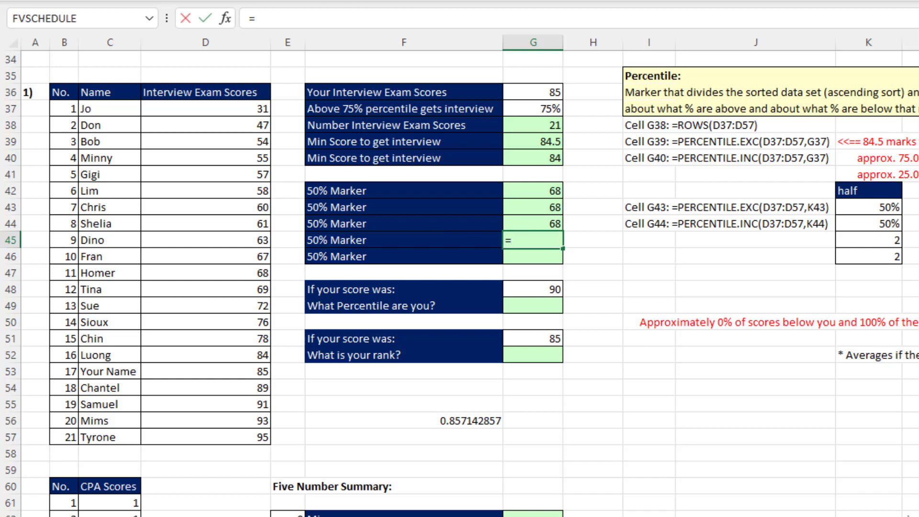
Step: Enter =QUARTILE.EXC(D37:D57,K45) in G45 and =QUARTILE.INC(D37:D57,K46) in G46, both 68
type("qu")
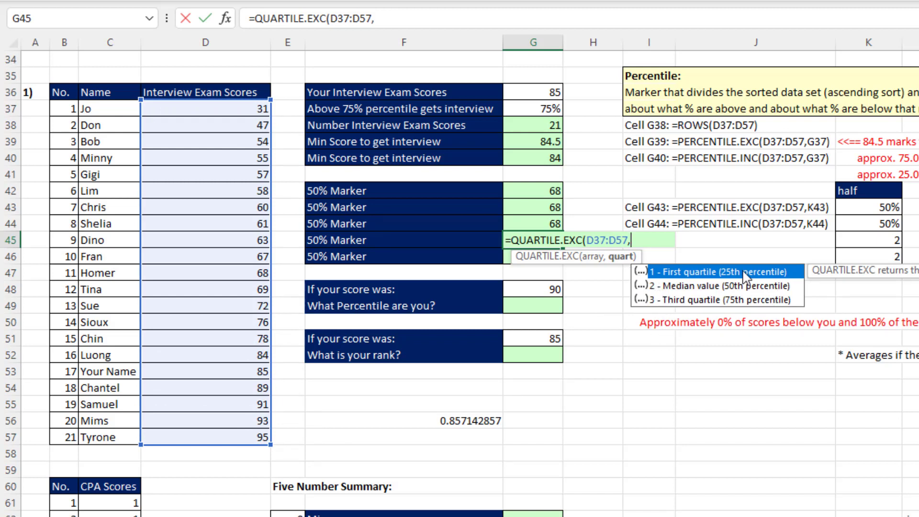
mouse_move(748, 311)
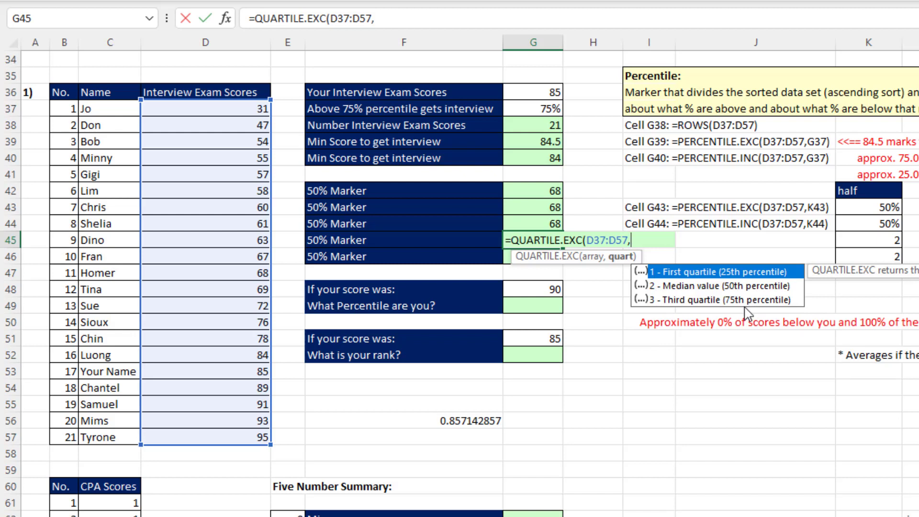
left_click(869, 244)
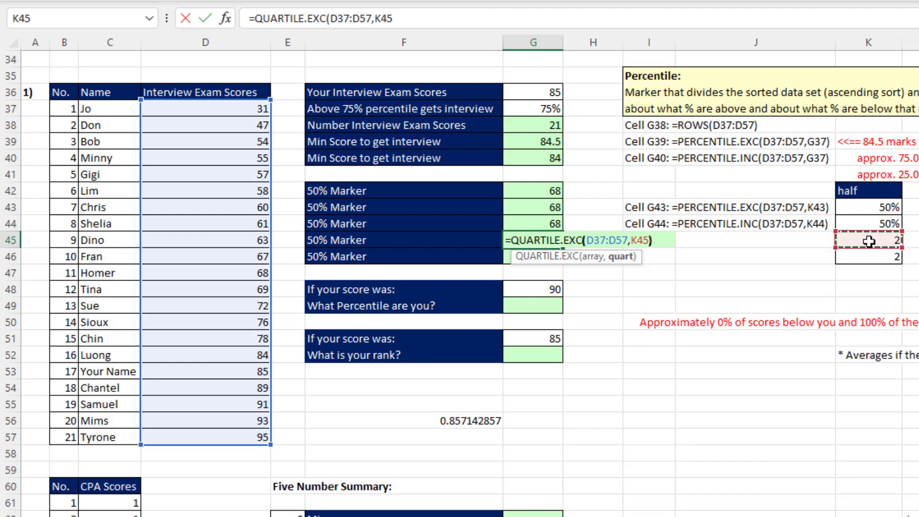
key("Enter")
type("=QUARTILE.INC(D37:D57")
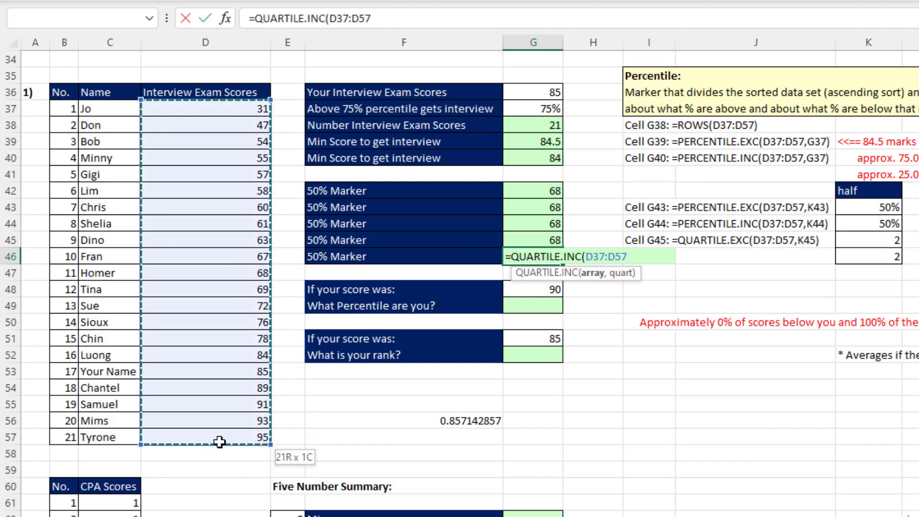
left_click(867, 258)
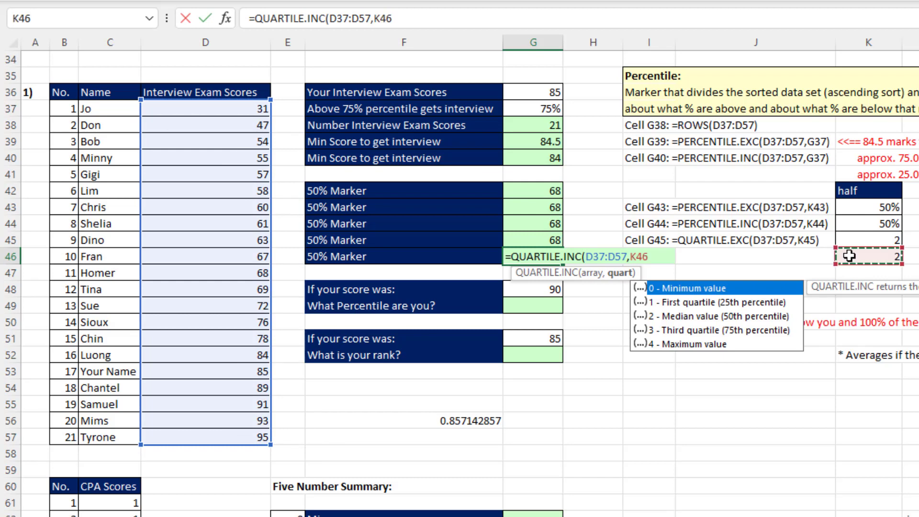
key("Enter")
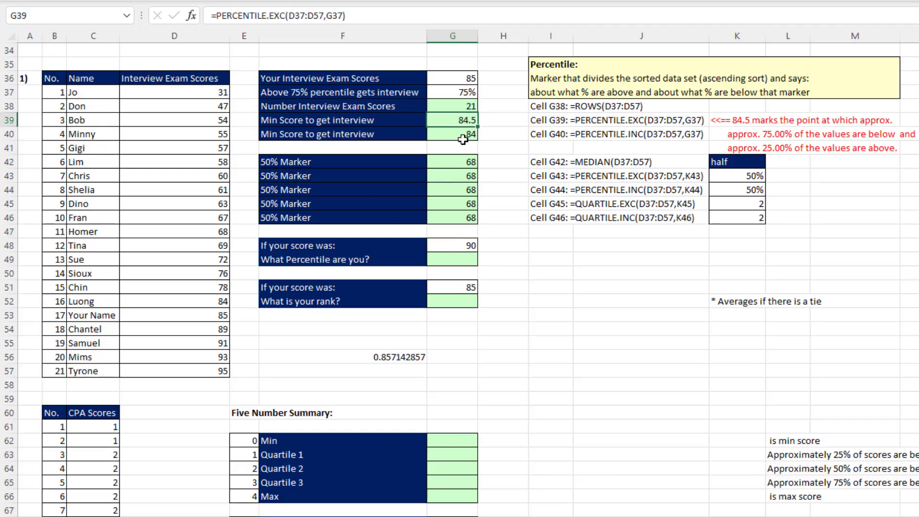
Step: Review the existing minimum and 50% marker formulas and the score of 90
left_click(454, 134)
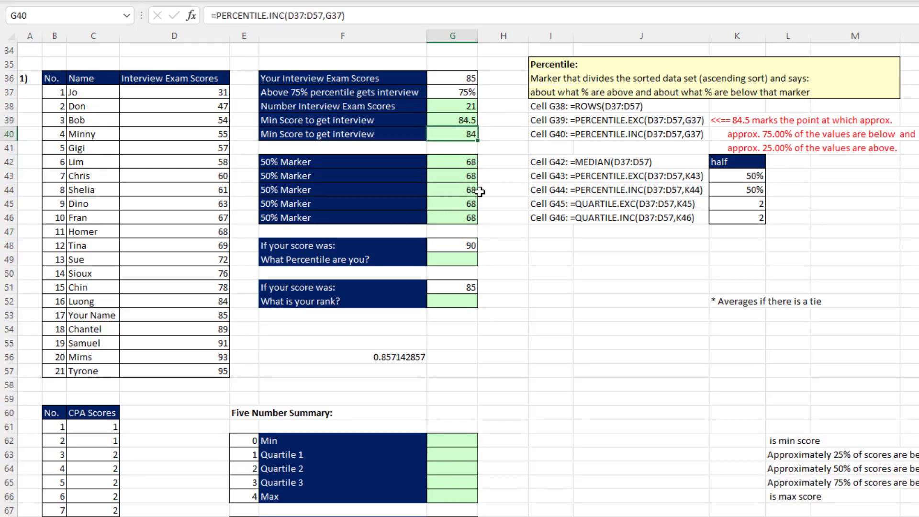
left_click(452, 176)
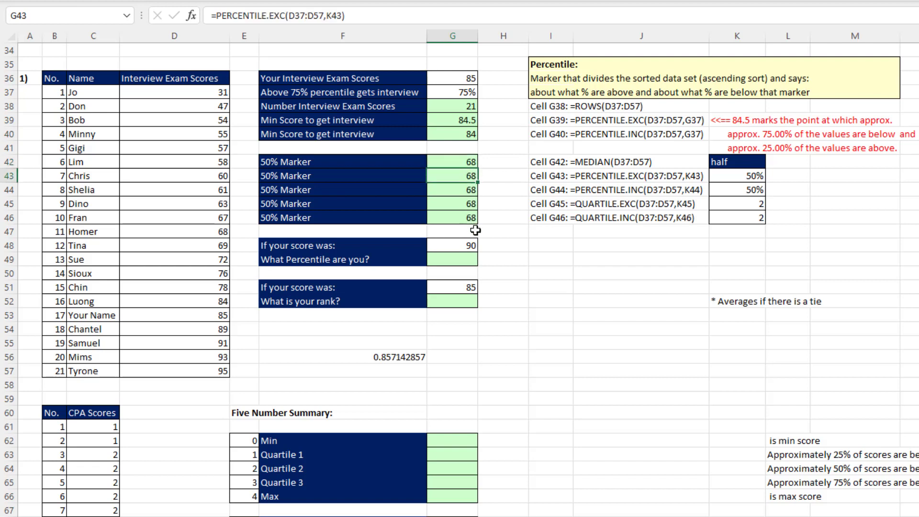
left_click(452, 245)
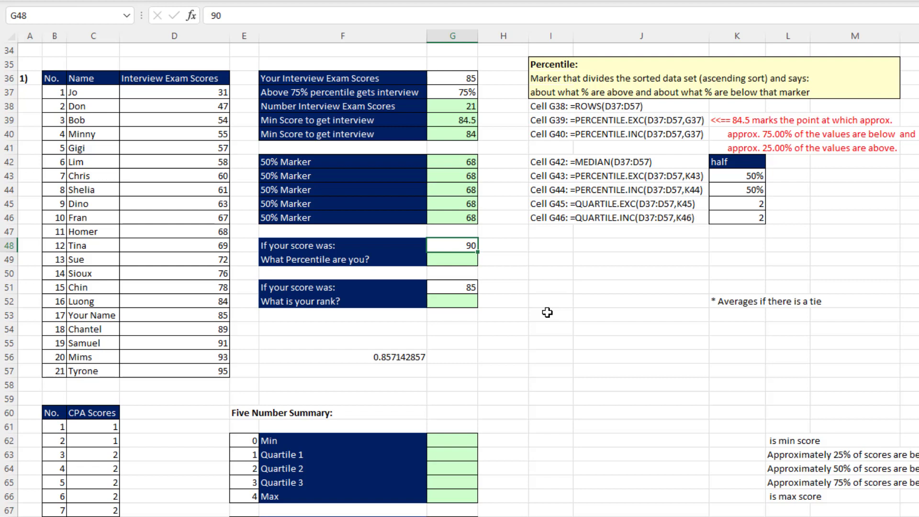
mouse_move(519, 303)
type("=")
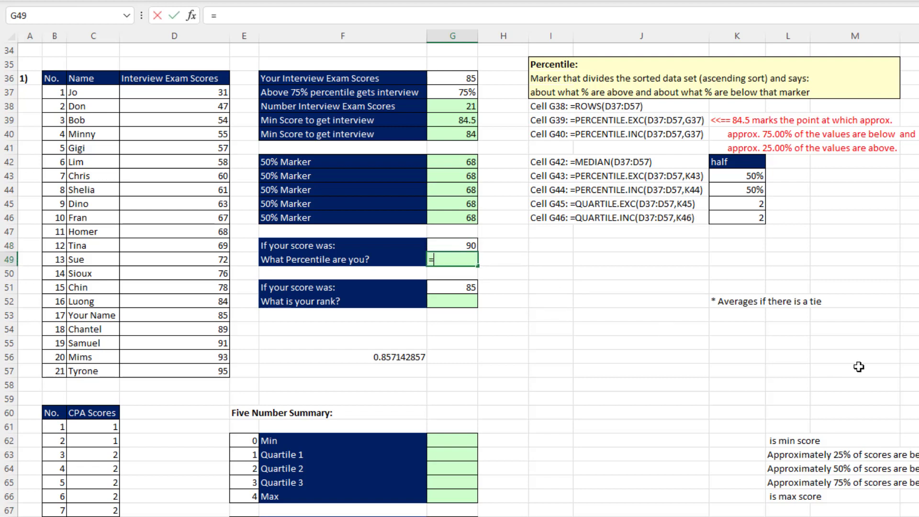
Step: Enter =PERCENTRANK.INC(D37:D57,G48) in G49, giving 0.875 for a score of 90
type("per")
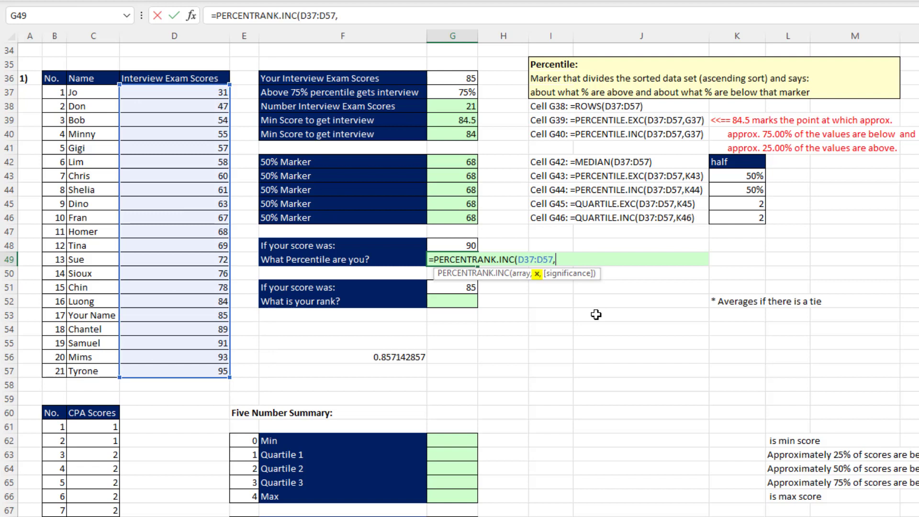
left_click(452, 245)
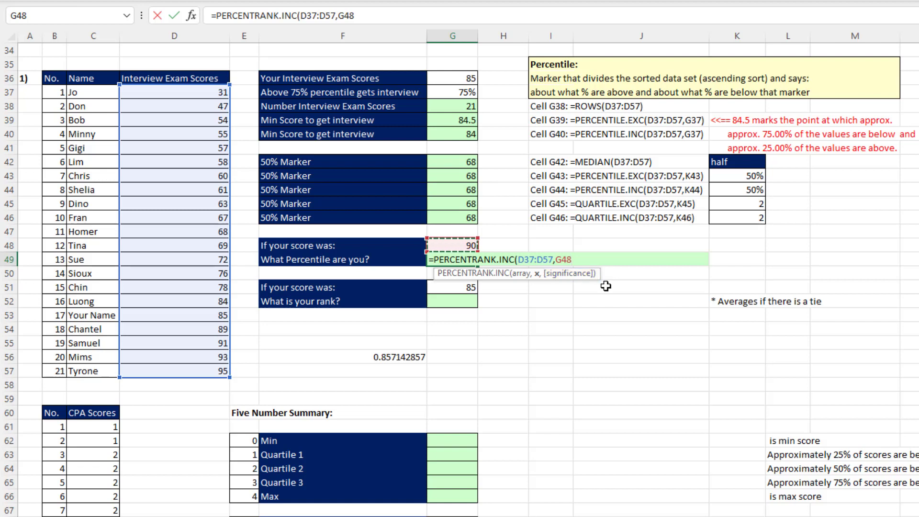
type(")")
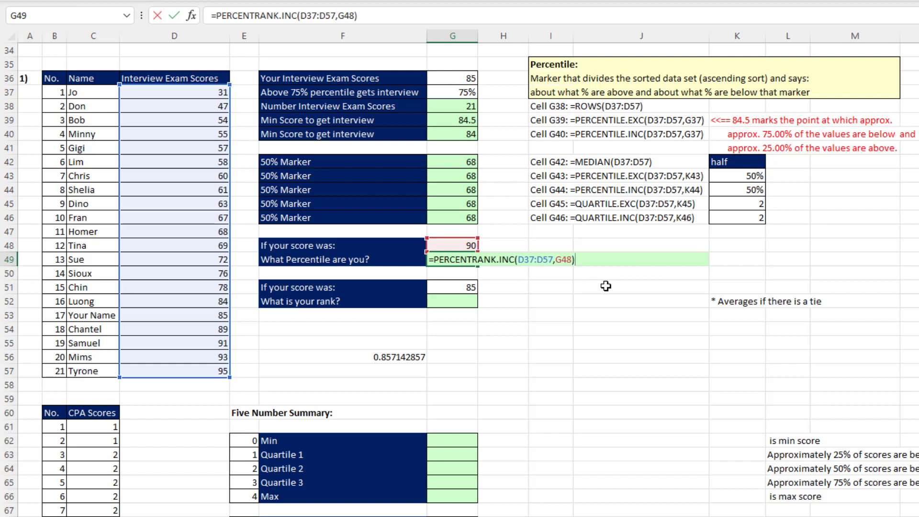
key("Enter")
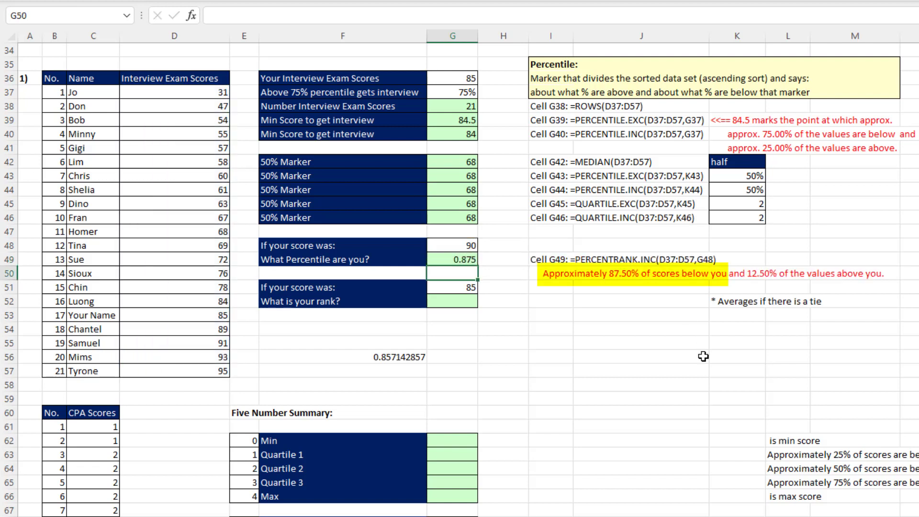
mouse_move(626, 418)
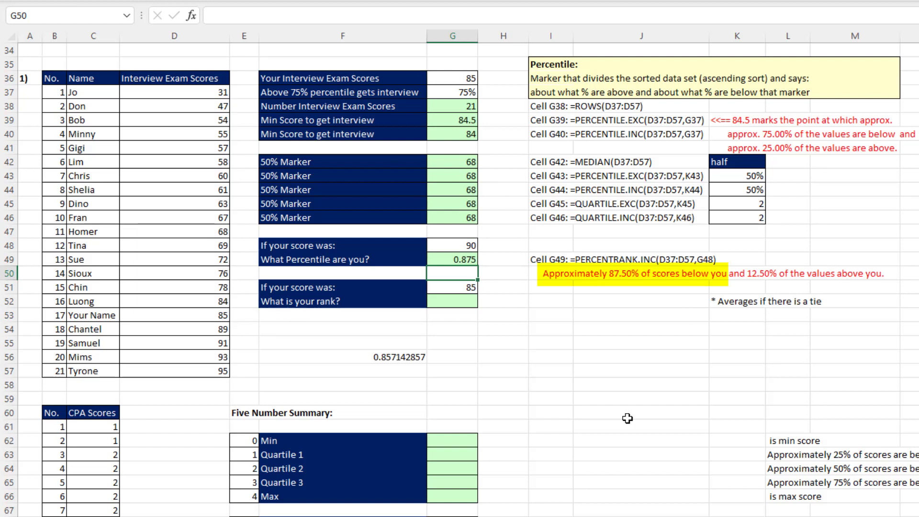
mouse_move(634, 385)
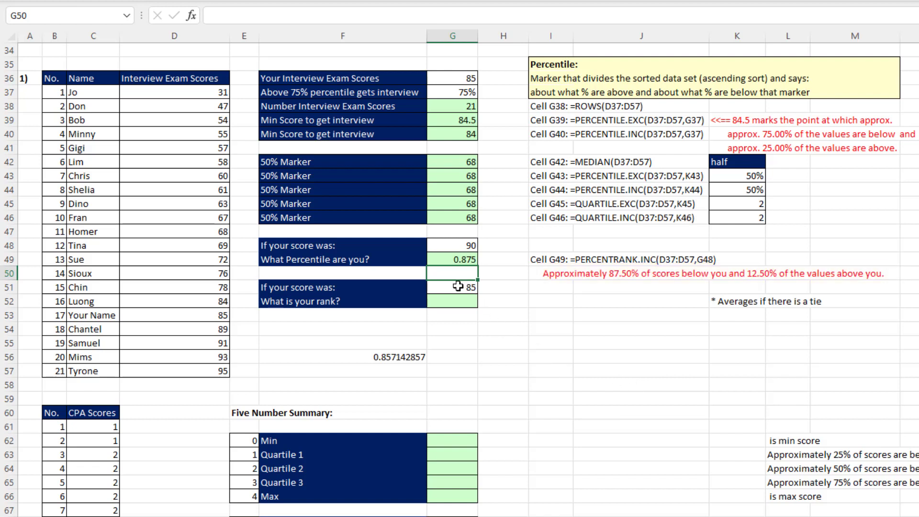
Step: Check the score 85 and Your Name row, then start =RANK.AVG with G51 as the value
left_click(452, 287)
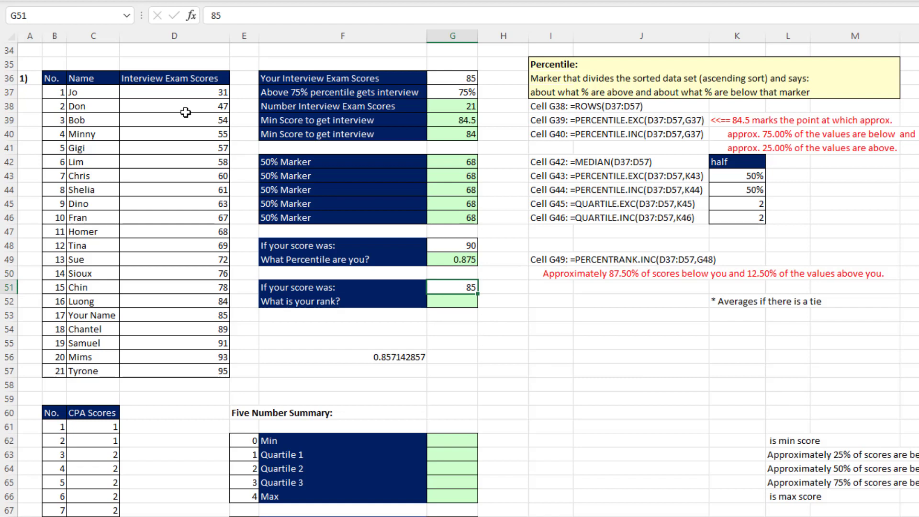
mouse_move(176, 178)
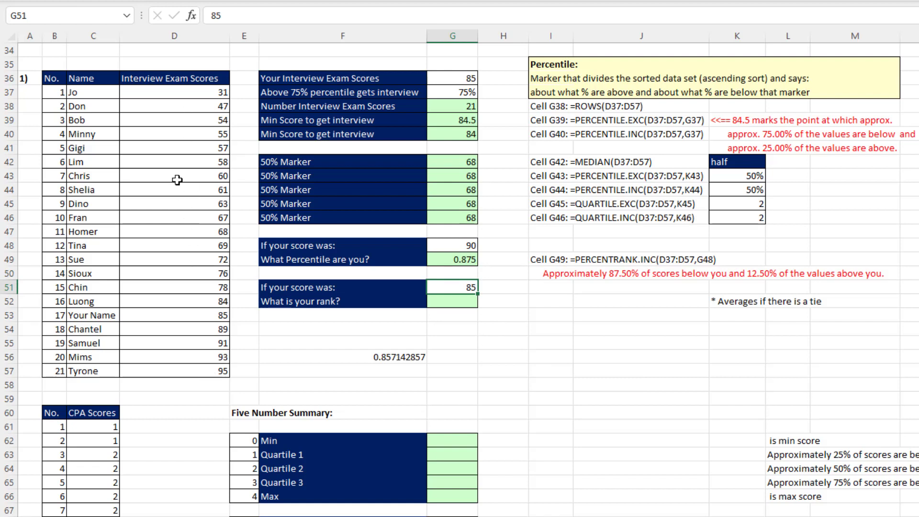
mouse_move(57, 321)
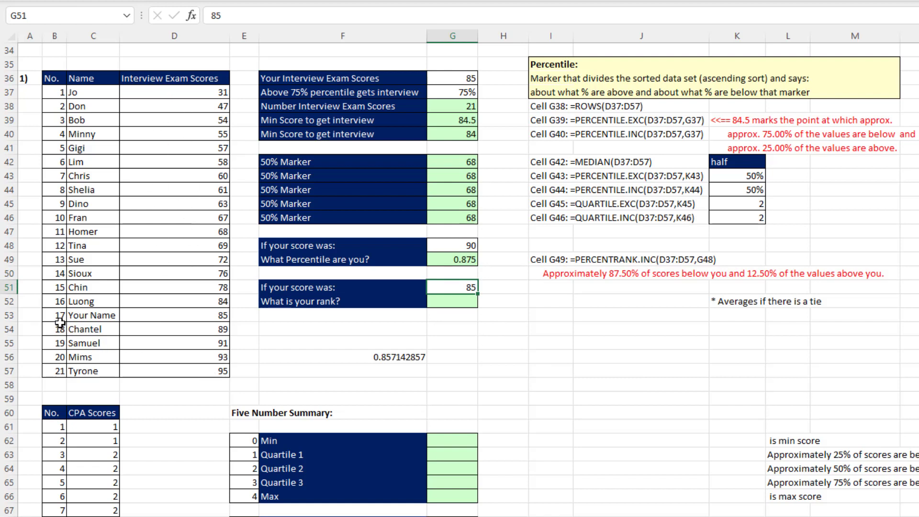
left_click(52, 314)
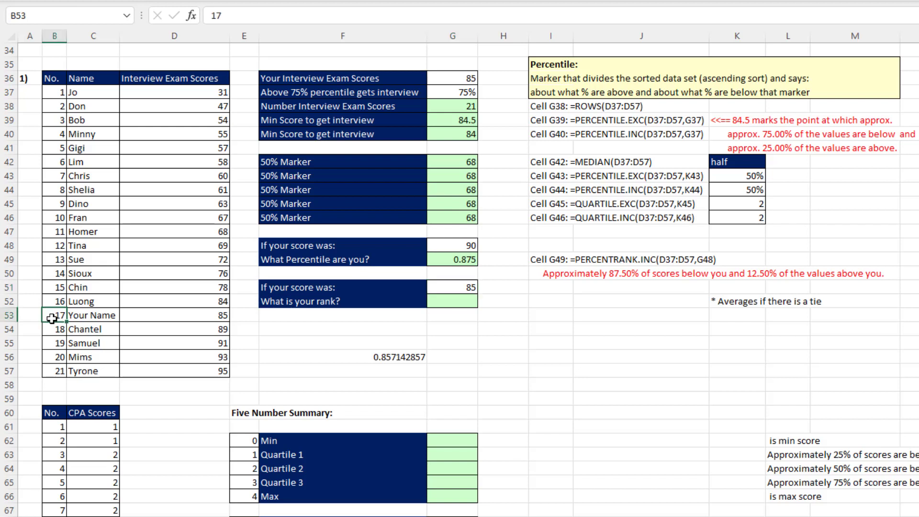
mouse_move(359, 274)
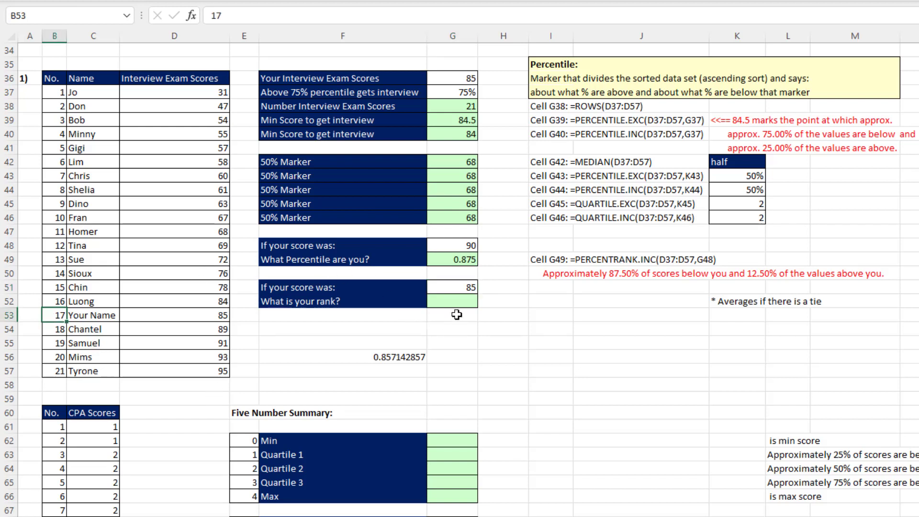
type("=")
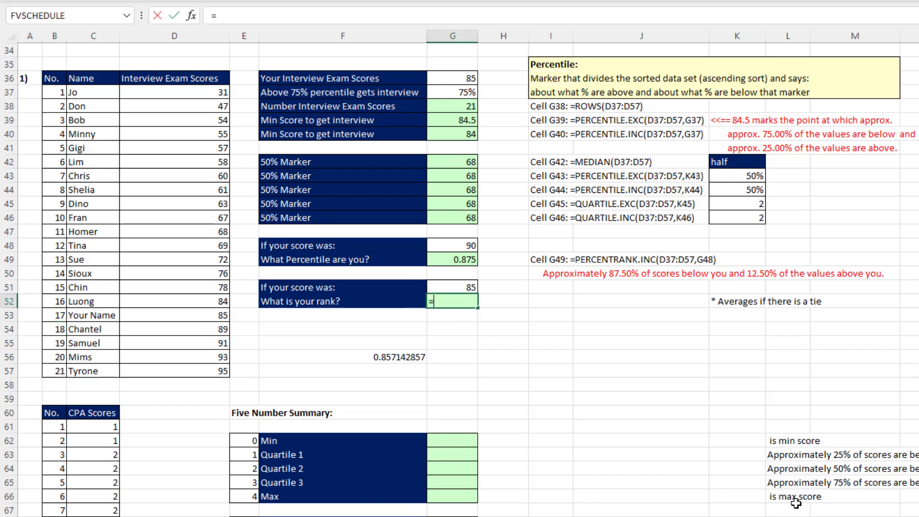
type("rank")
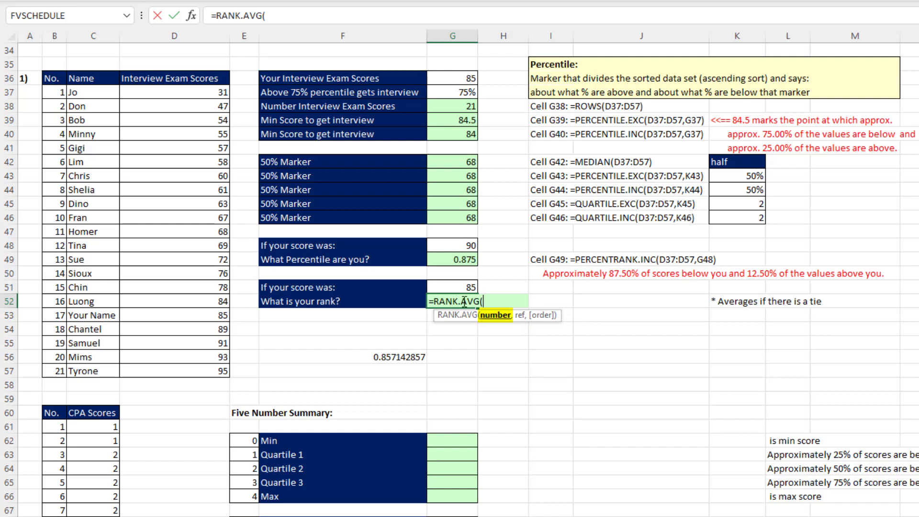
left_click(449, 287)
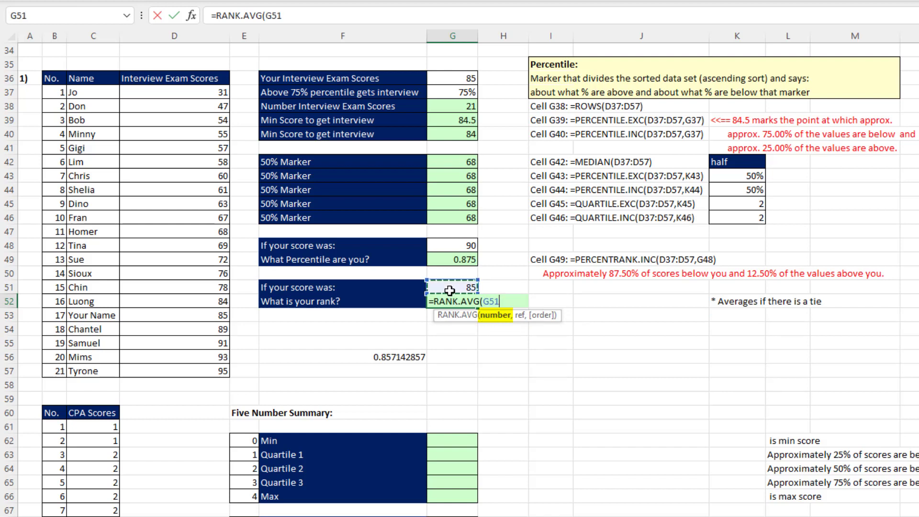
mouse_move(481, 319)
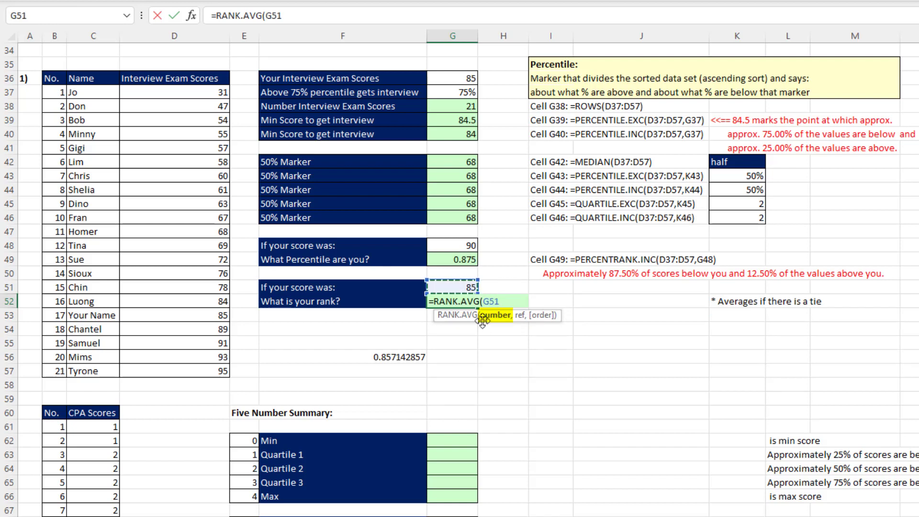
Step: Finish =RANK.AVG(G51,D37:D57,0) in G52, ranking 85 as 5 in descending order
type(",")
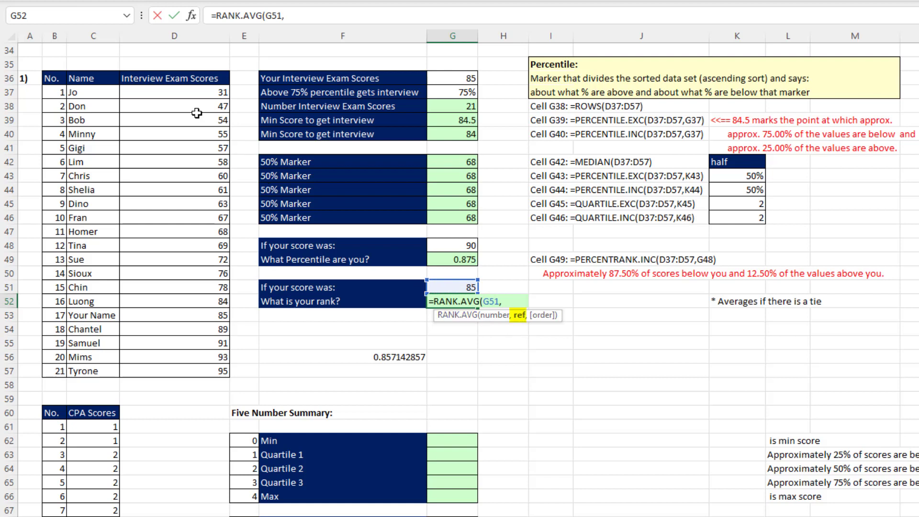
left_click_drag(173, 92, 173, 329)
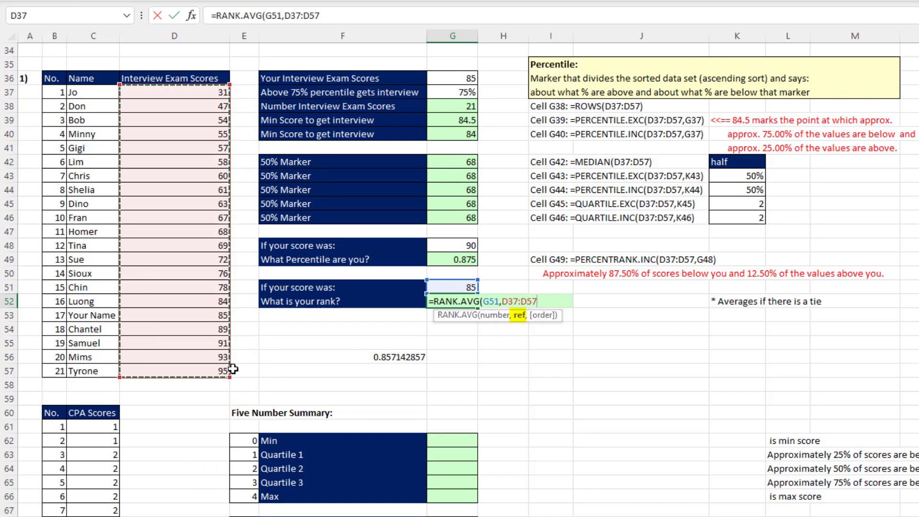
type(",")
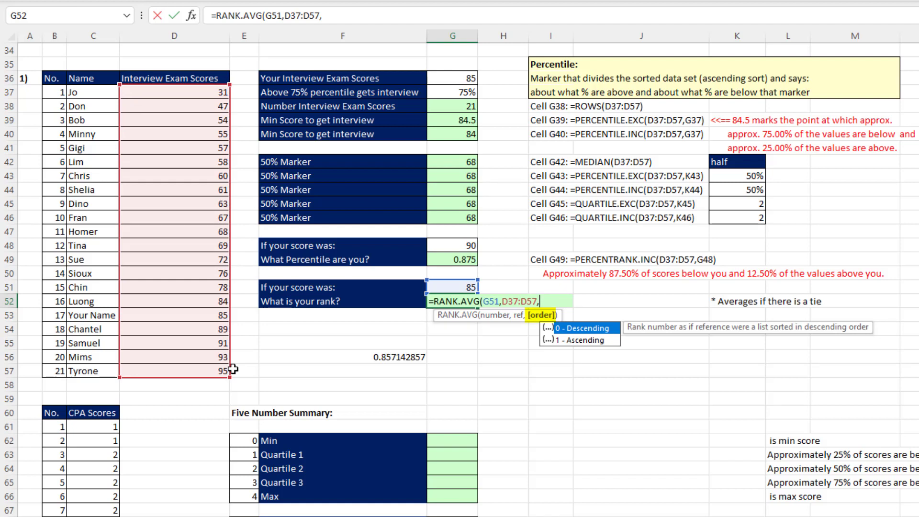
type("0")
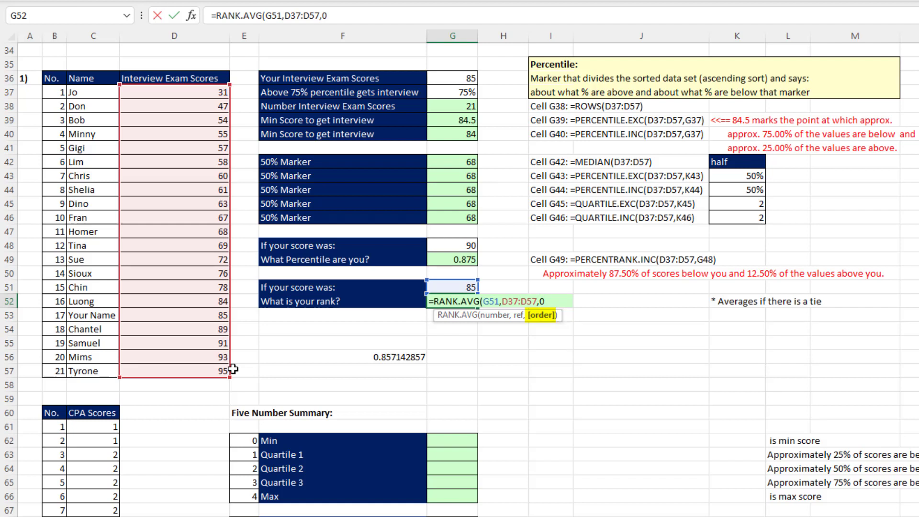
key("Enter")
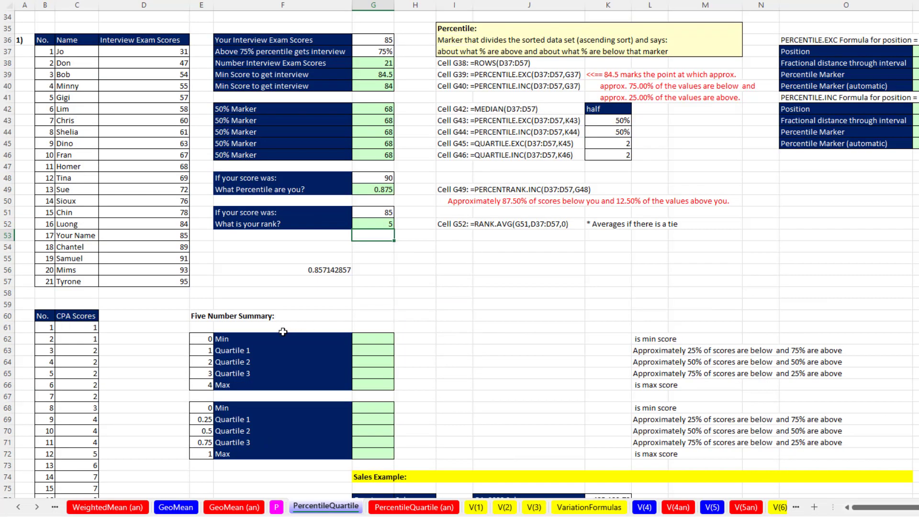
Step: Scroll to the CPA scores and jump to their bottom and back to the top
scroll("down", 3)
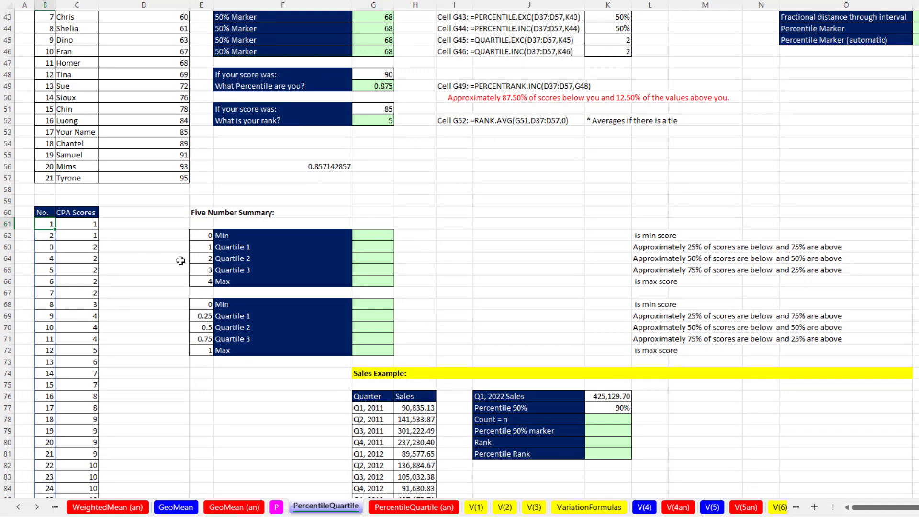
key("Ctrl+Down")
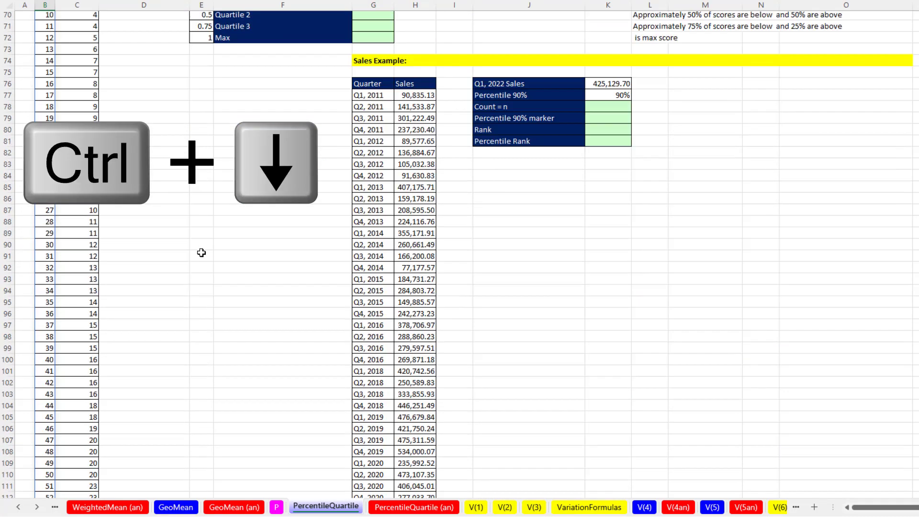
key("ctrl+down")
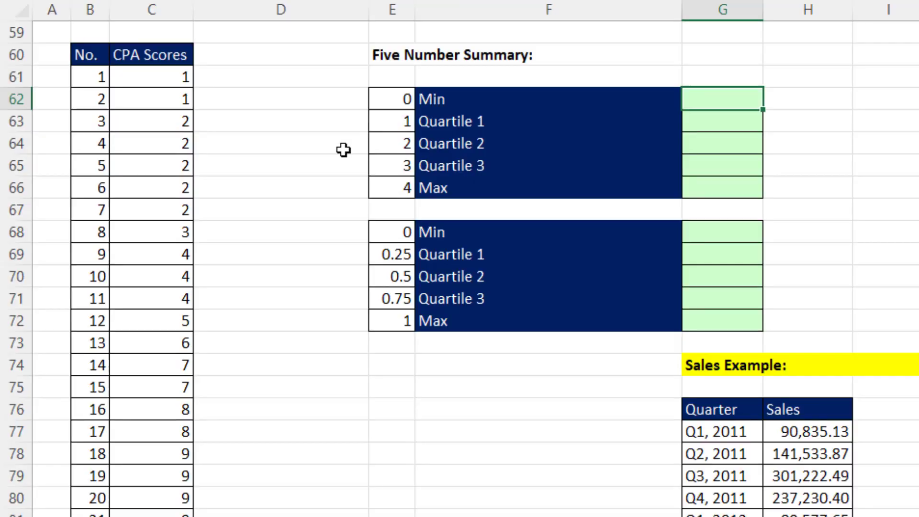
mouse_move(179, 169)
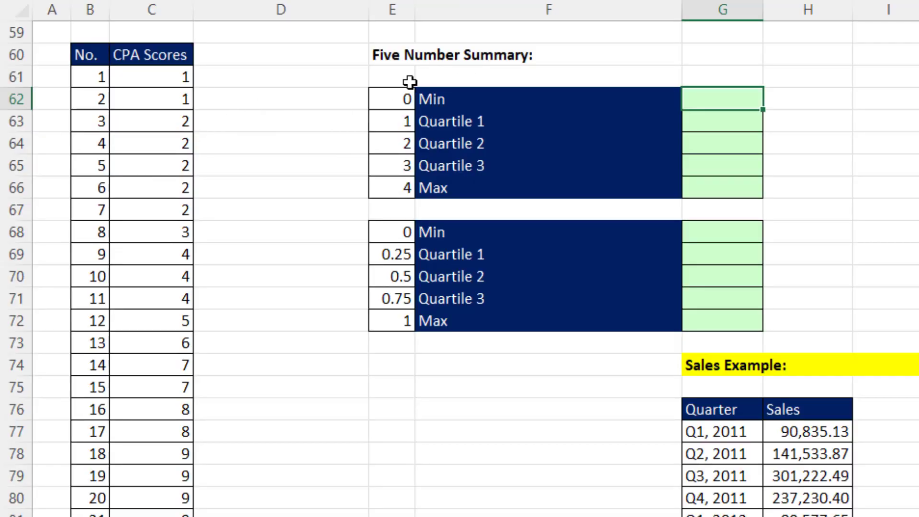
mouse_move(496, 74)
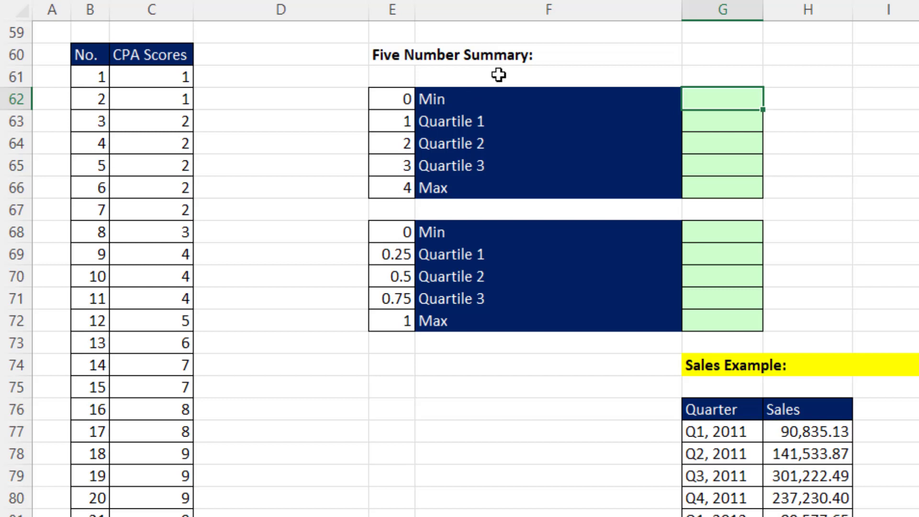
mouse_move(570, 79)
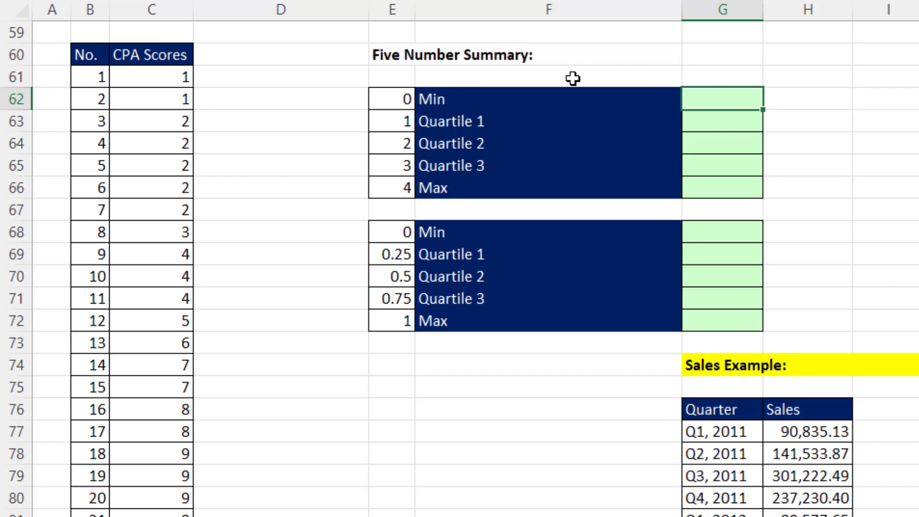
mouse_move(597, 150)
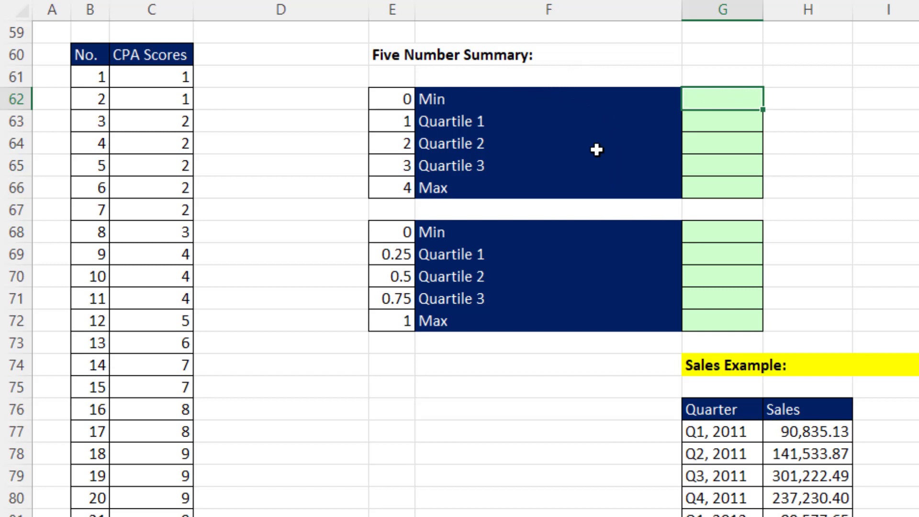
mouse_move(518, 133)
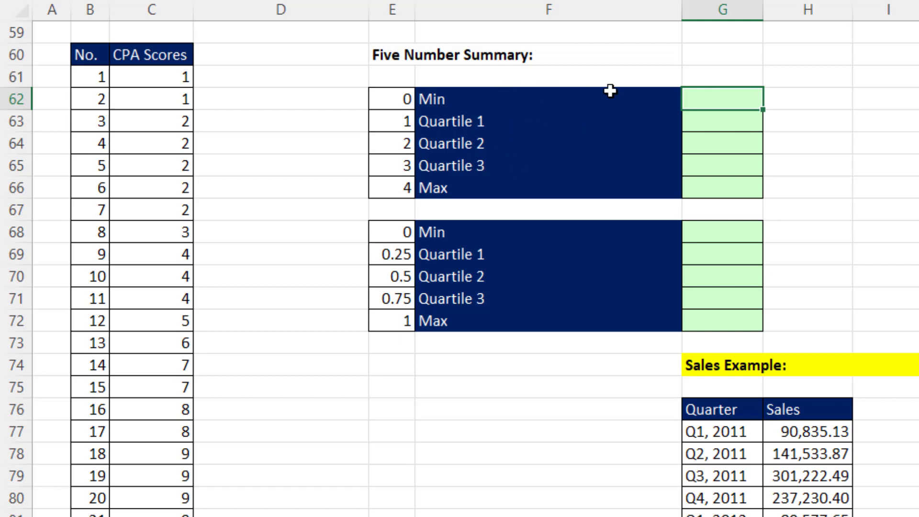
mouse_move(761, 230)
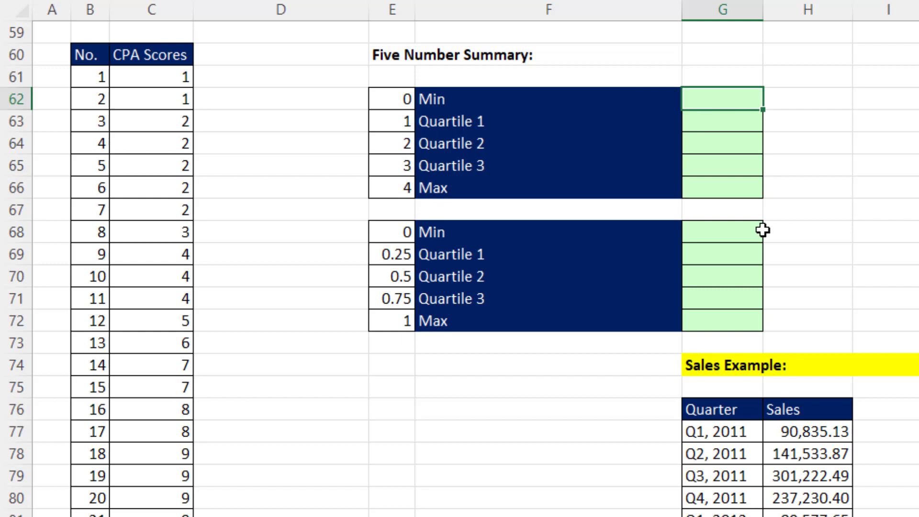
Step: Start =QUARTILE.INC in G62 with the CPA score range C61:C550 selected via Ctrl+Shift+Down
type("=")
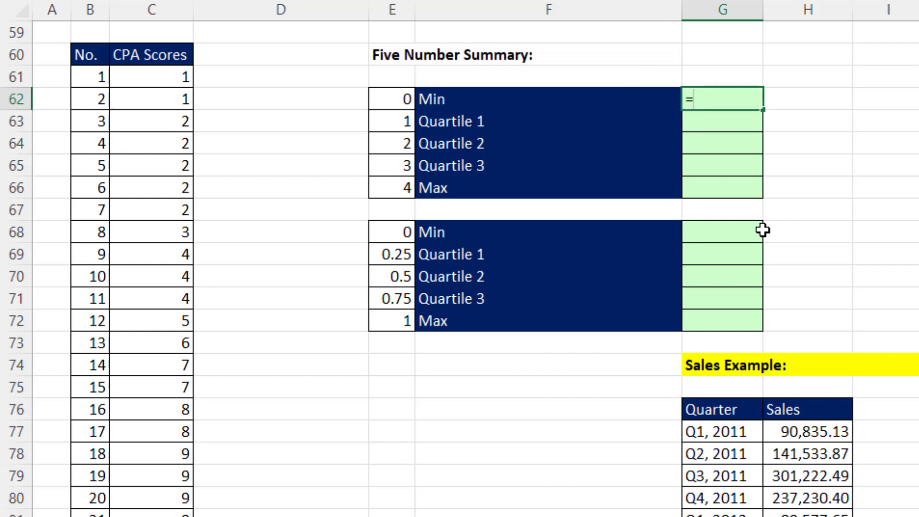
type("qu")
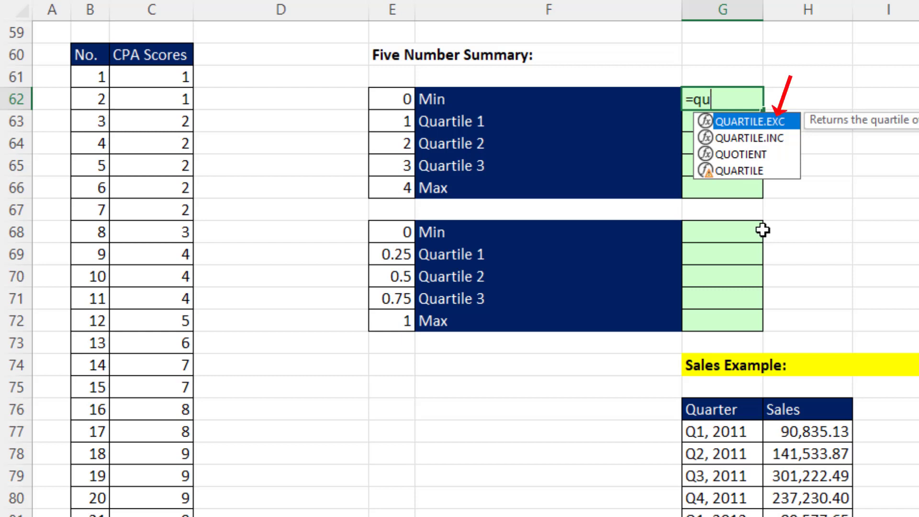
mouse_move(573, 108)
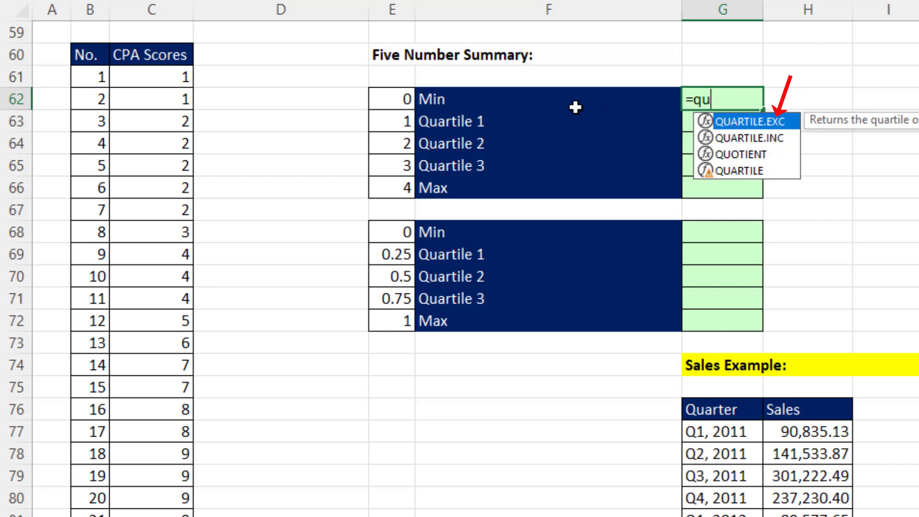
mouse_move(485, 162)
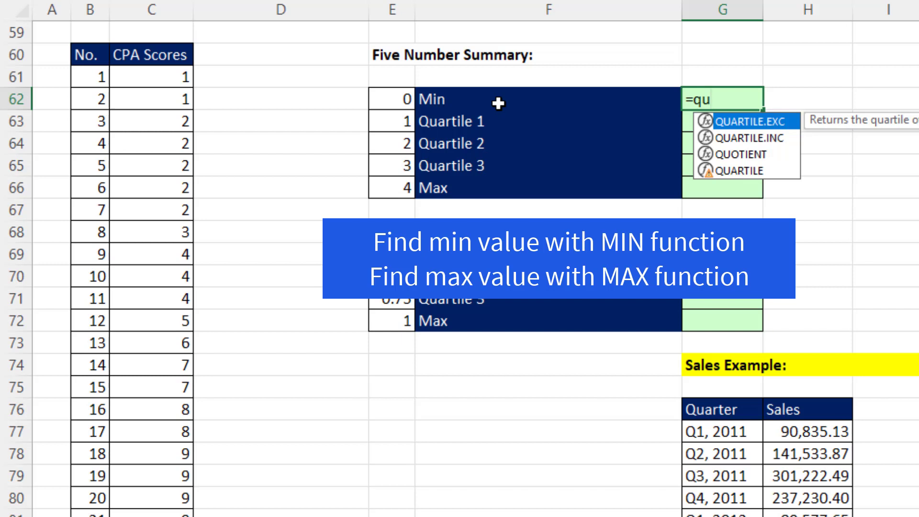
mouse_move(708, 159)
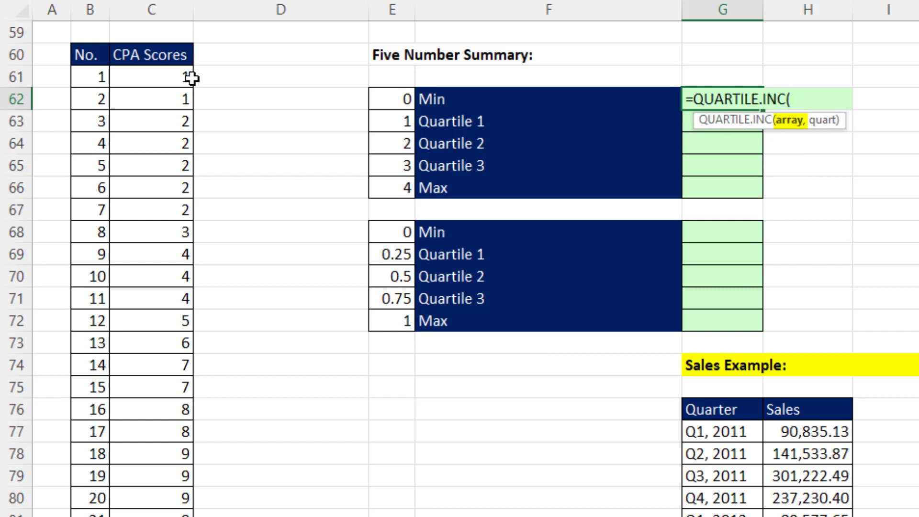
left_click(152, 77)
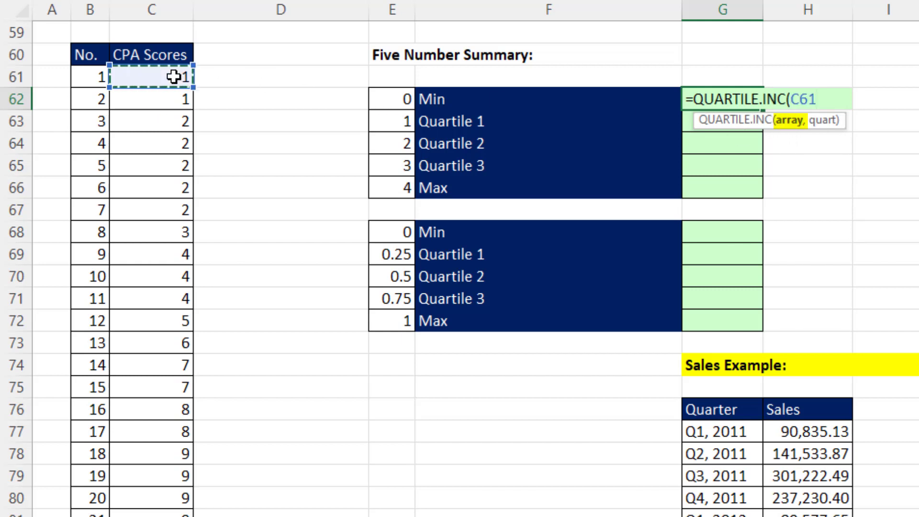
key("ctrl+shift+down")
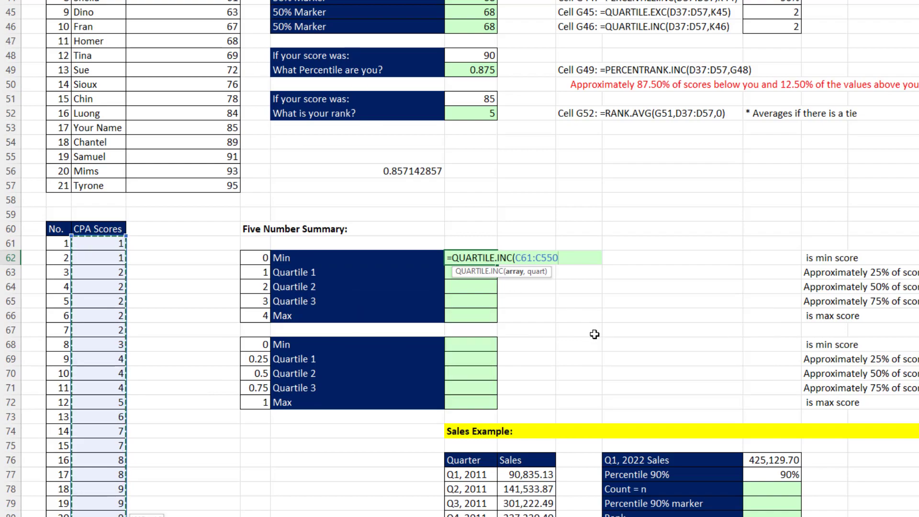
Step: Make the range absolute $C$61:$C$550 and use quart 0 from E62, giving Min 1
type(",")
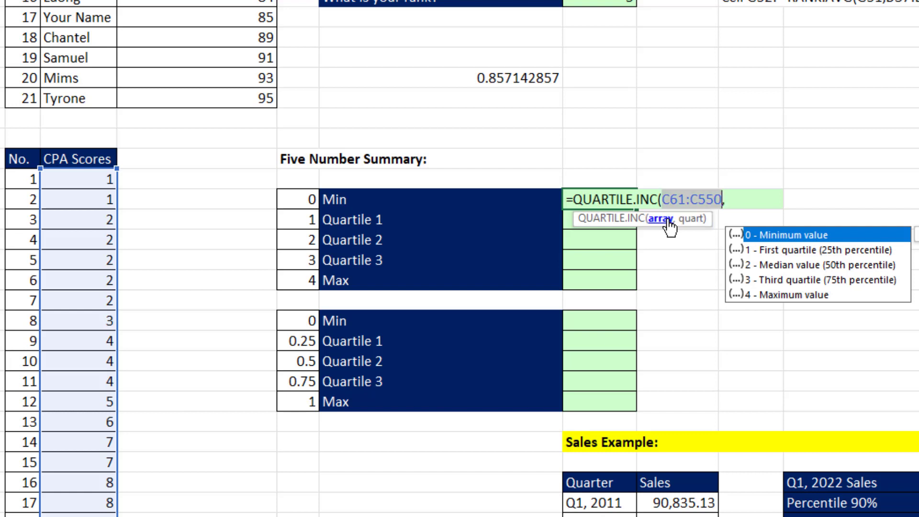
key("F4")
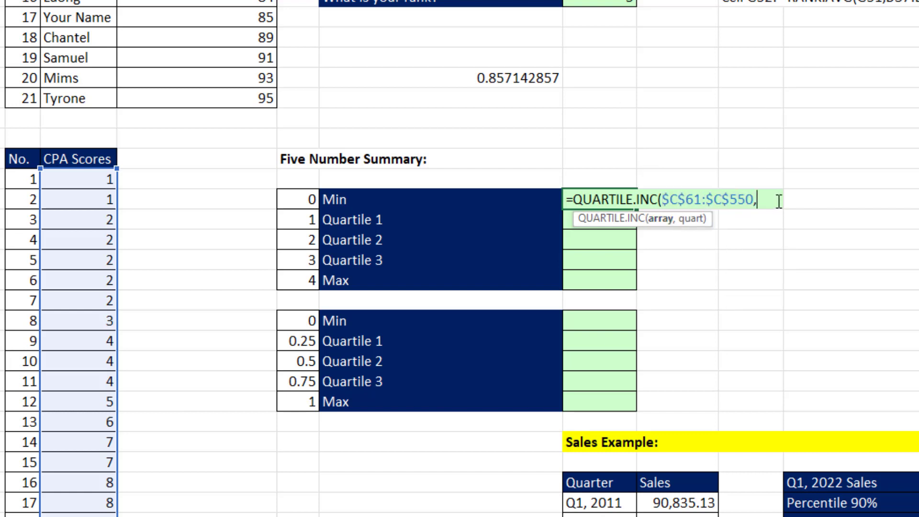
left_click(299, 199)
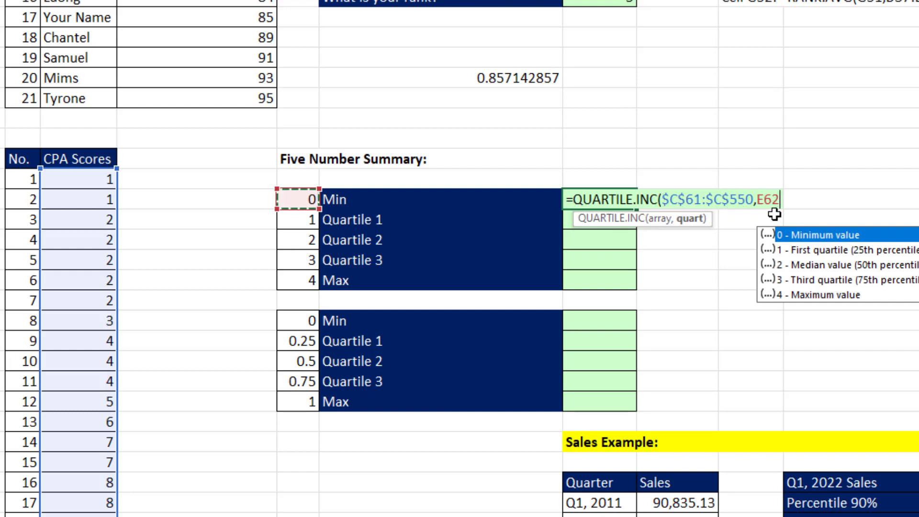
key("Enter")
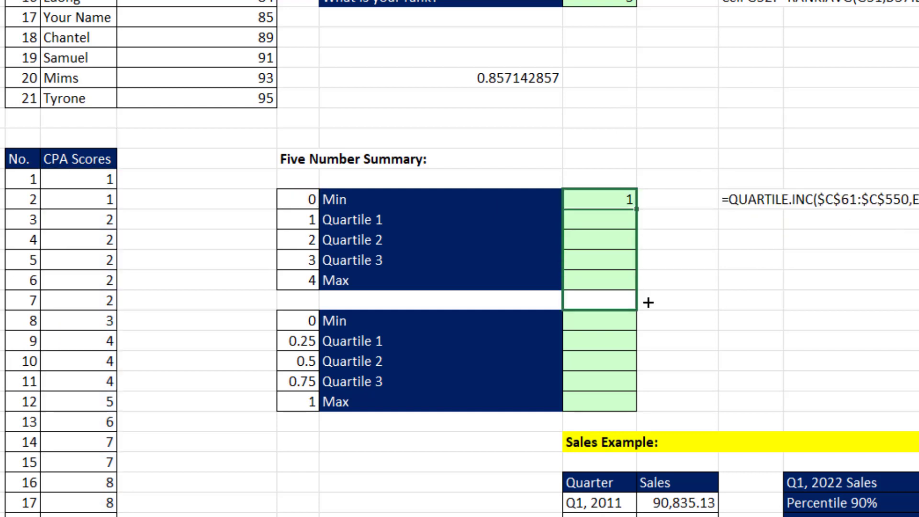
Step: Change the quart argument to E62:E66 so QUARTILE.INC spills 1, 43, 67, 76, 100, then inspect it
left_click_drag(607, 200, 607, 280)
type("=QUARTILE.INC(C61:C550,")
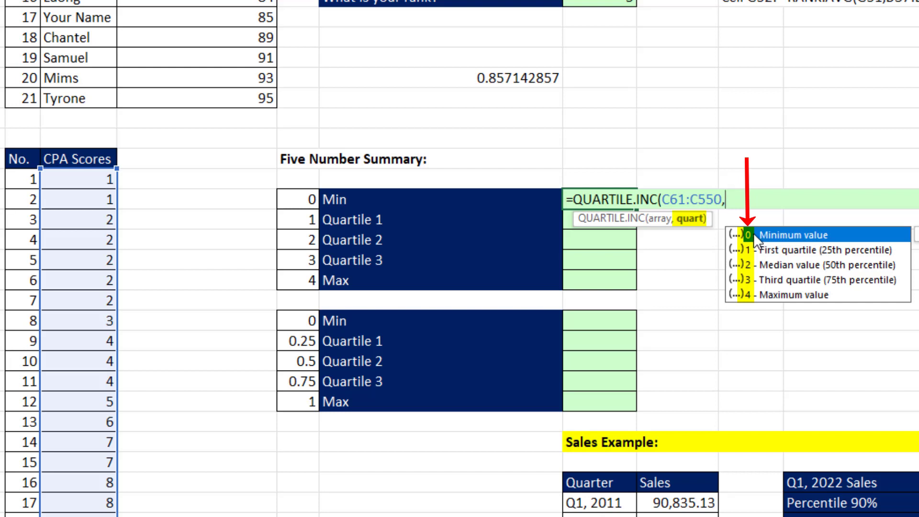
mouse_move(760, 305)
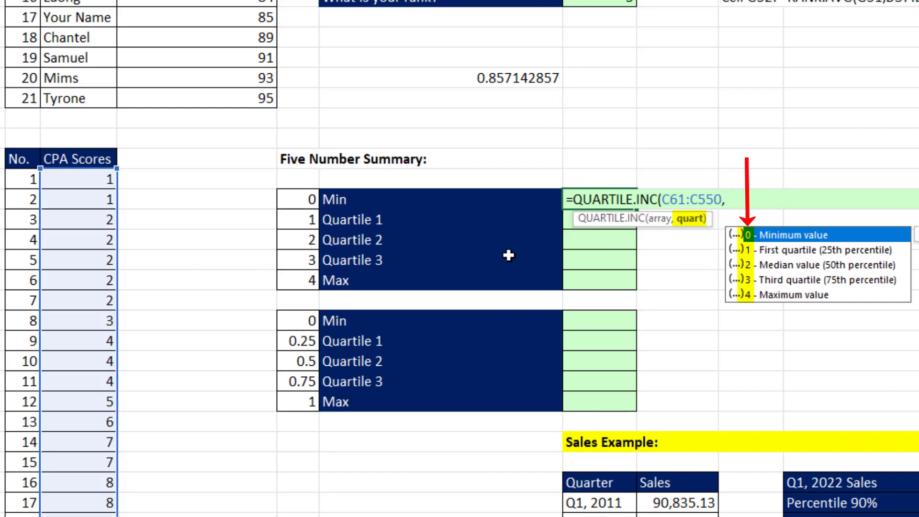
left_click(297, 199)
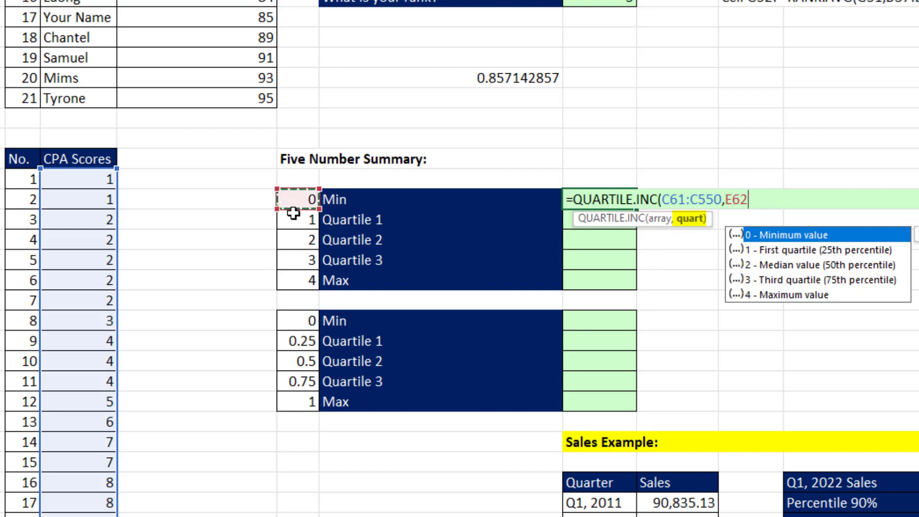
left_click_drag(295, 198, 296, 278)
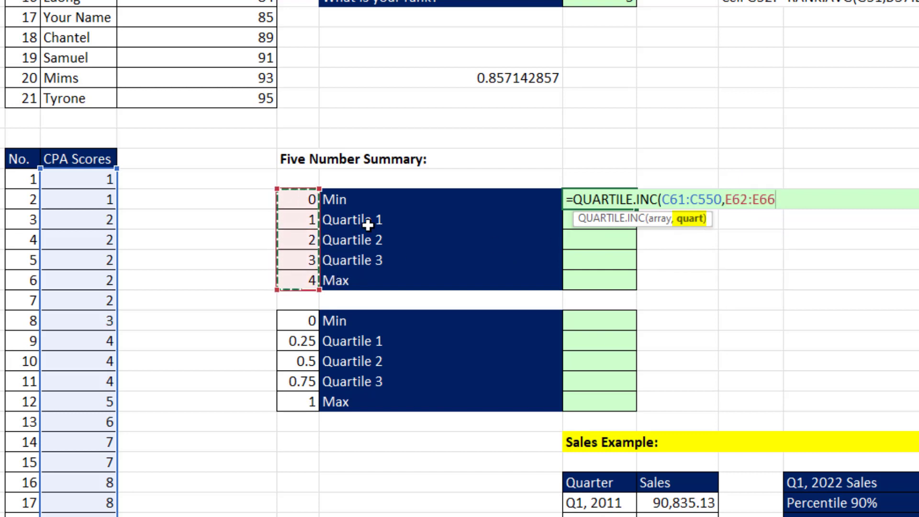
mouse_move(554, 271)
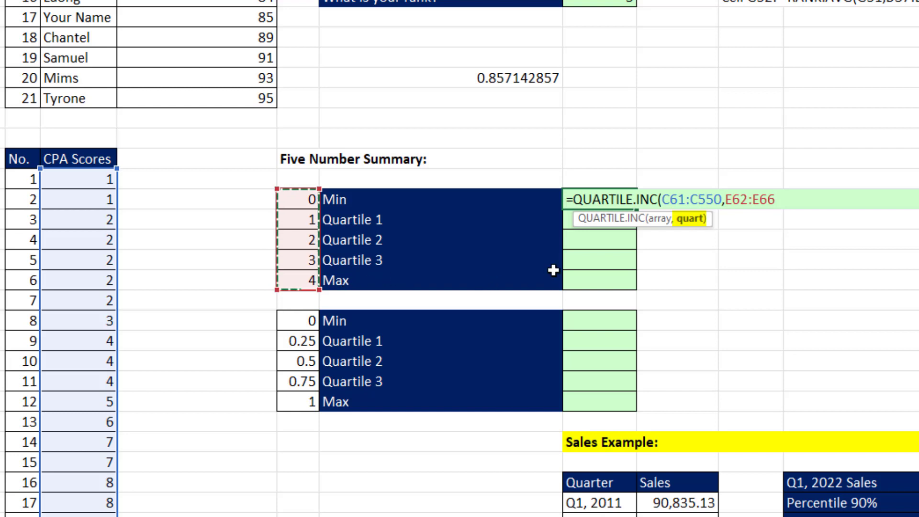
mouse_move(876, 327)
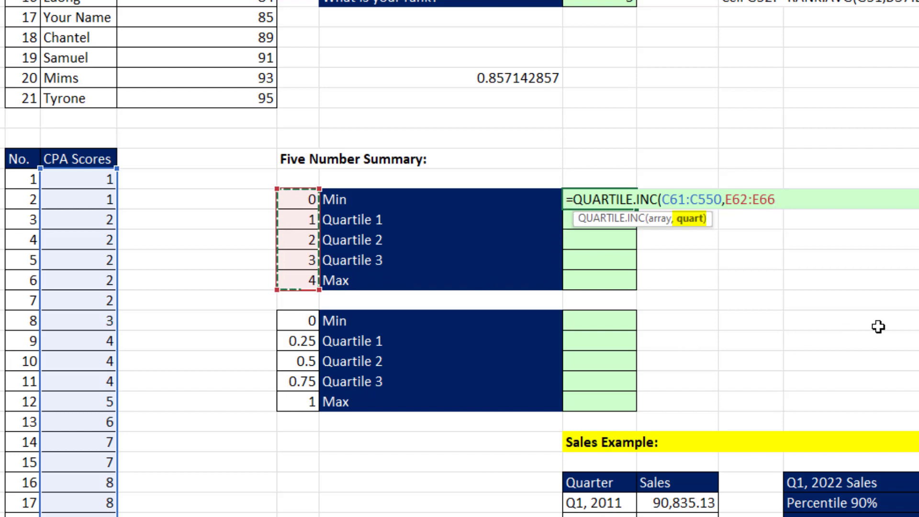
key("Enter")
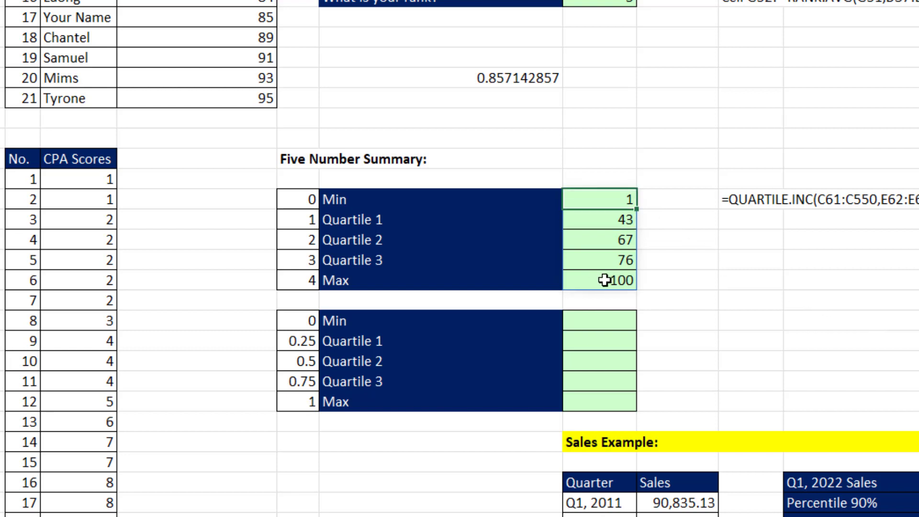
left_click(607, 240)
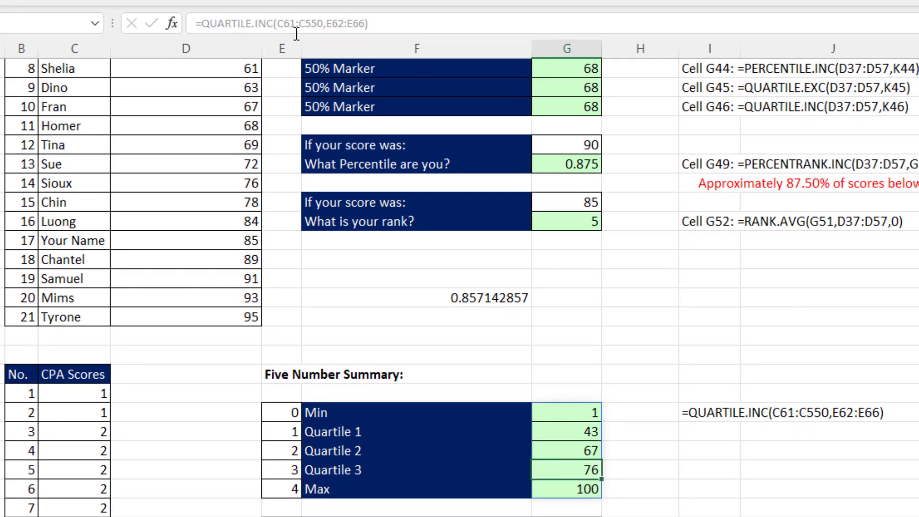
mouse_move(555, 420)
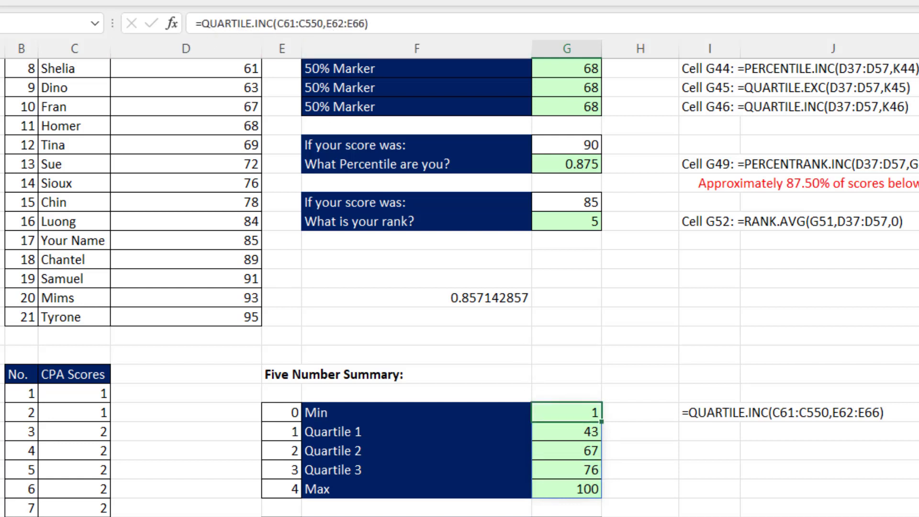
scroll("down", 3)
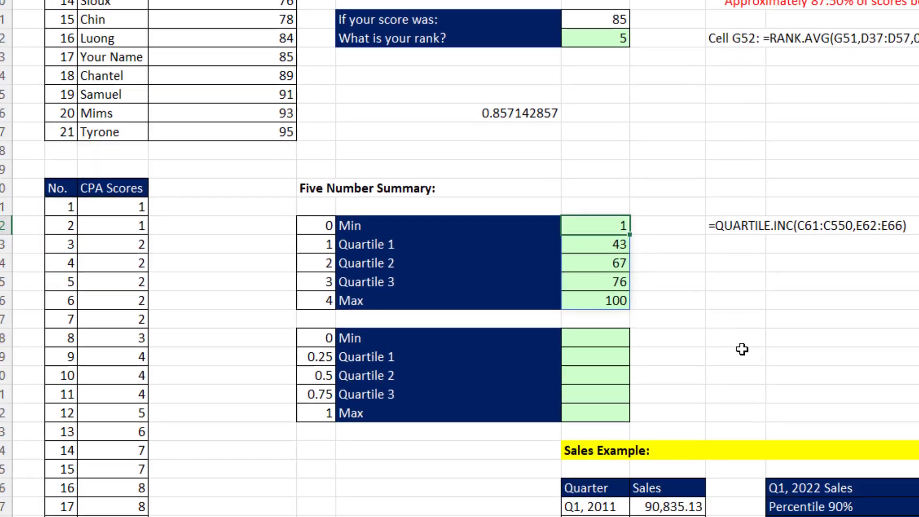
scroll("down", 3)
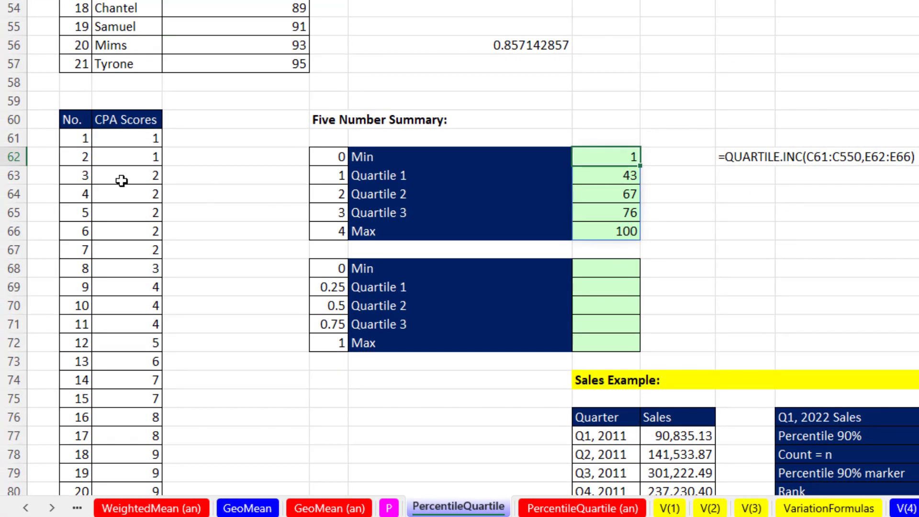
mouse_move(622, 159)
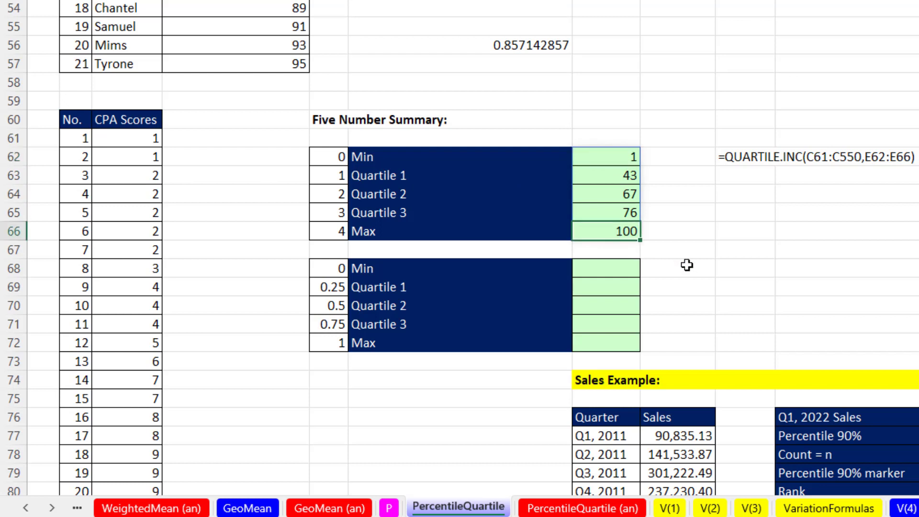
mouse_move(700, 278)
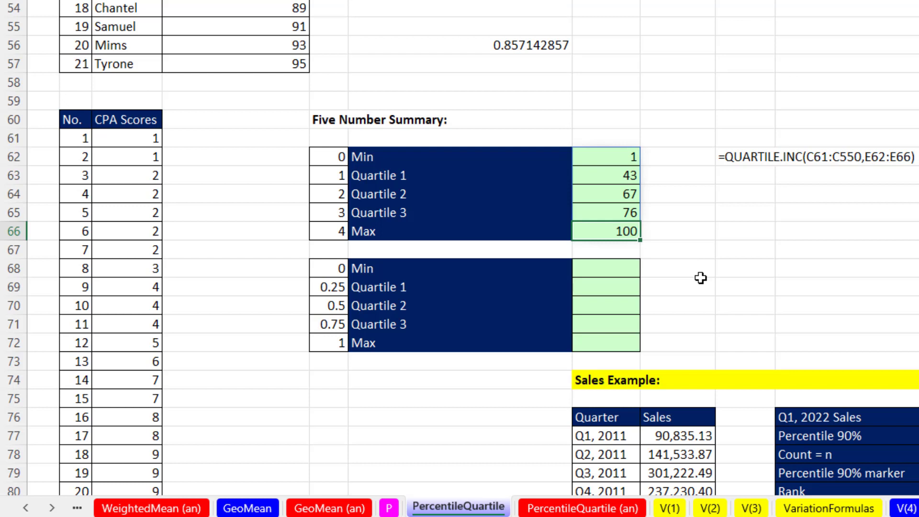
mouse_move(652, 206)
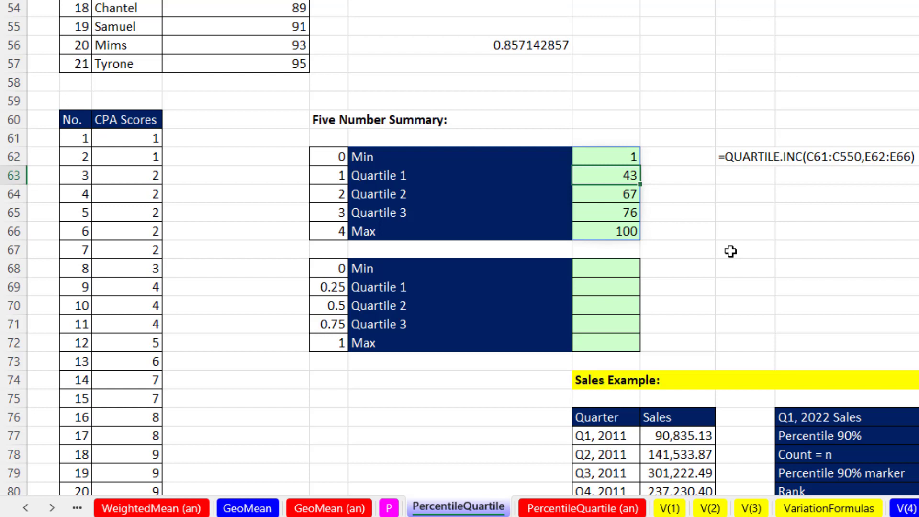
mouse_move(669, 231)
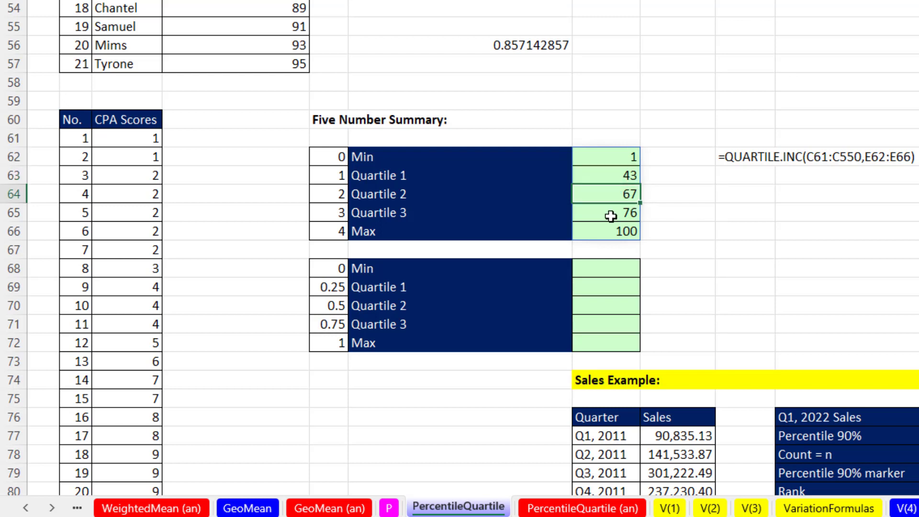
left_click(615, 213)
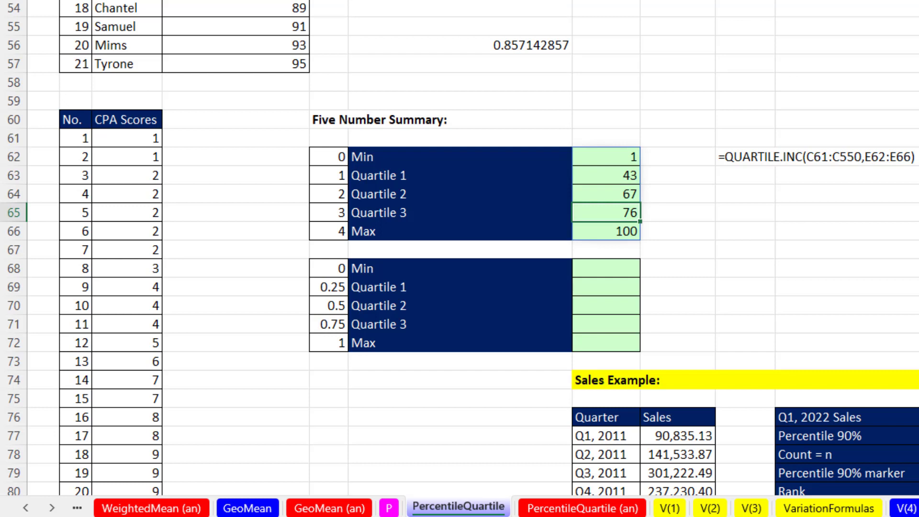
mouse_move(618, 281)
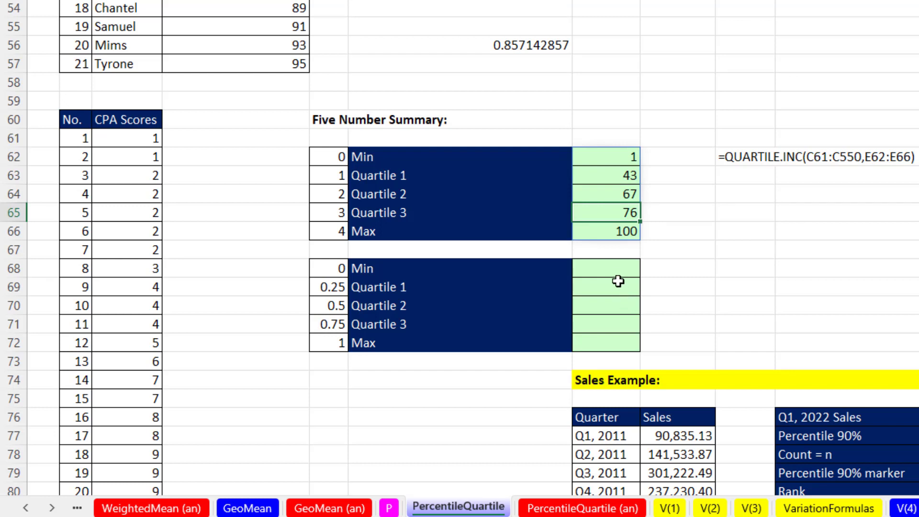
Step: Spill 1, 43, 67, 76 and 100 from one PERCENTILE.INC over the CPA scores with k values 0 to 1
type("=per")
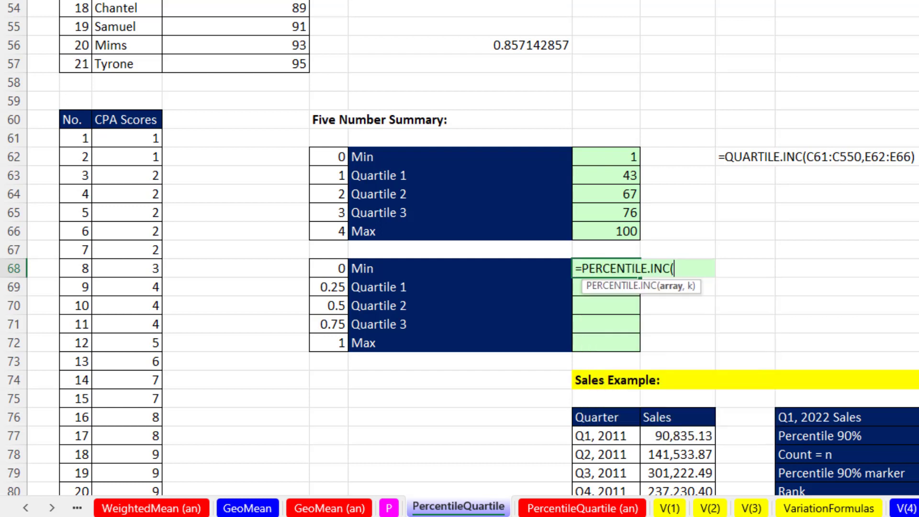
left_click(130, 138)
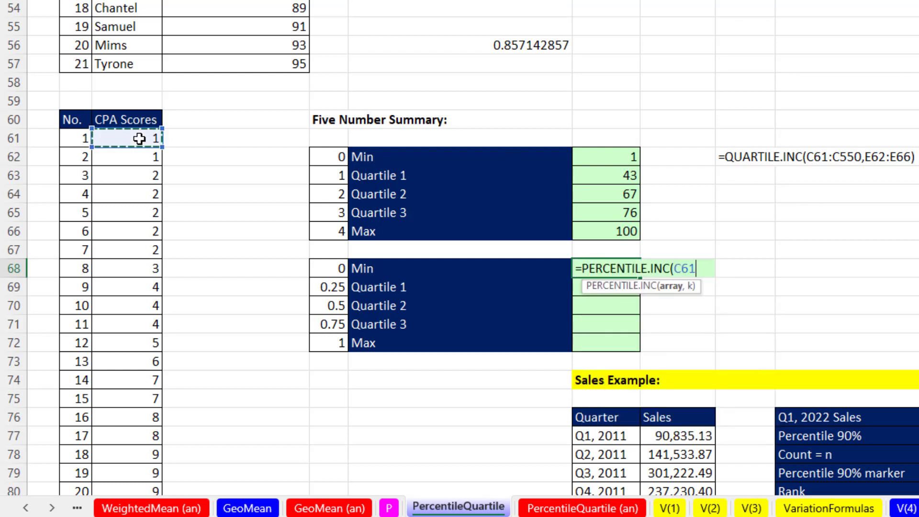
key("Ctrl+Backspace")
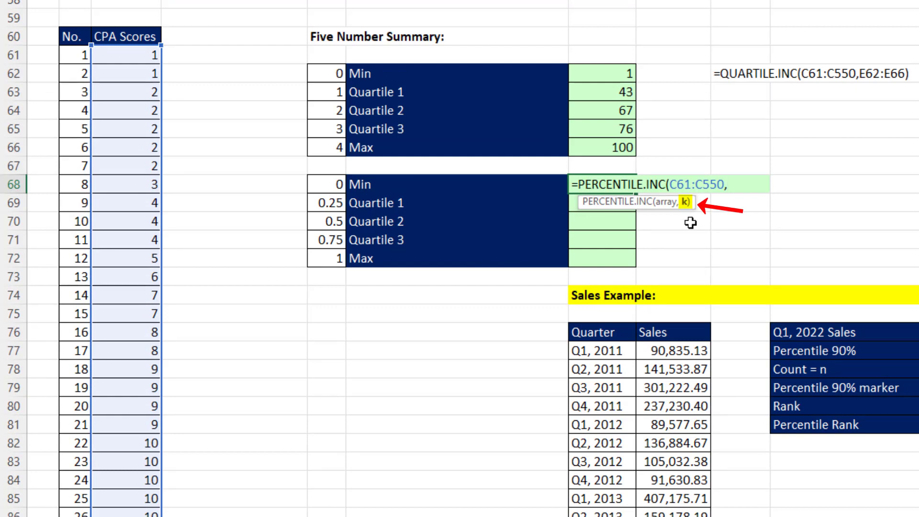
mouse_move(689, 246)
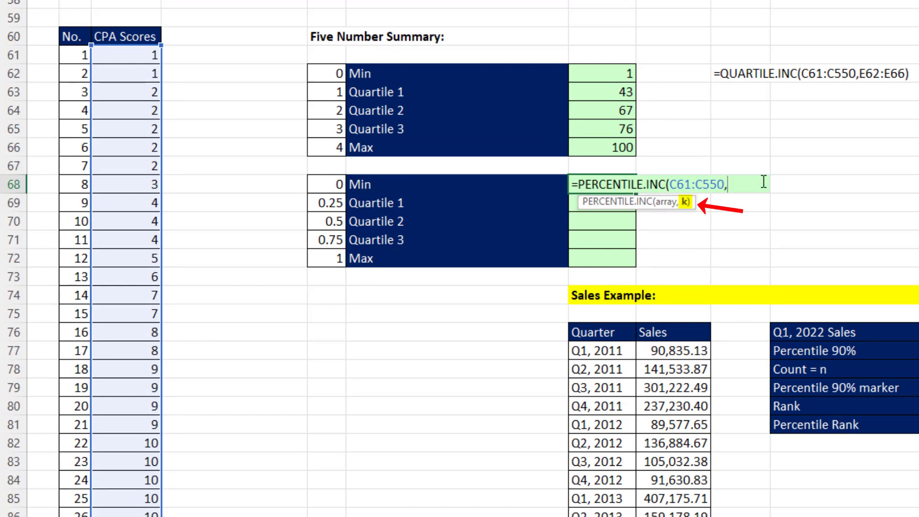
mouse_move(682, 220)
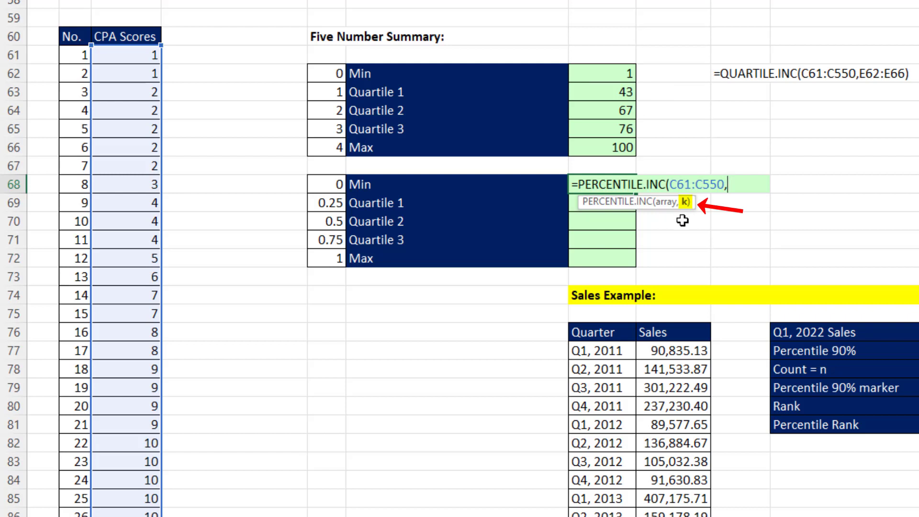
mouse_move(699, 225)
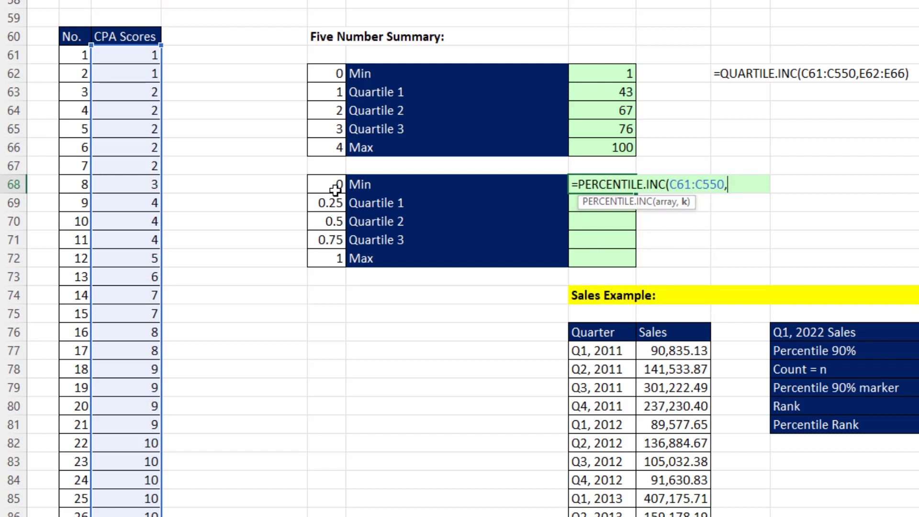
left_click(326, 185)
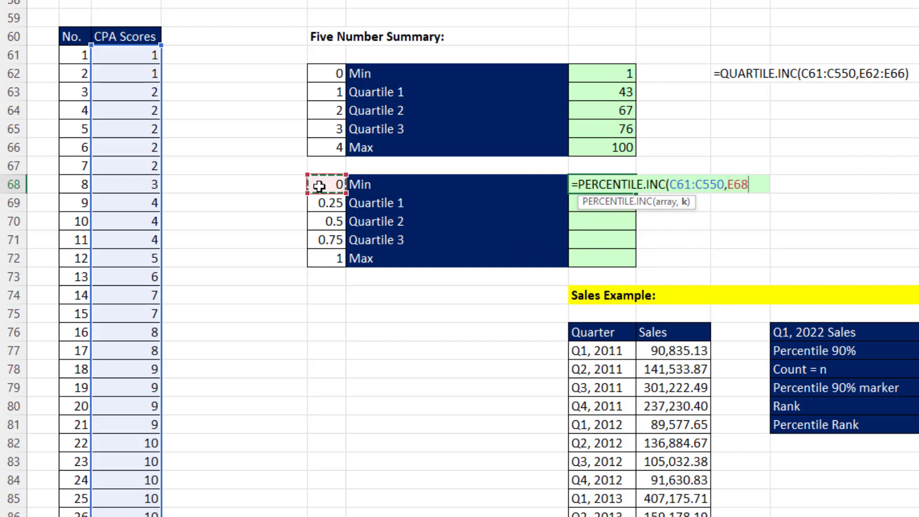
left_click_drag(327, 184, 327, 258)
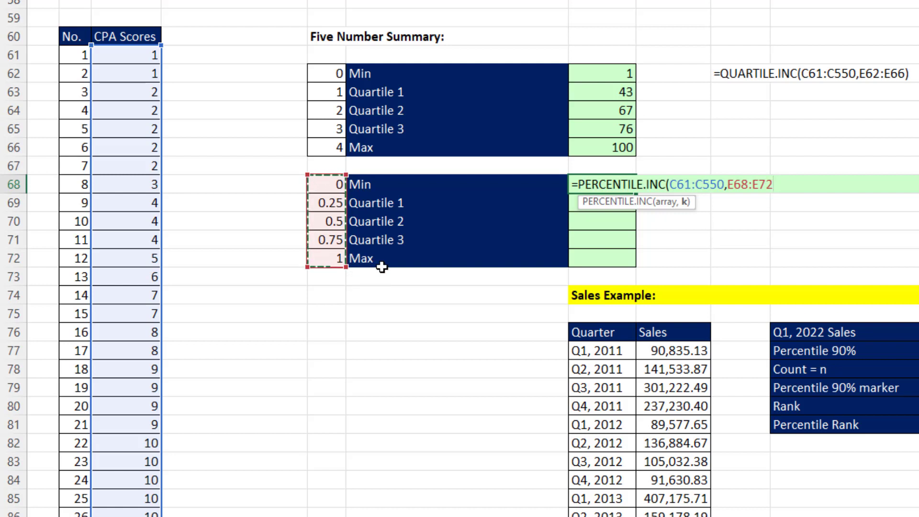
key("Enter")
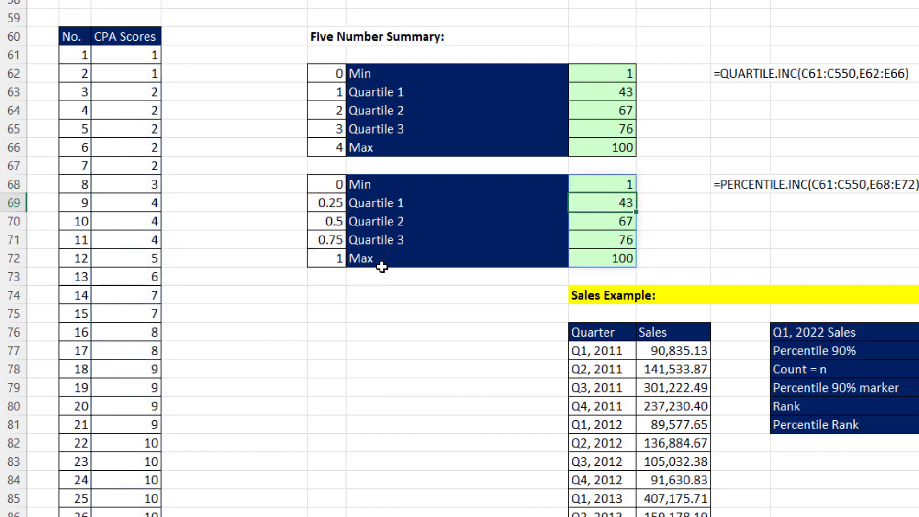
mouse_move(853, 212)
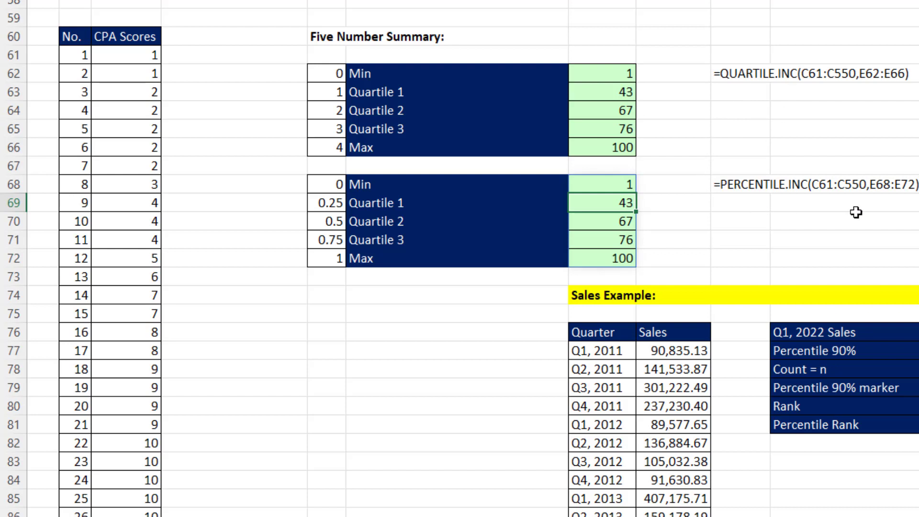
mouse_move(655, 94)
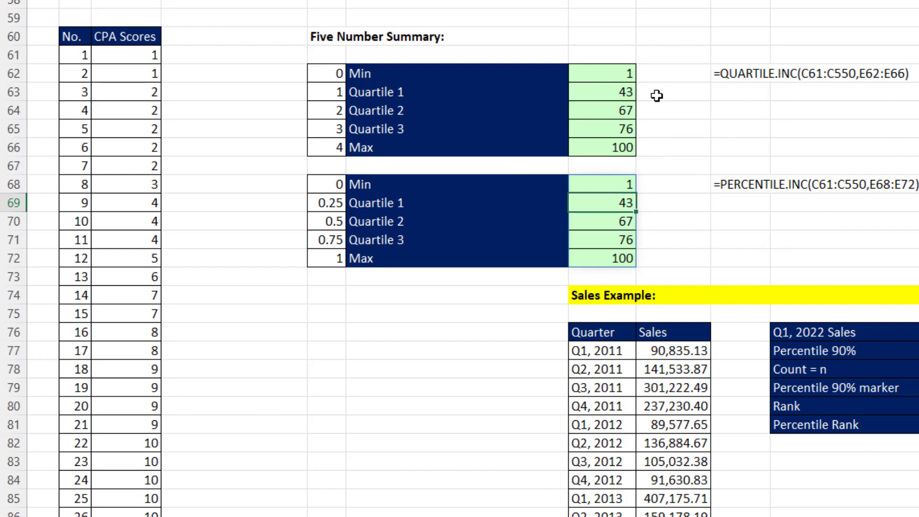
mouse_move(678, 281)
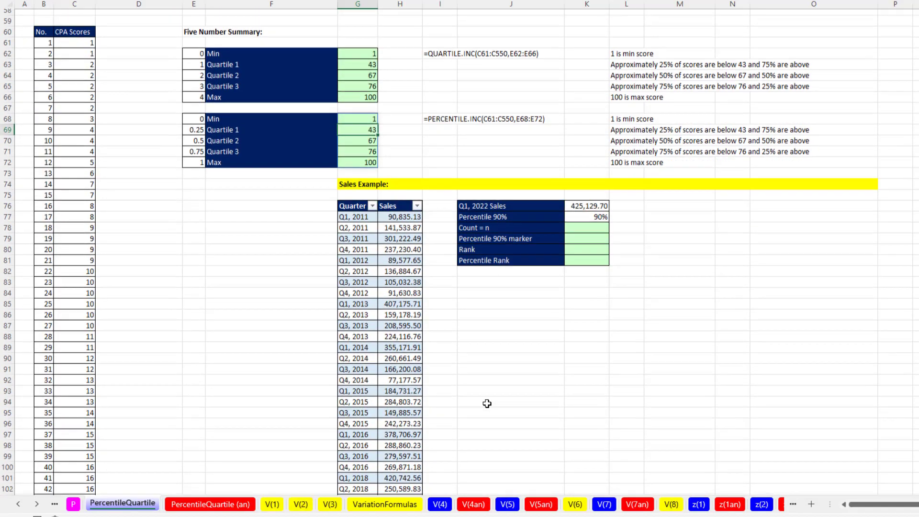
Step: Return a count of 41 quarters with =ROWS(fSales[Sales]) in the Count = n cell
scroll("down", 3)
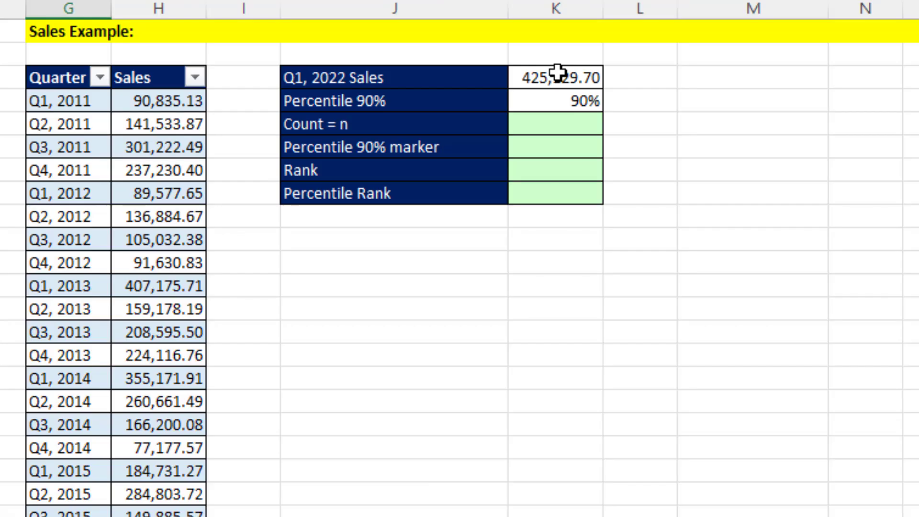
left_click(557, 78)
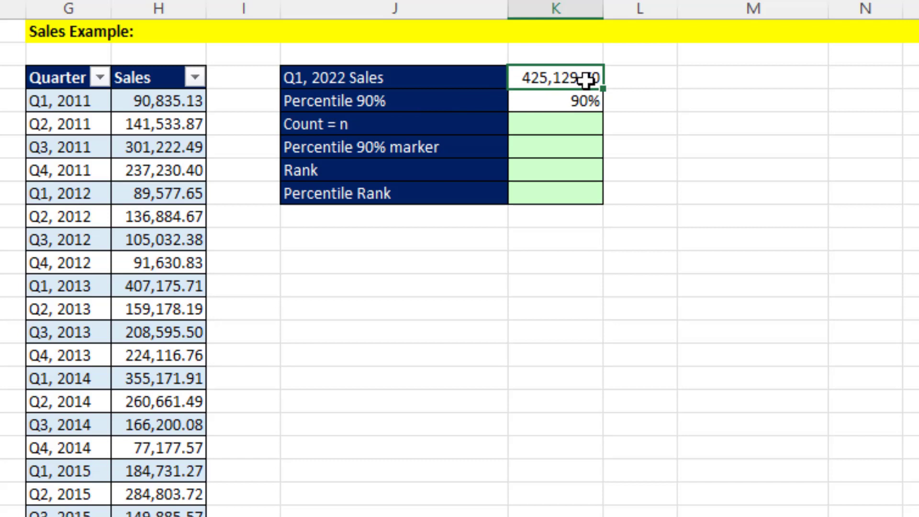
mouse_move(610, 90)
type("=")
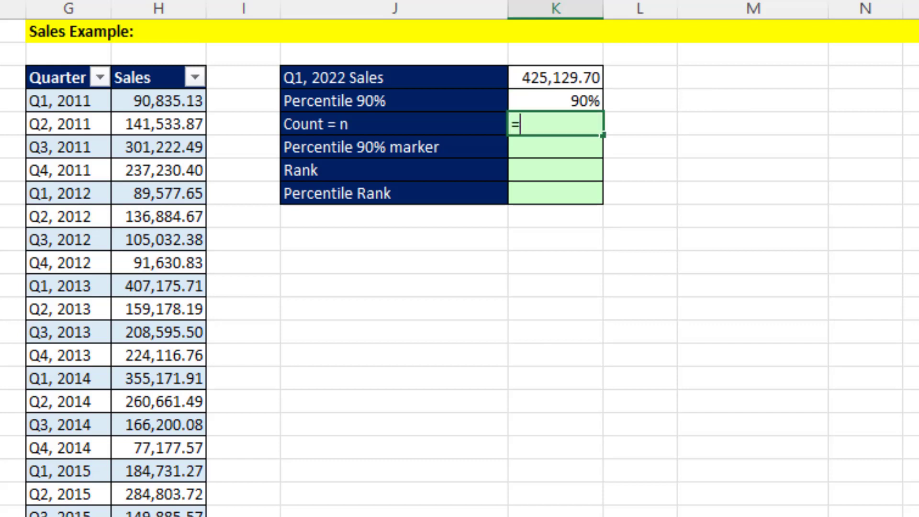
type("row")
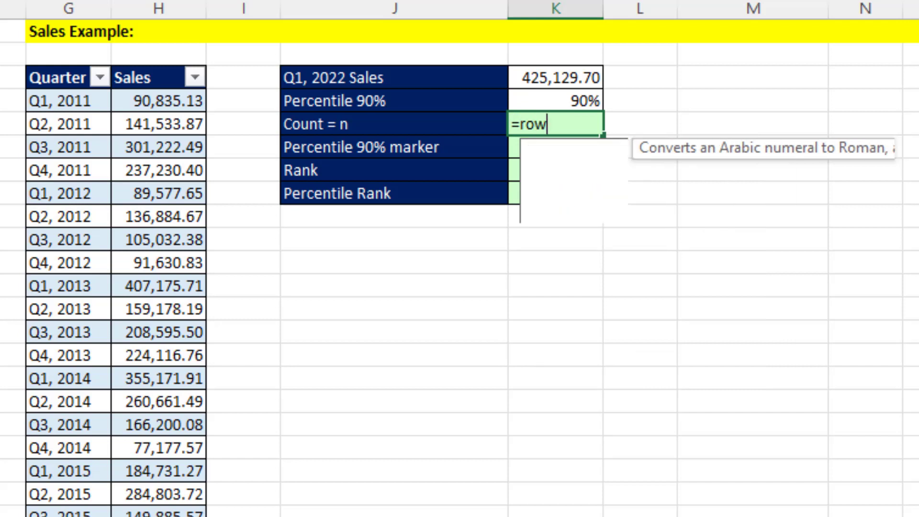
type("ROWS(")
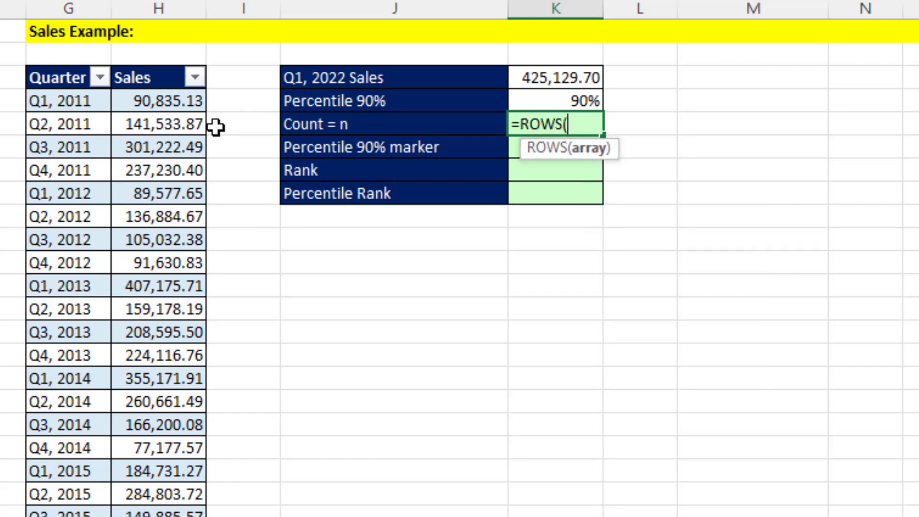
mouse_move(164, 101)
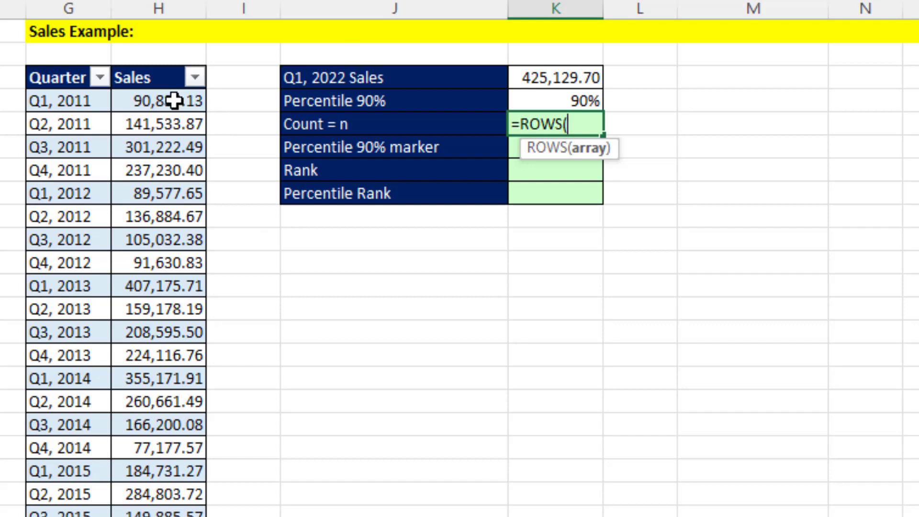
mouse_move(117, 246)
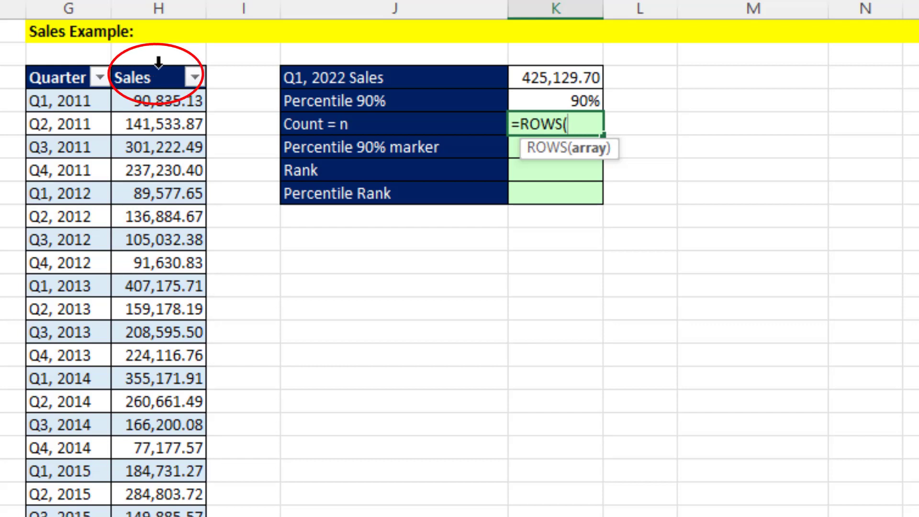
left_click(153, 76)
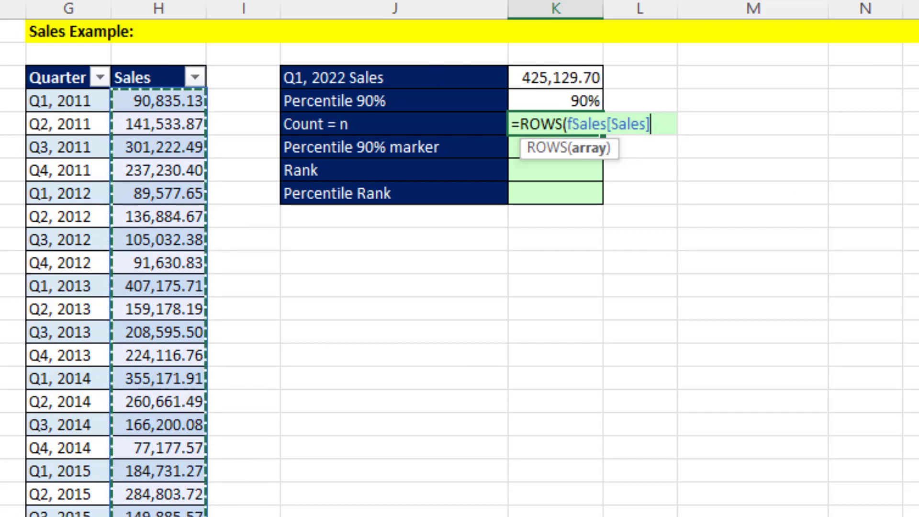
key("Enter")
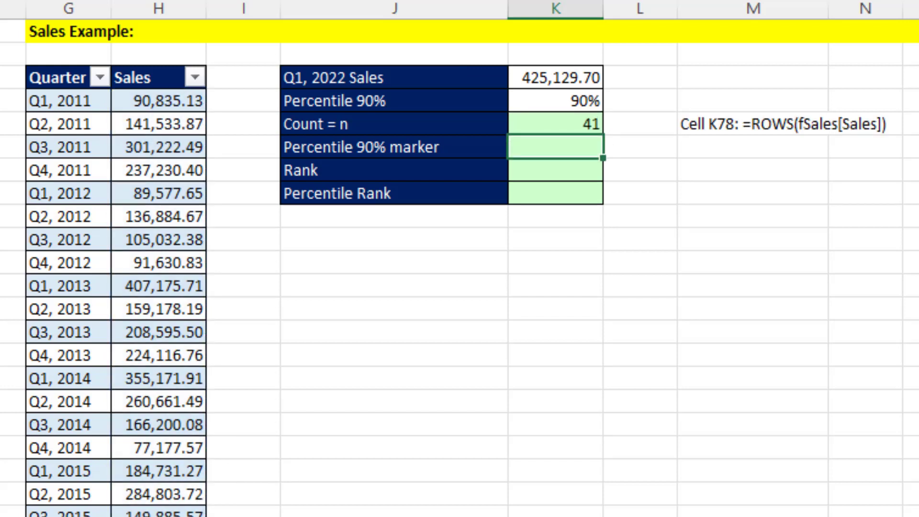
type("=")
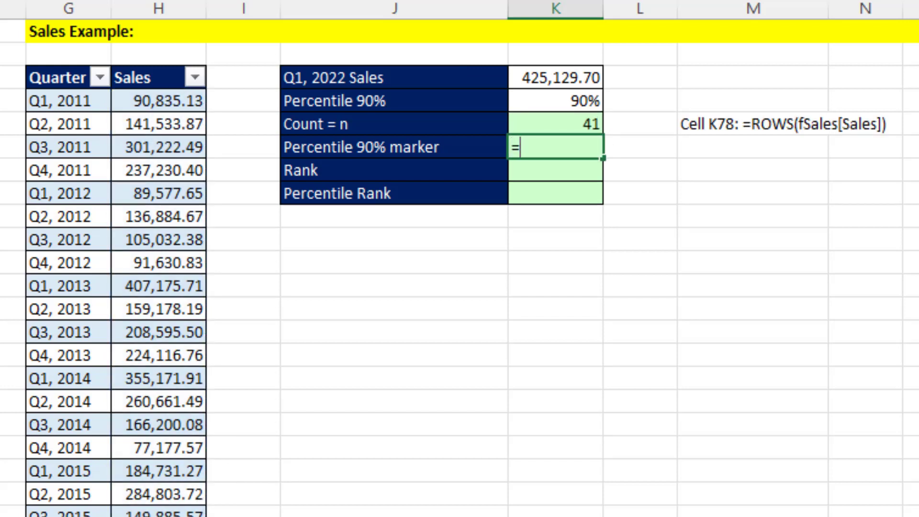
Step: Return the 90% marker 446,251.49 with PERCENTILE.INC over fSales[Sales] using the 90% cell
type("per")
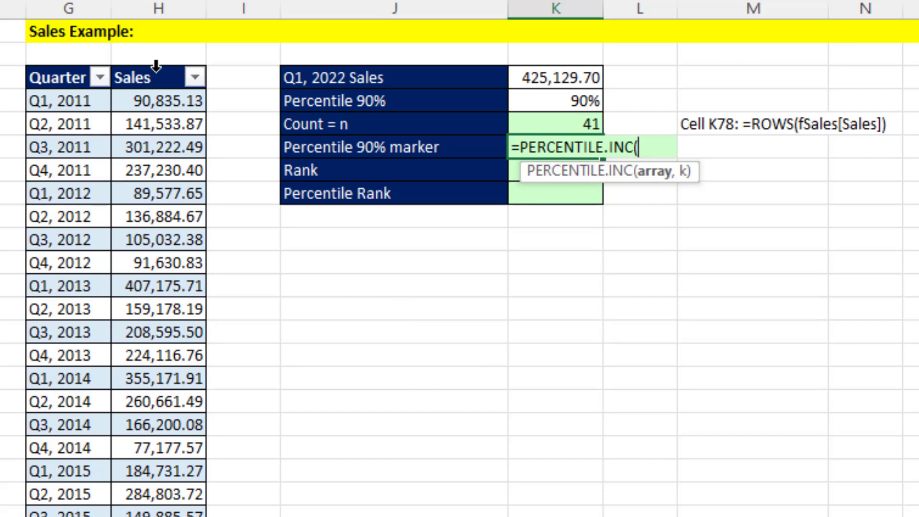
left_click(155, 77)
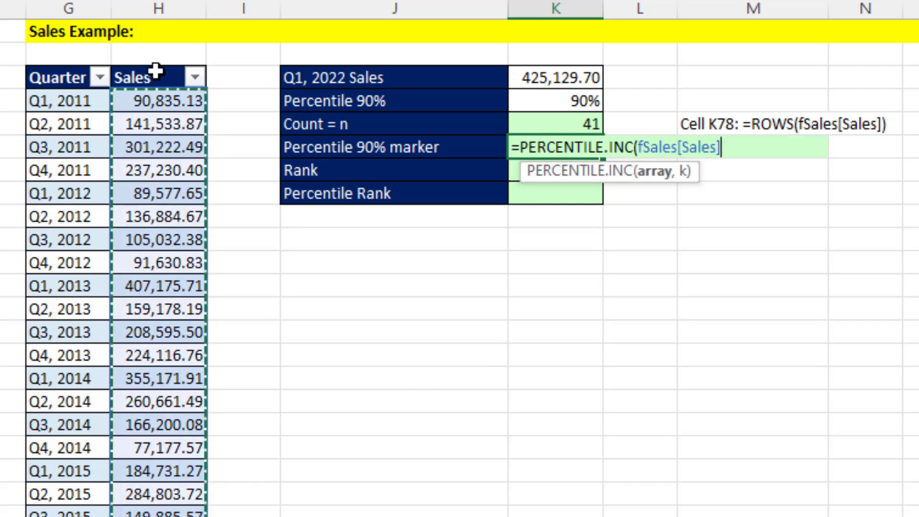
left_click(559, 100)
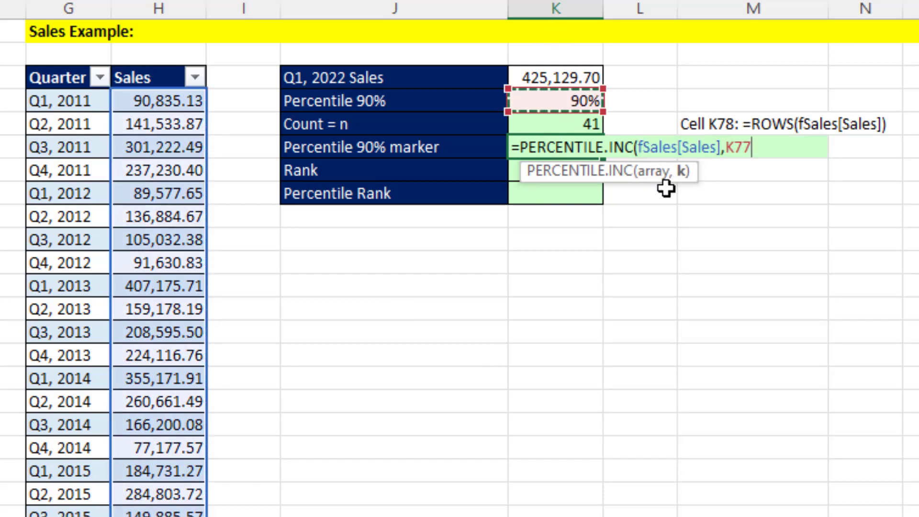
key("Enter")
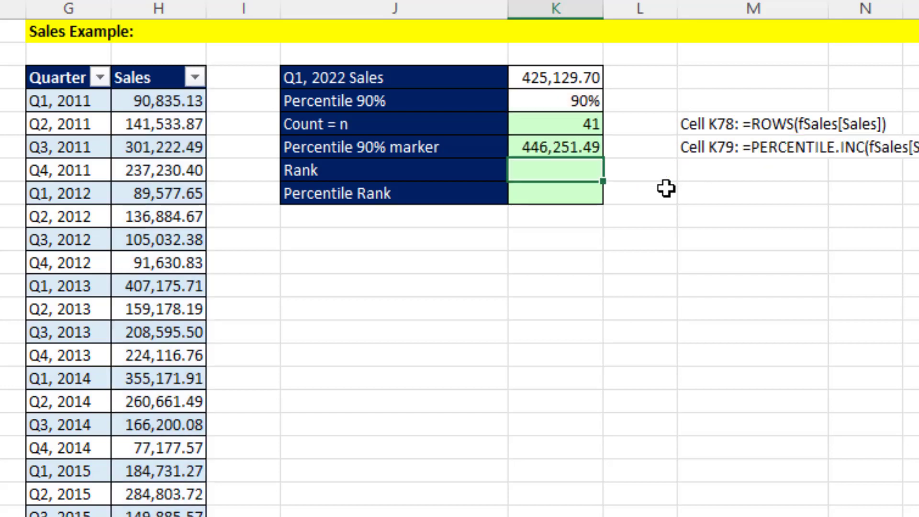
mouse_move(586, 77)
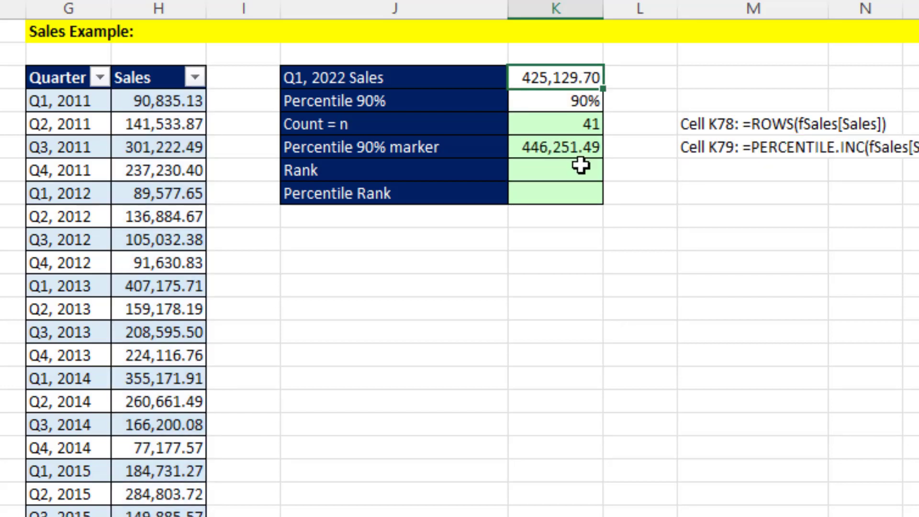
left_click(556, 146)
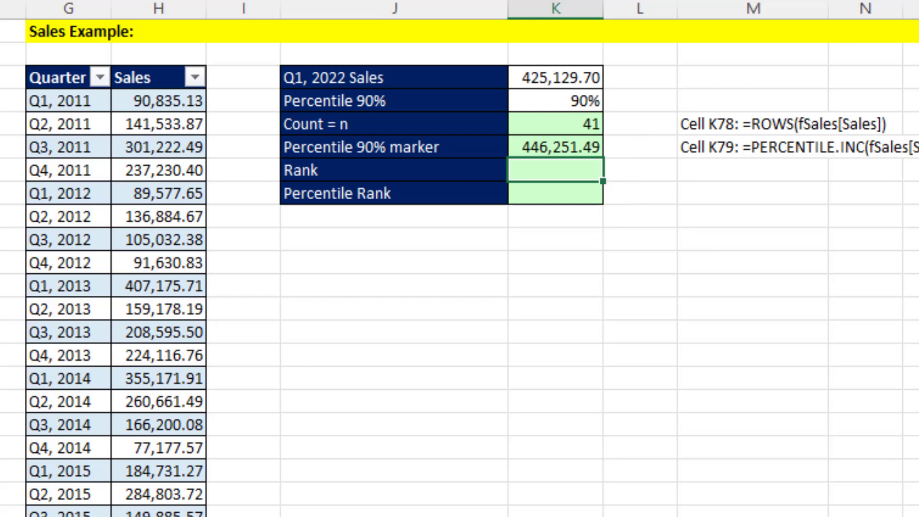
Step: Rank Q1, 2022 sales 6th with =RANK.AVG(K76,fSales[Sales],0) in descending order
type("=ran")
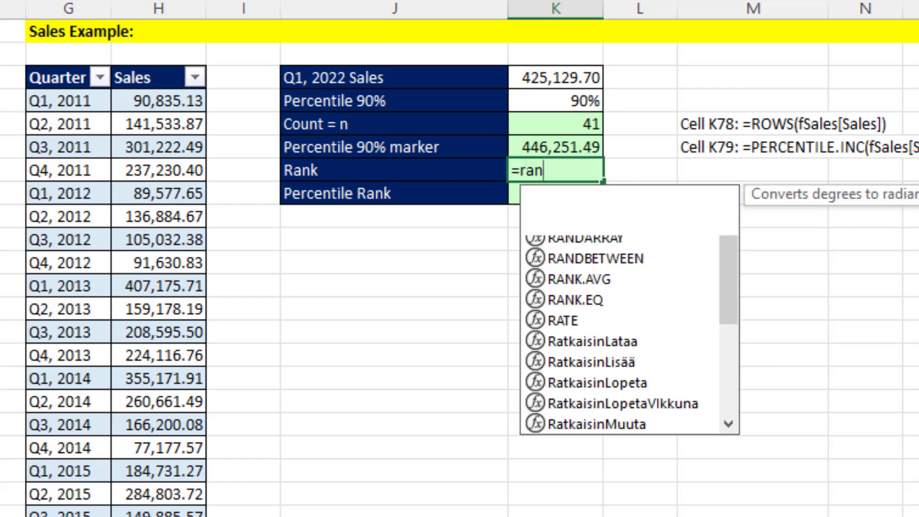
double_click(578, 278)
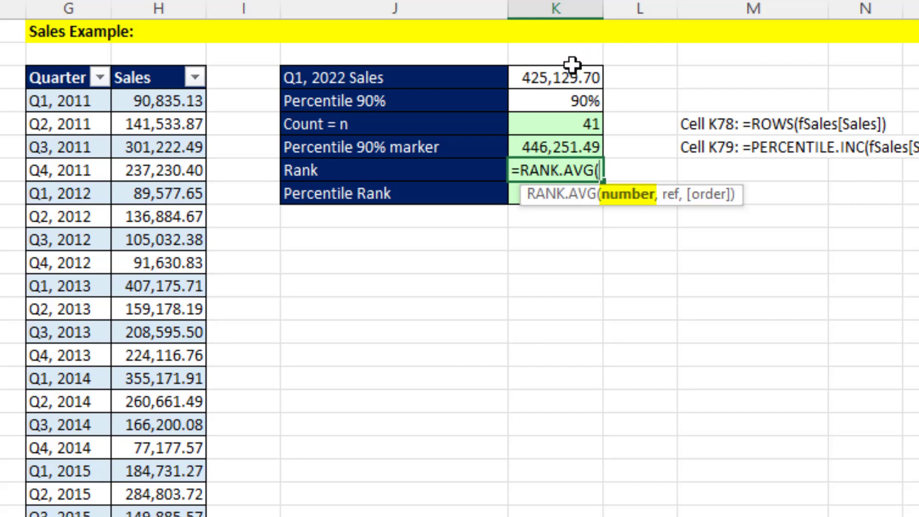
left_click(565, 77)
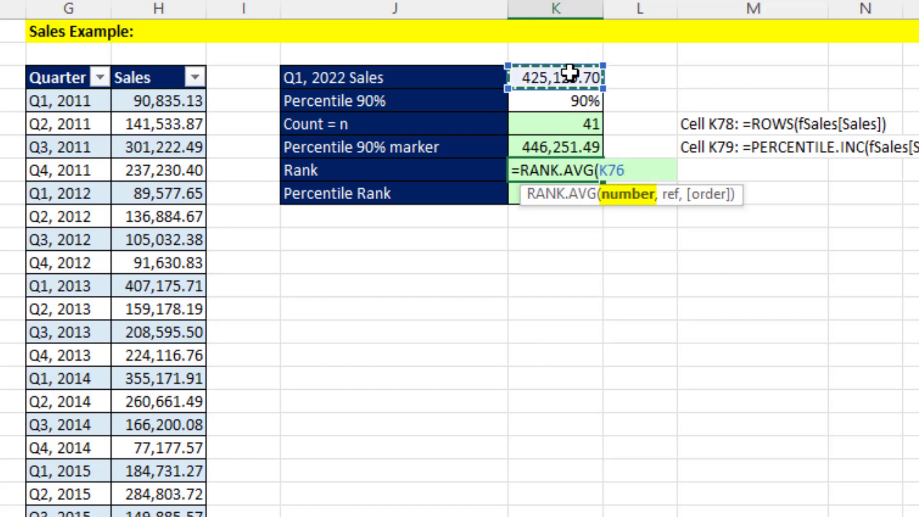
type(",fSales[Sales],")
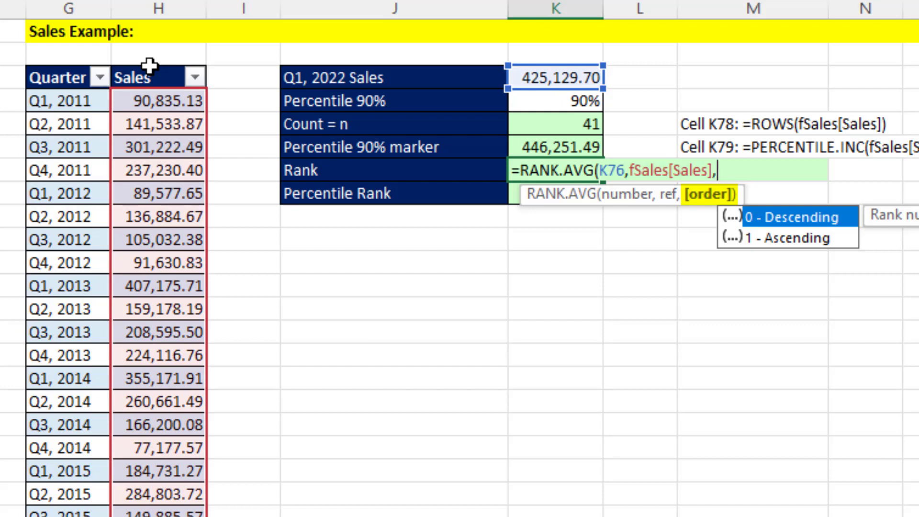
type("0")
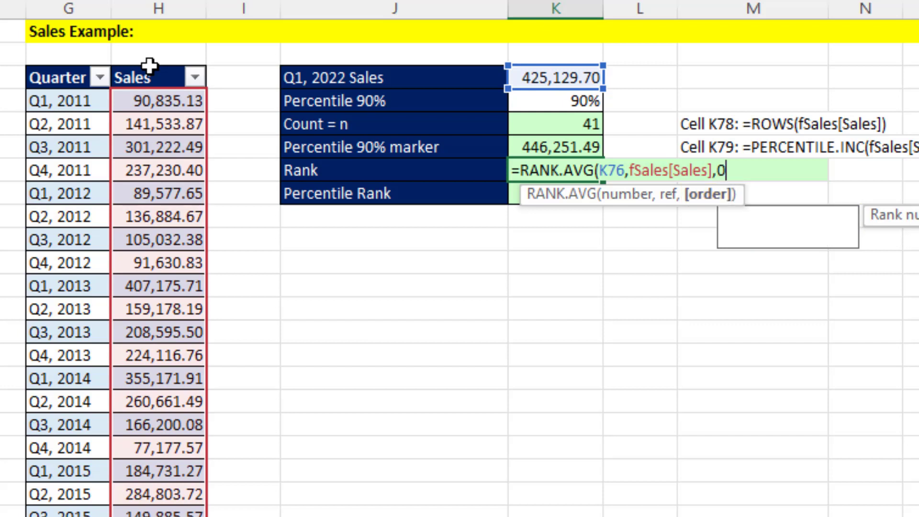
key("Enter")
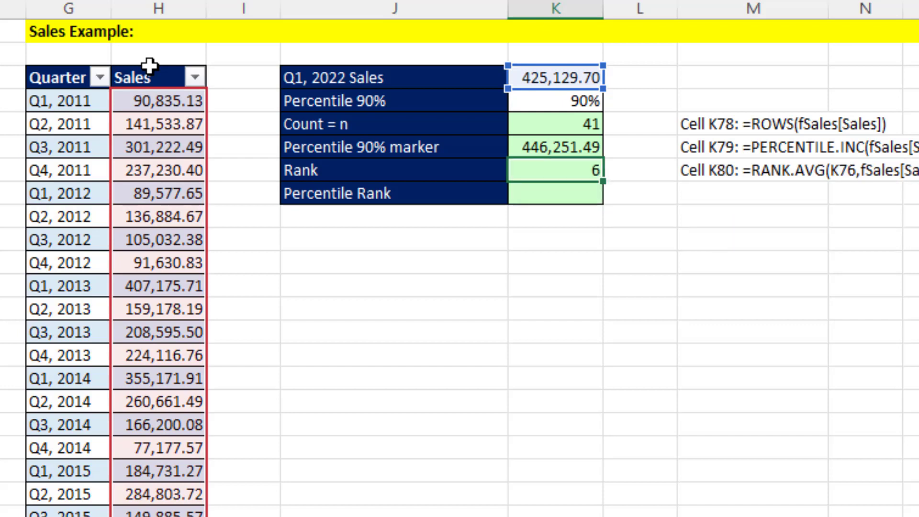
left_click(553, 194)
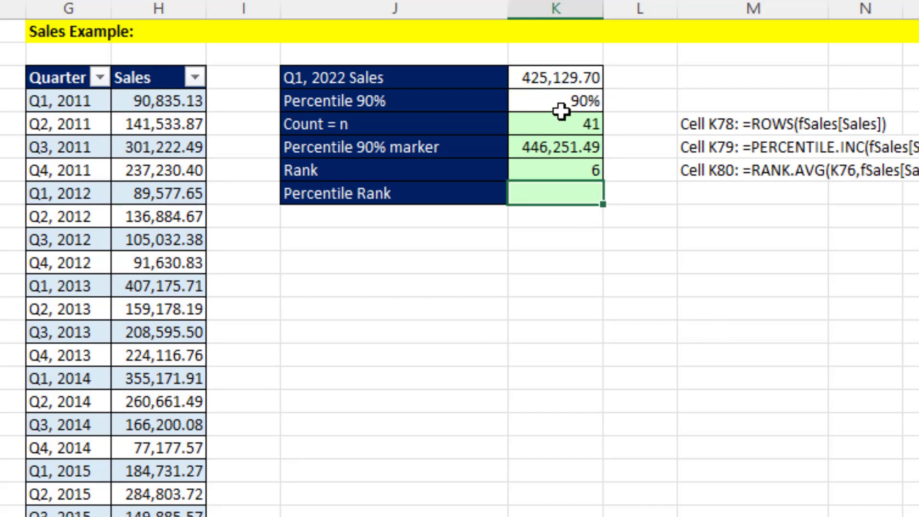
mouse_move(589, 100)
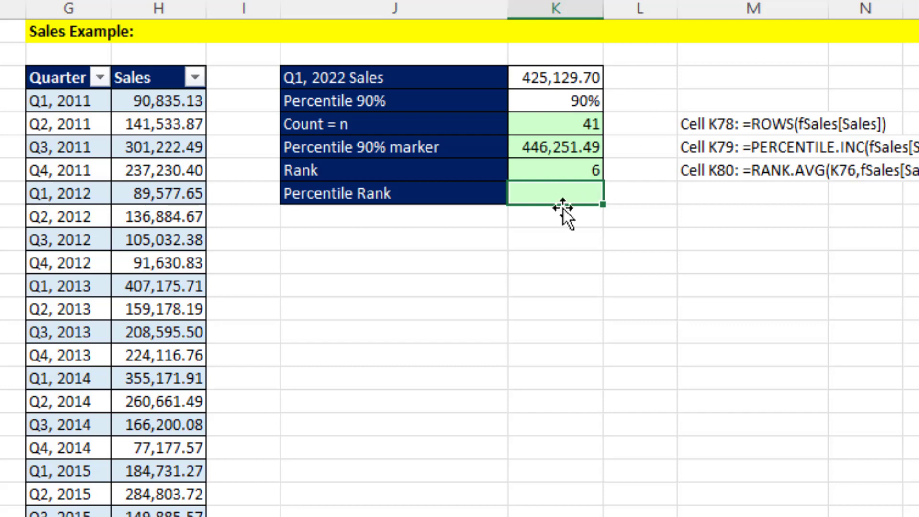
Step: Return a percent rank of 0.875 for Q1, 2022 sales with PERCENTRANK.INC over fSales[Sales]
type("=p")
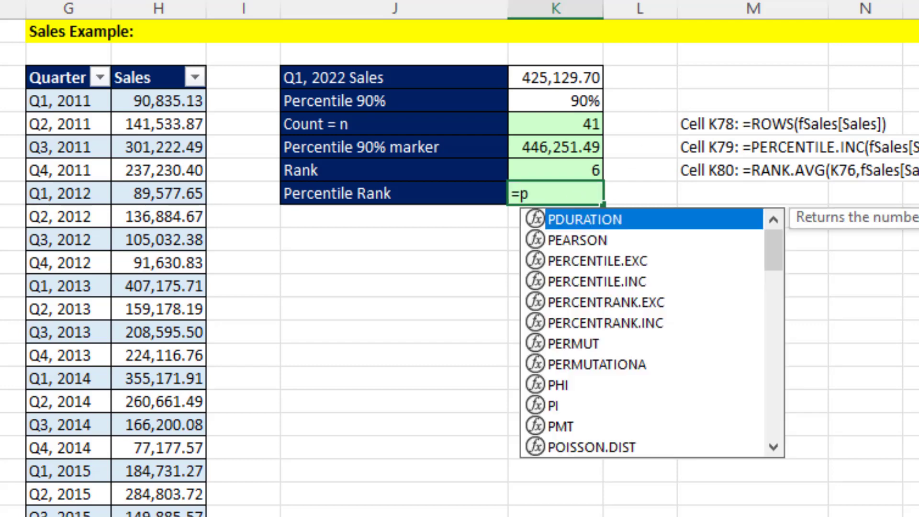
type("er")
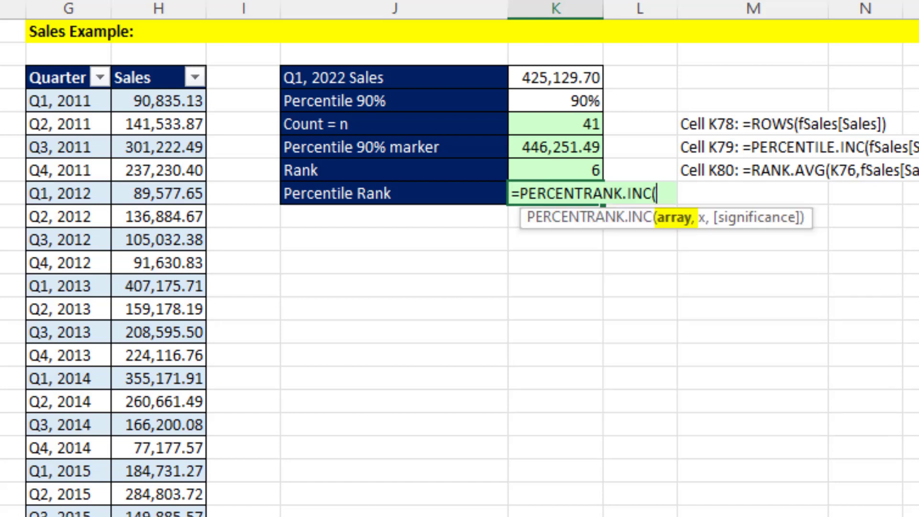
mouse_move(157, 76)
type("fSales[Sales],")
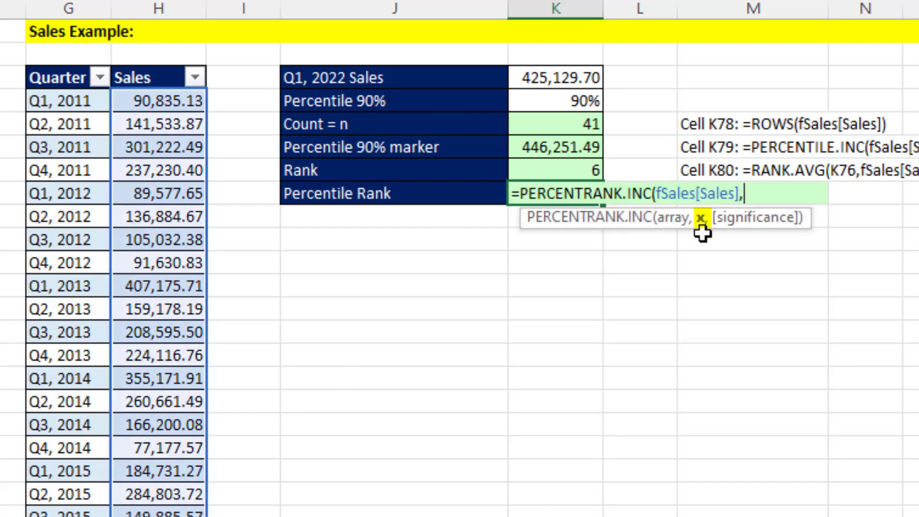
left_click(559, 78)
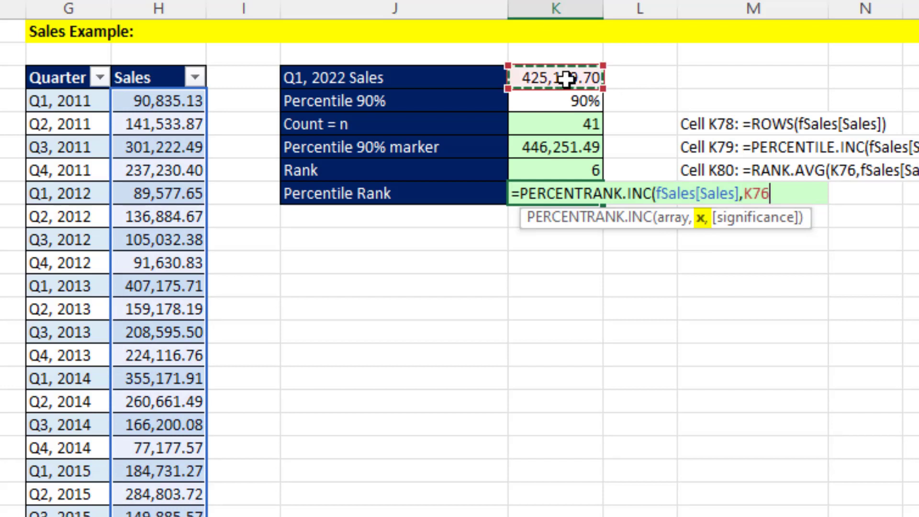
mouse_move(689, 400)
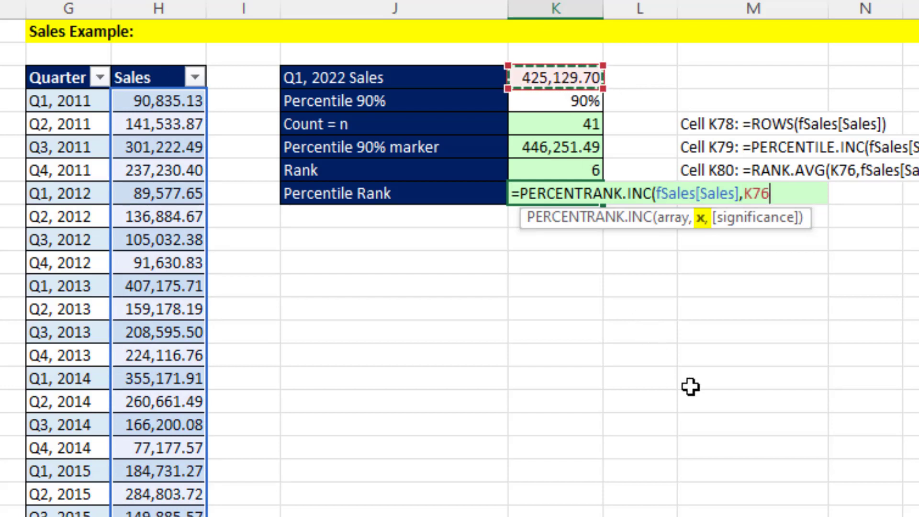
key("Enter")
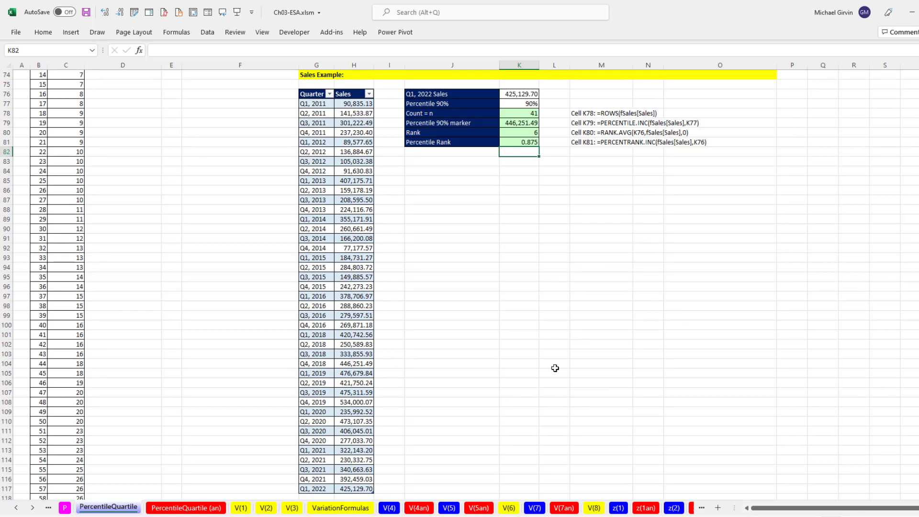
mouse_move(460, 247)
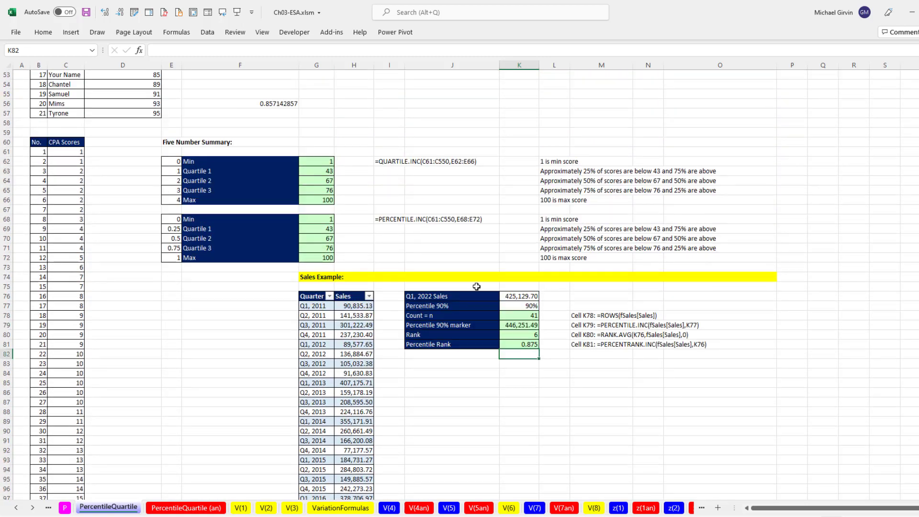
mouse_move(188, 160)
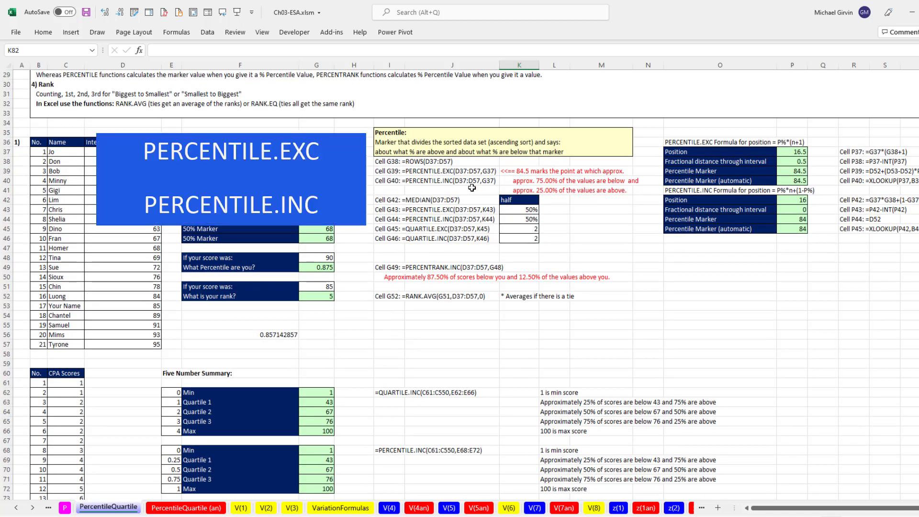
mouse_move(450, 189)
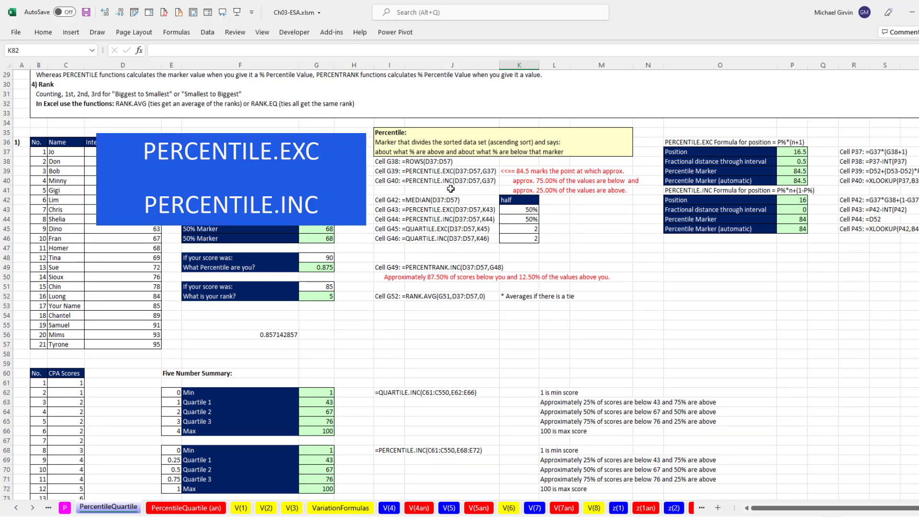